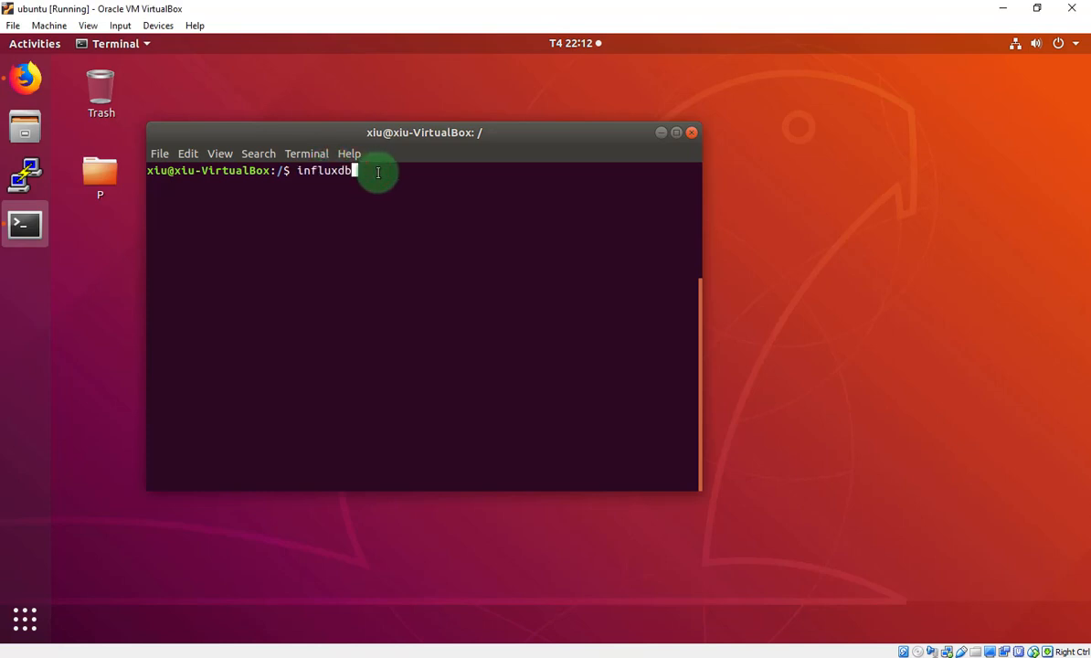
mouse_move(382, 176)
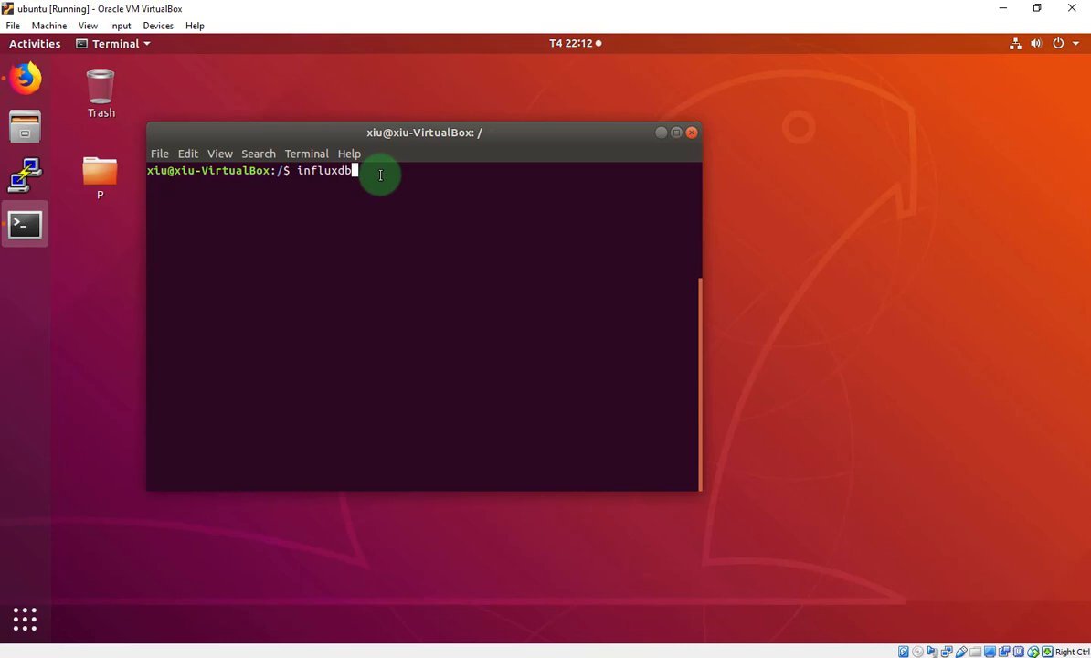
mouse_move(64, 91)
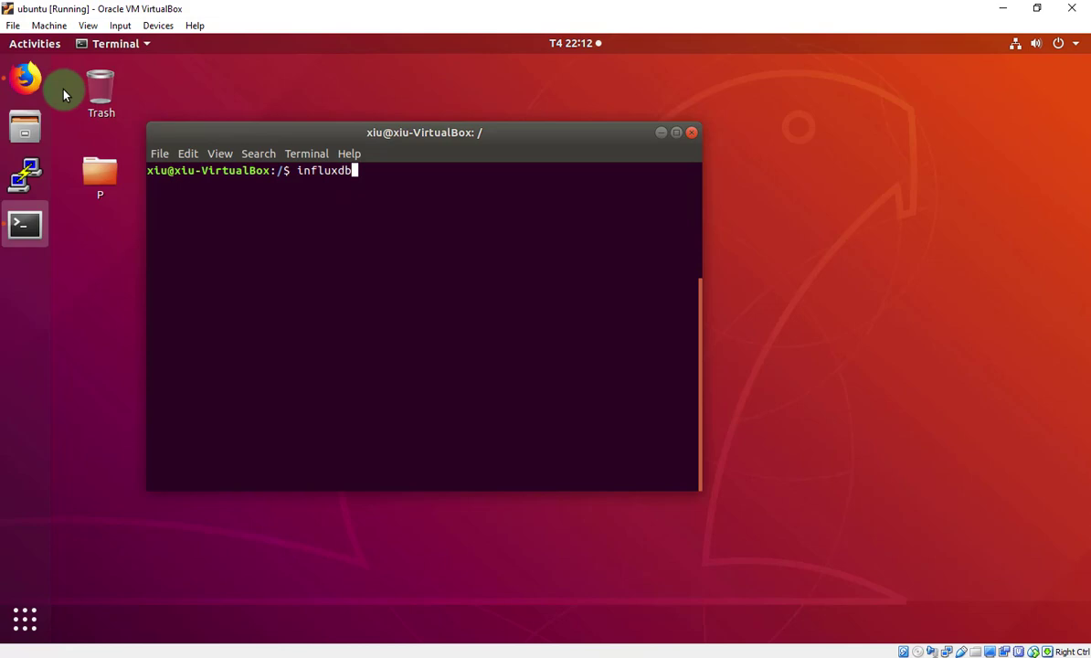
Step: Show the InfluxDB v1.7.7 install commands on the InfluxData downloads page in Firefox
left_click(26, 76)
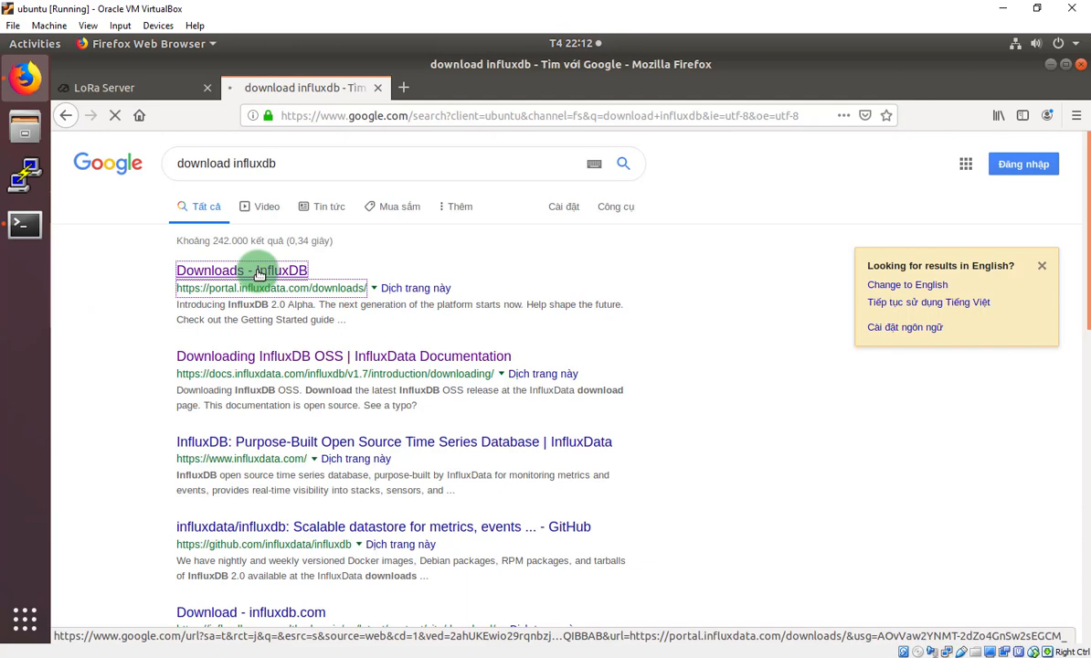
left_click(241, 270)
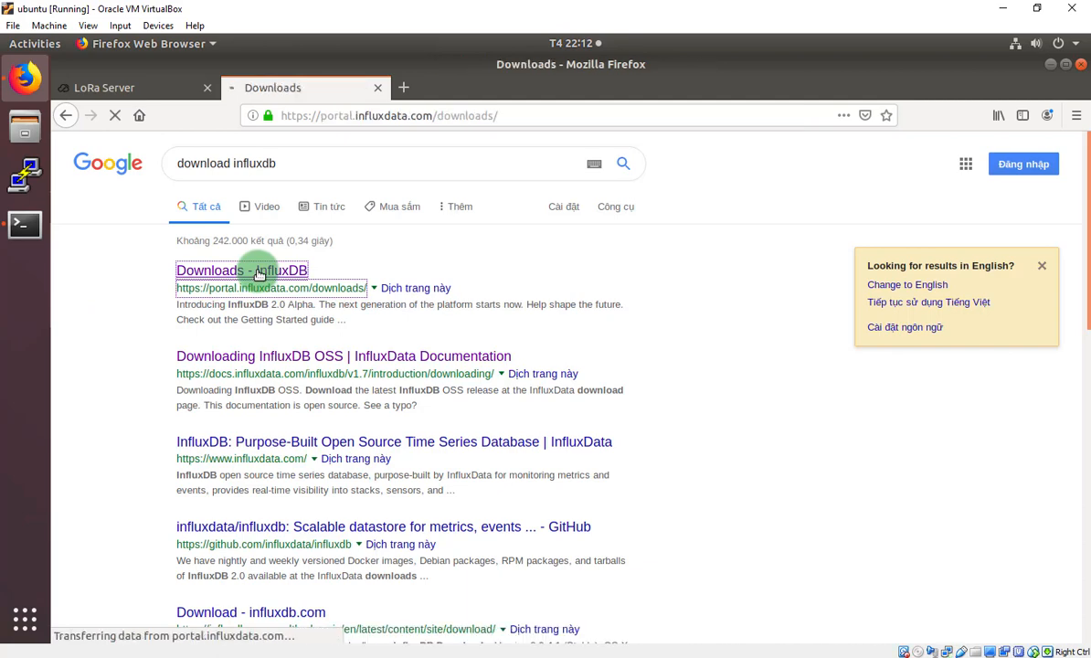
left_click(242, 270)
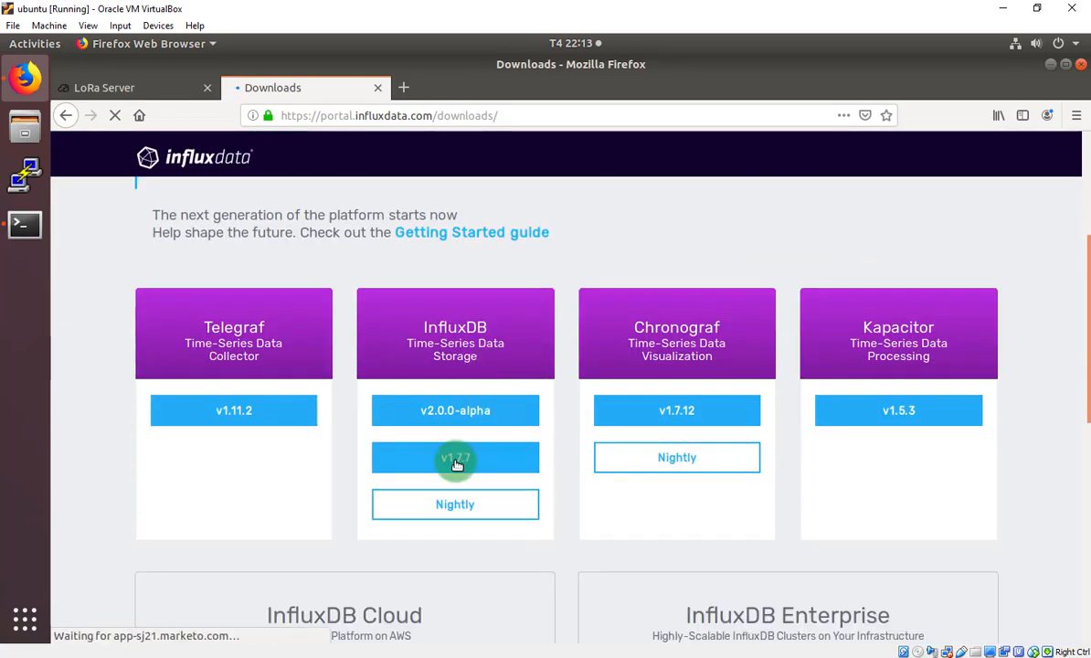
left_click(454, 457)
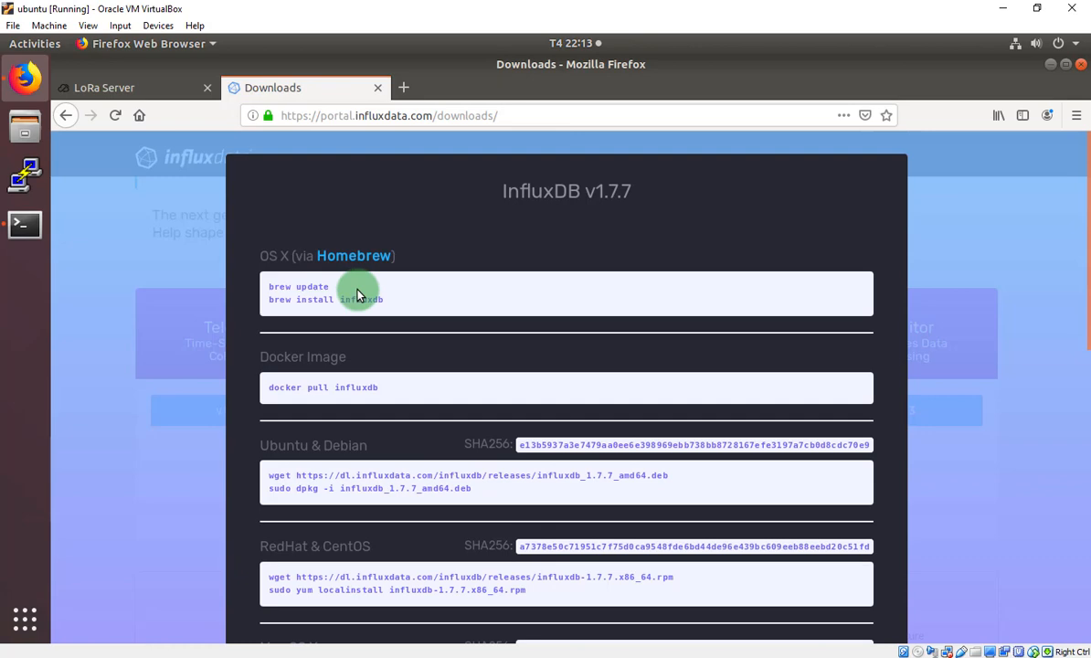
scroll("down", 3)
type("influxdb")
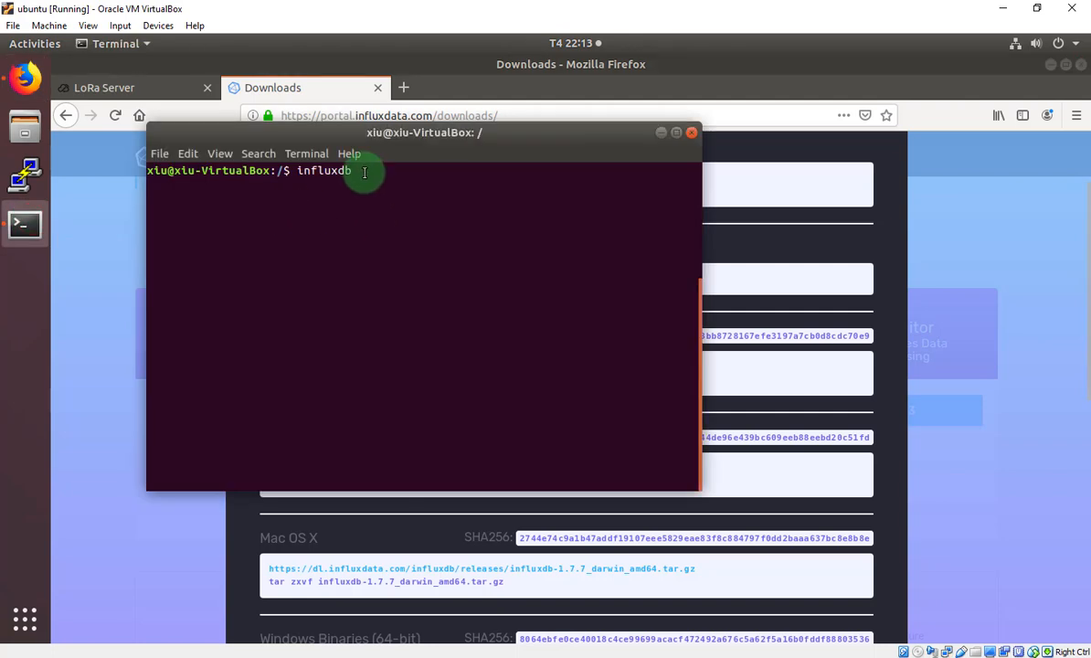
Step: Download influxdb_1.7.7_amd64.deb with wget, rerunning it under sudo after permission is denied
key("ctrl+u")
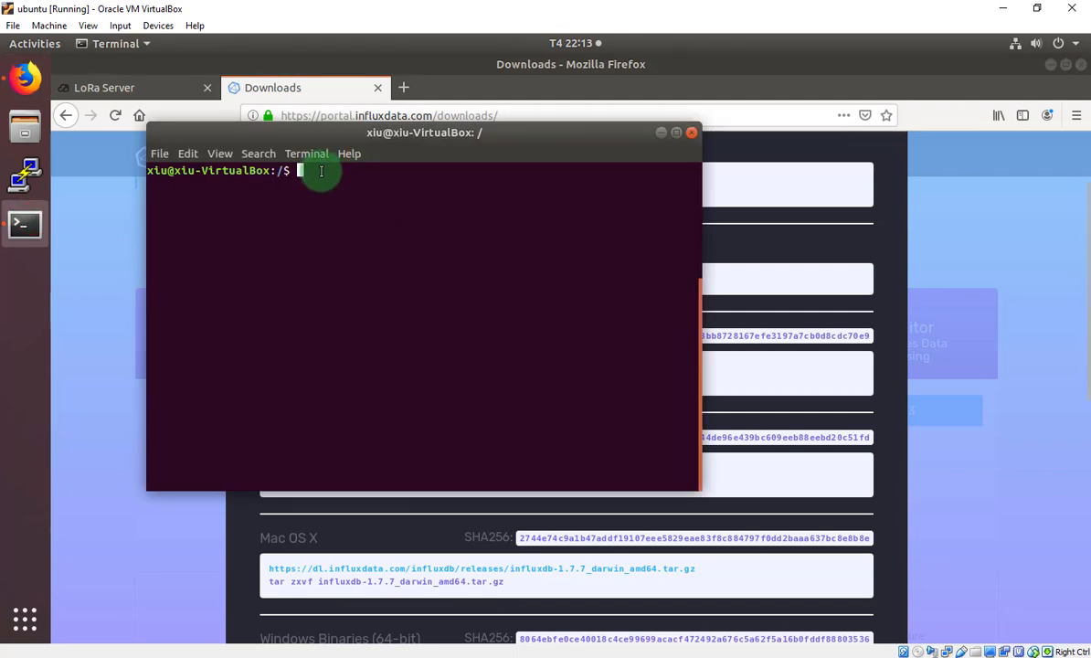
key("Return")
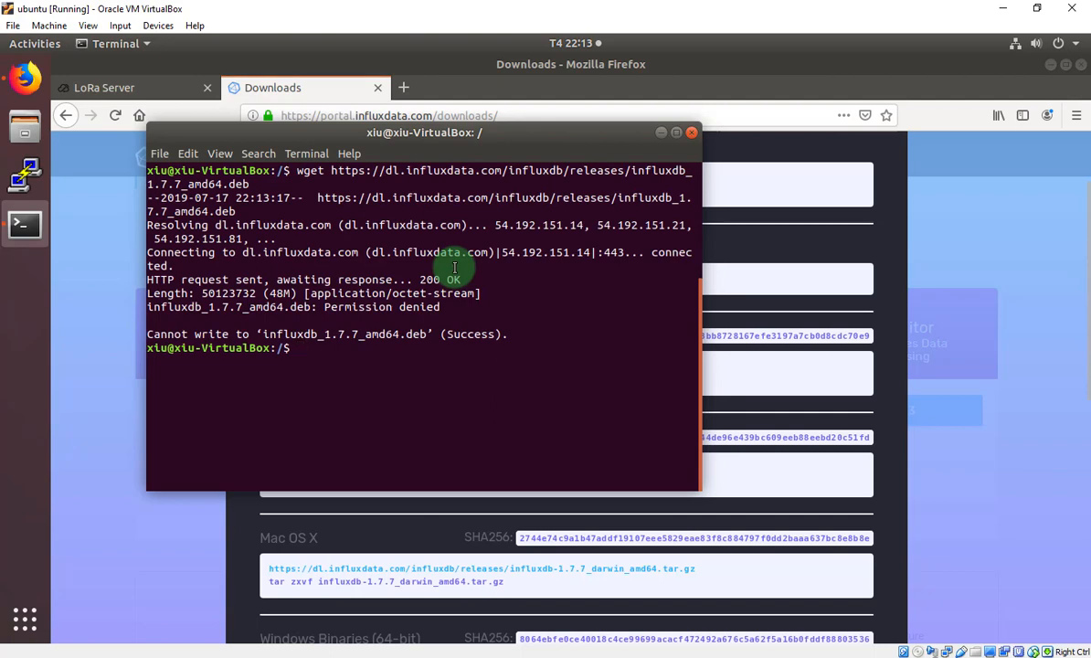
type("sudo wget https://dl.influxdata.com/influxdb/releases/influxdb_1.7.7_amd64.deb")
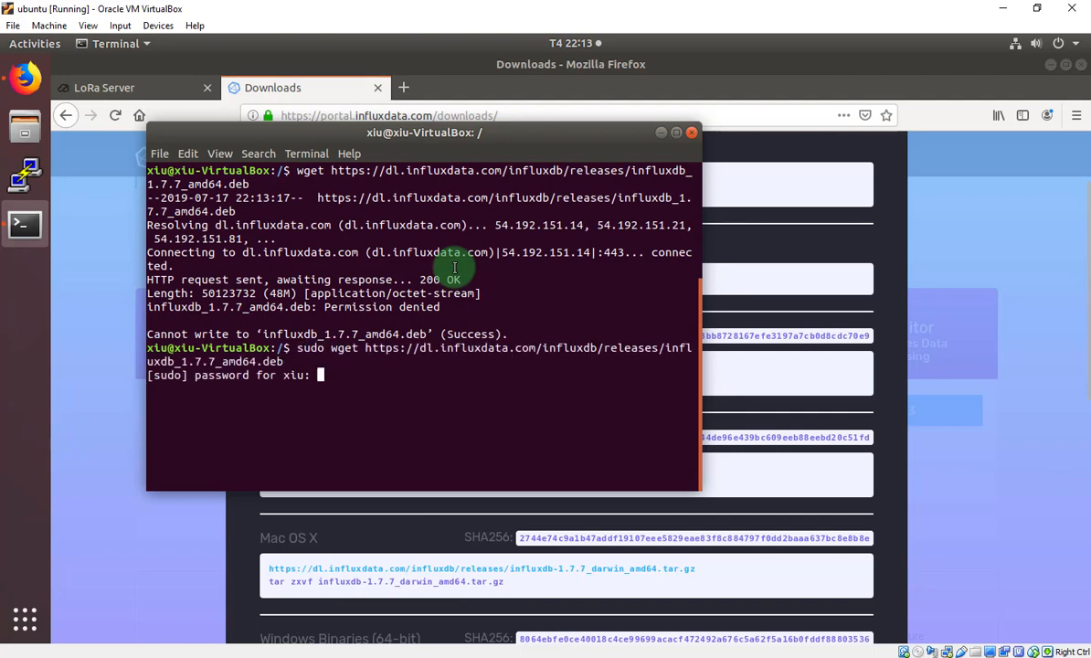
key("Return")
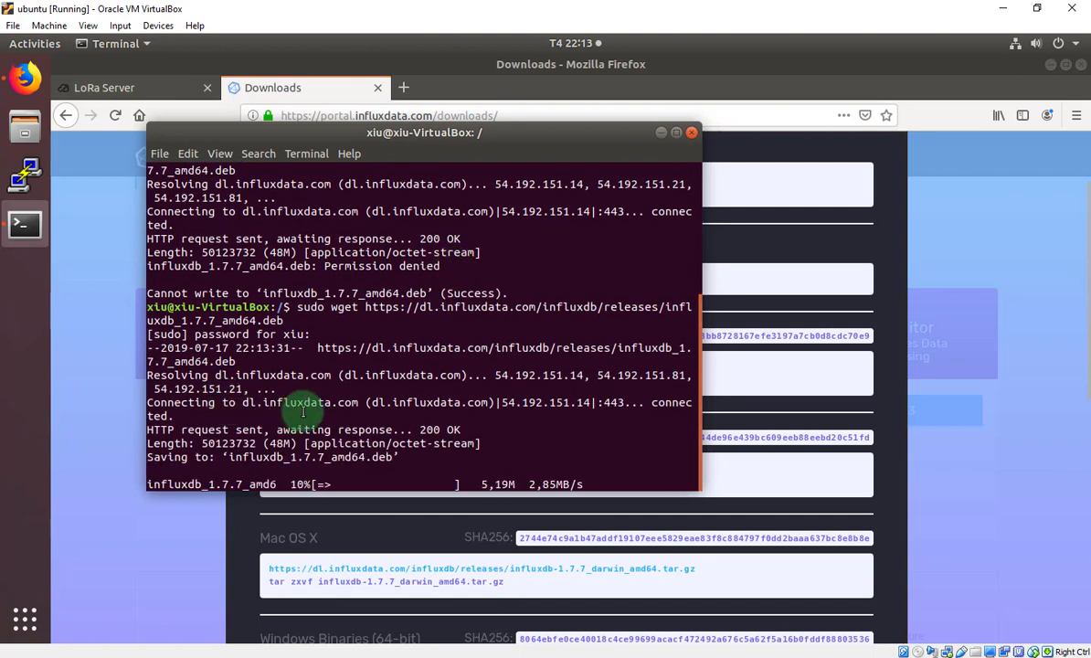
left_click_drag(424, 131, 457, 89)
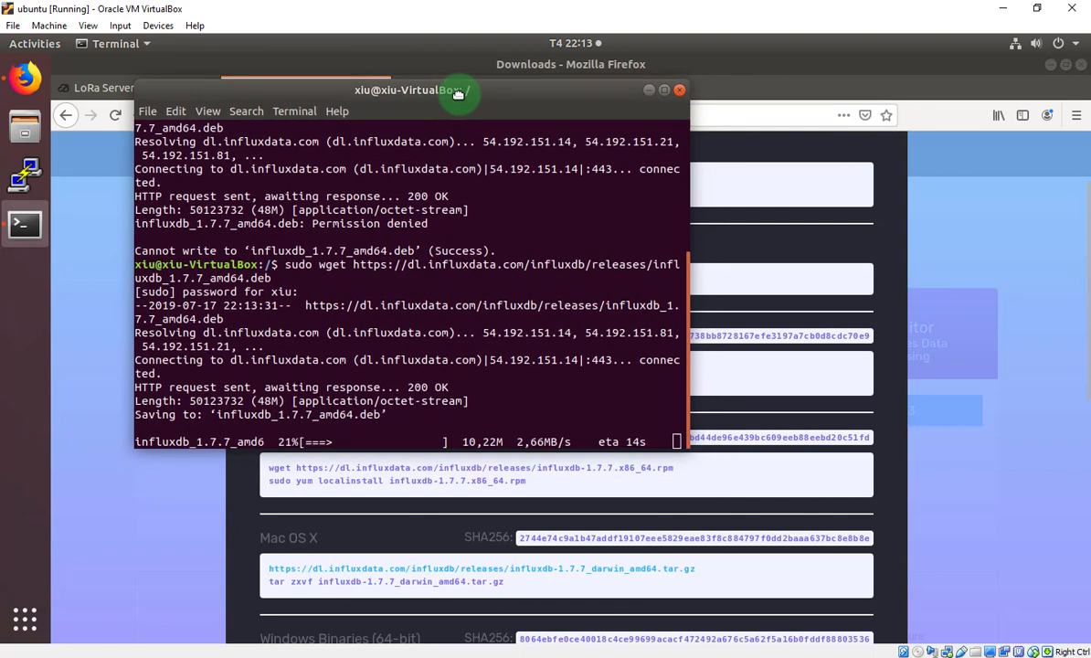
mouse_move(928, 318)
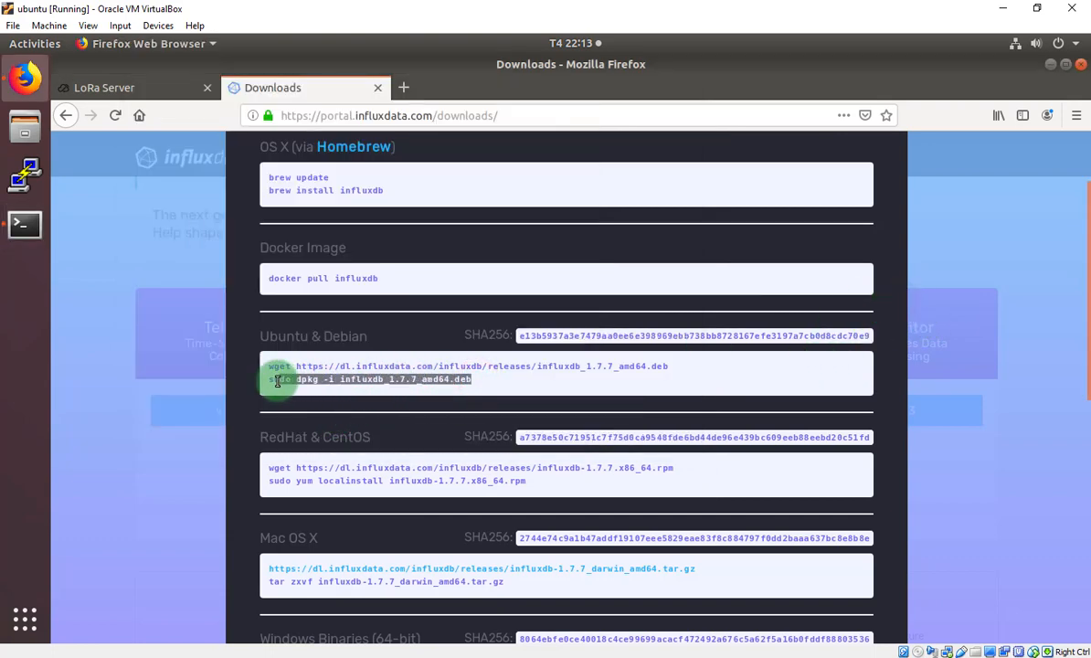
mouse_move(14, 228)
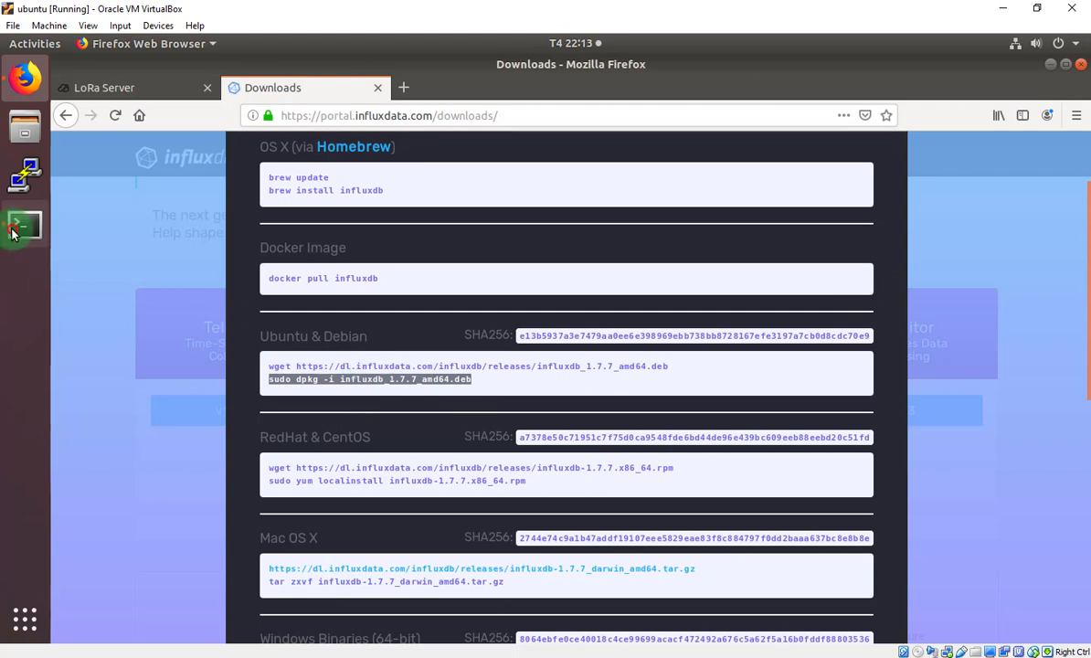
Step: Install influxdb_1.7.7_amd64.deb with 'sudo dpkg -i'
left_click(24, 223)
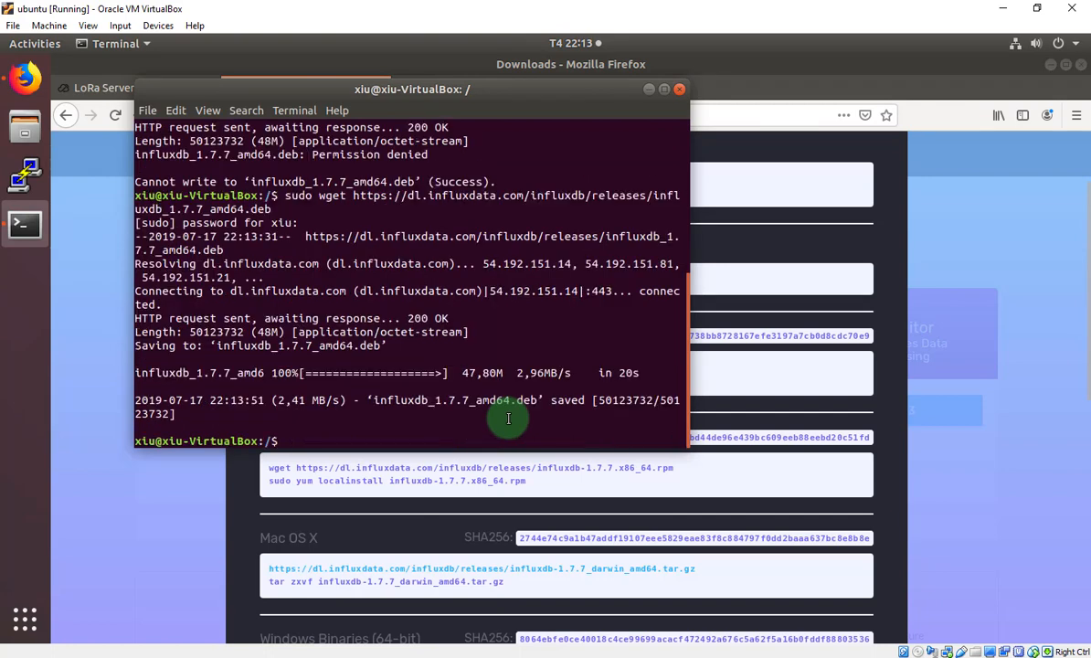
mouse_move(366, 431)
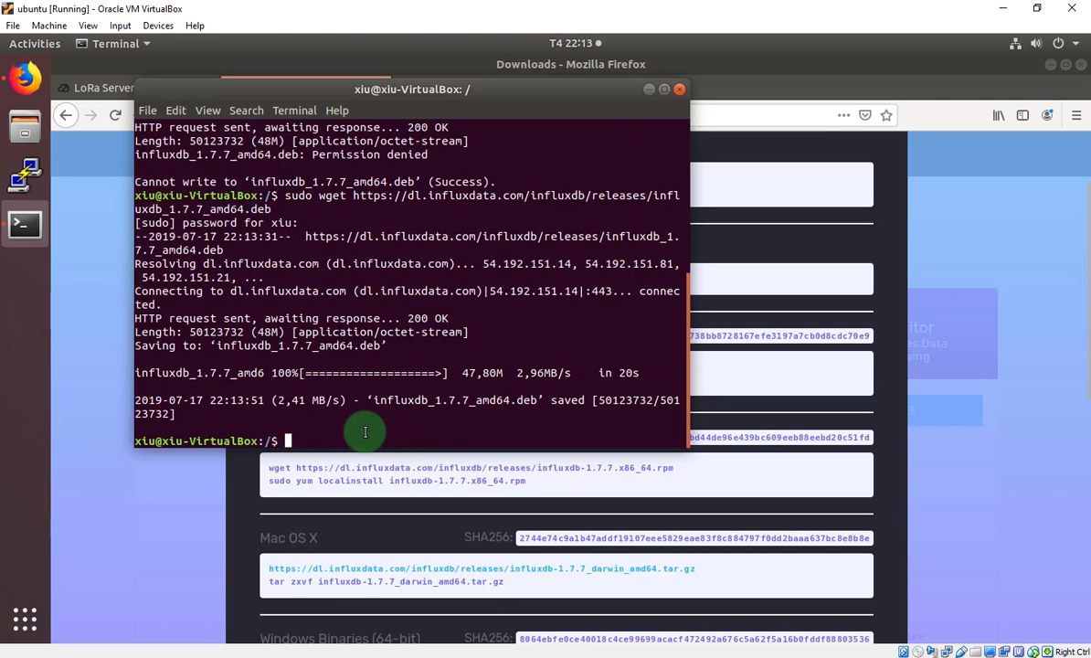
type("sudo dpkg -i influxdb_1.7.7_amd64.deb")
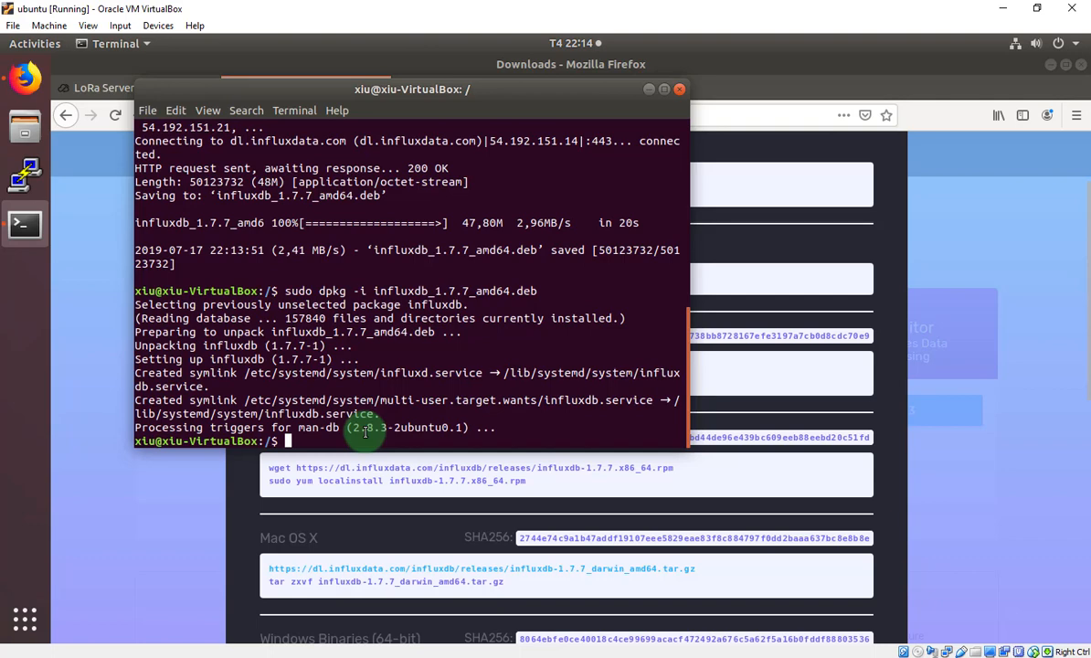
Step: Run the influx client, which fails with connection refused at localhost:8086
type("influx")
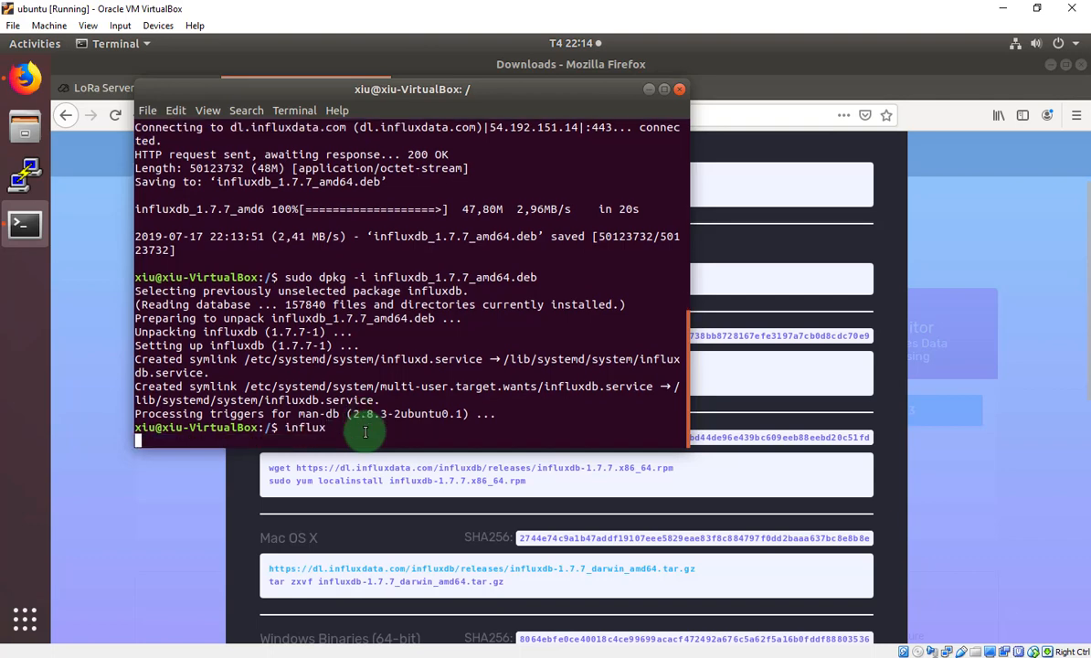
key("Return")
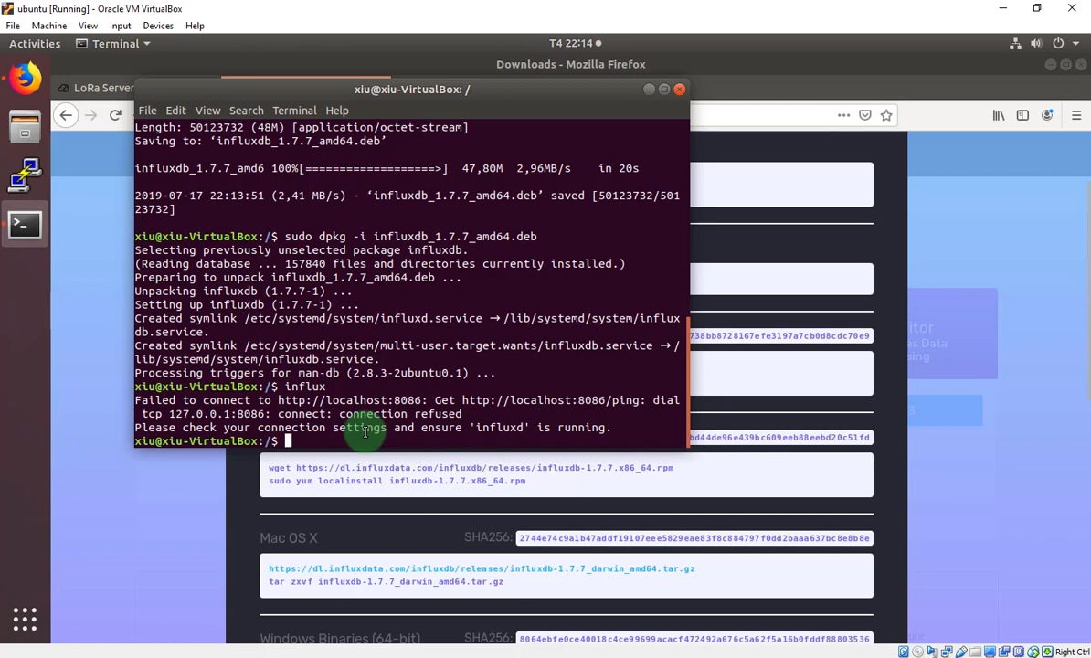
Step: Start the InfluxDB service with 'sudo systemctl start influxdb'
type("sudo sys")
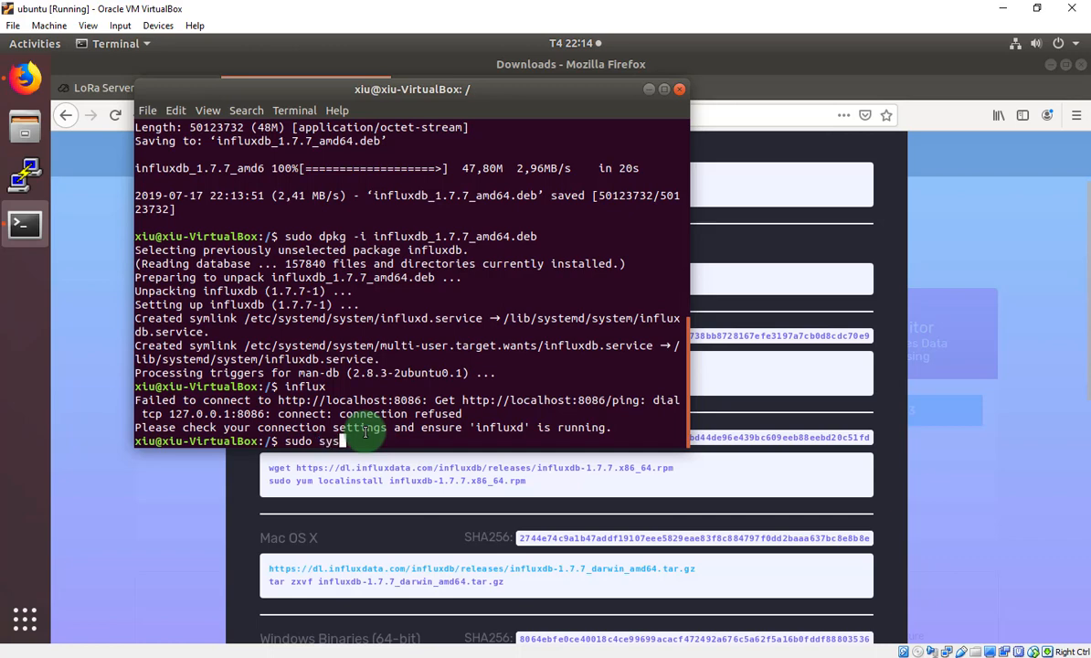
type("temctl")
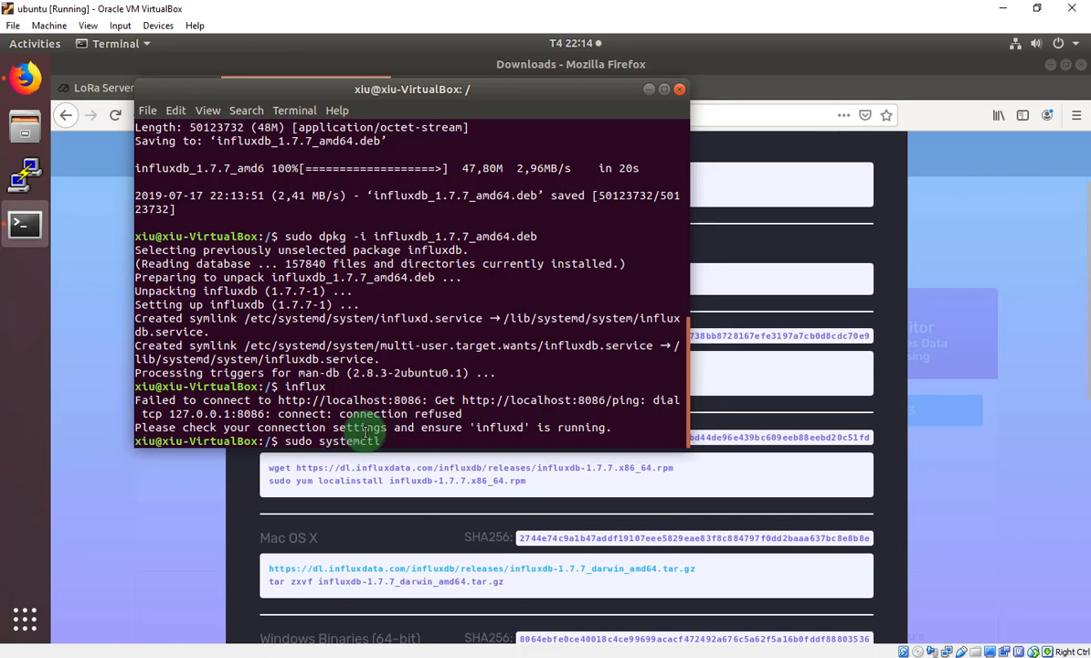
type("start influx")
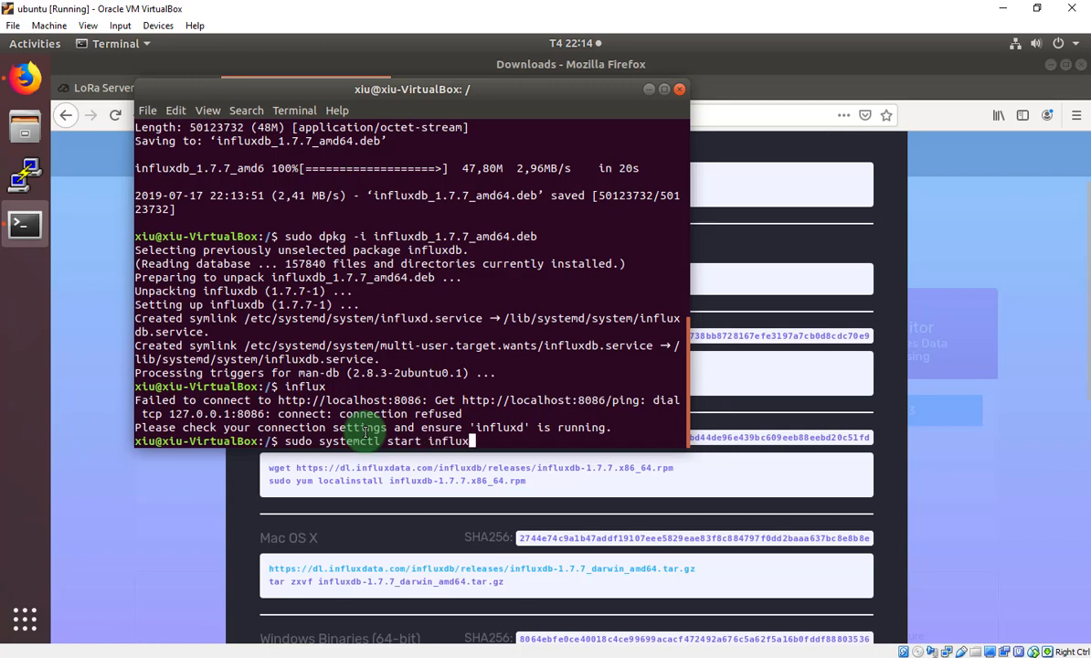
key("Return")
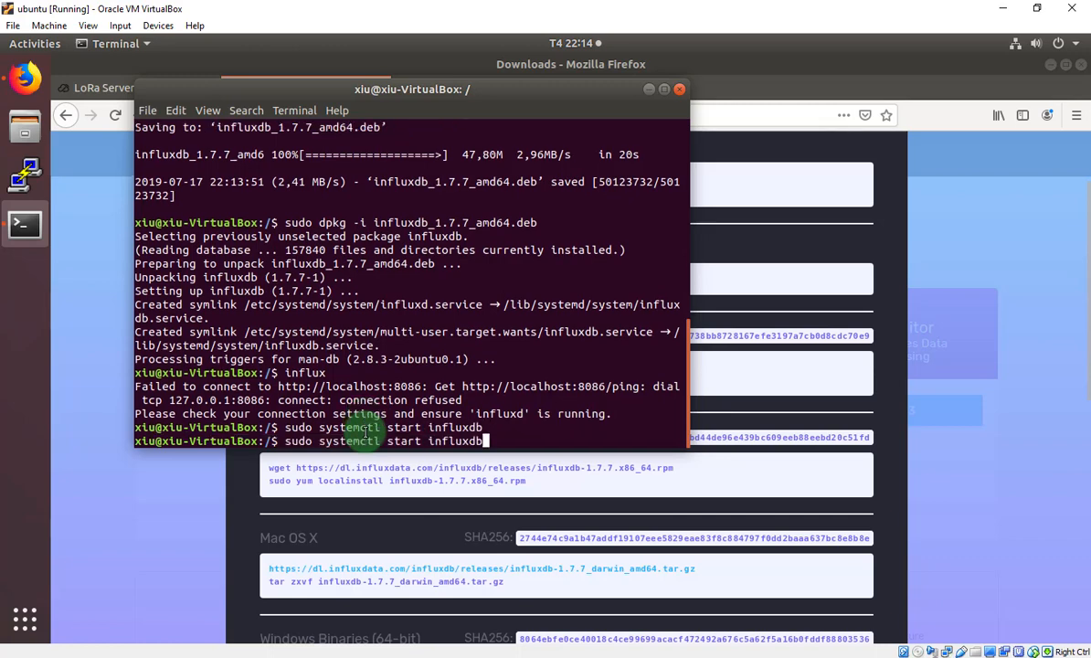
Step: Enable influxdb.service at boot and prepare a 'sudo systemctl status influxdb' check
key("BackSpace")
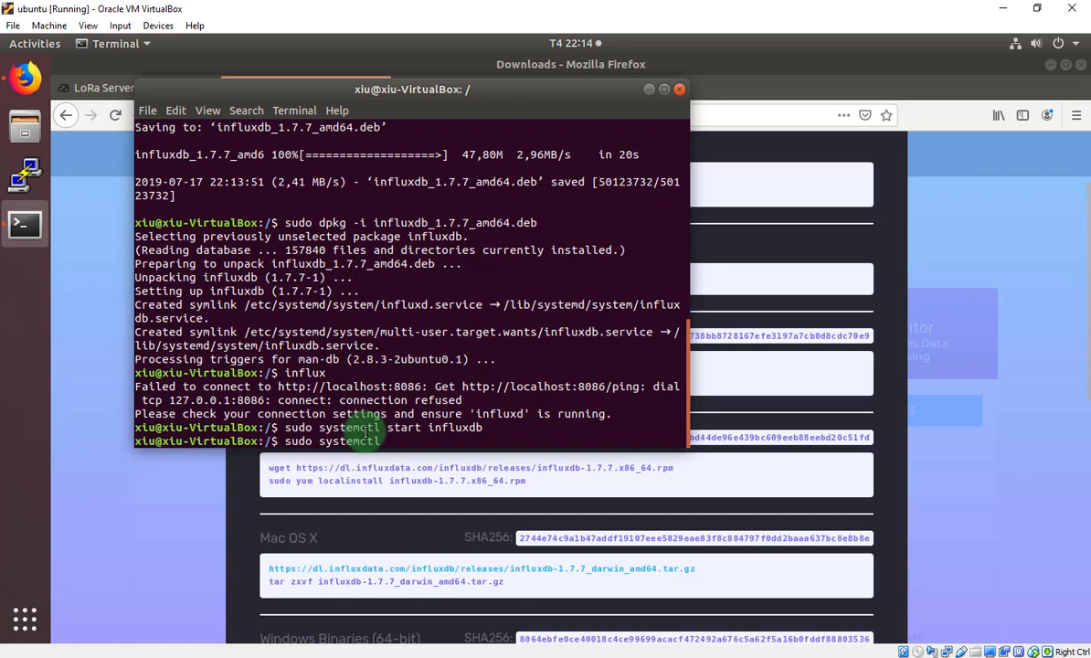
type("enable influxd")
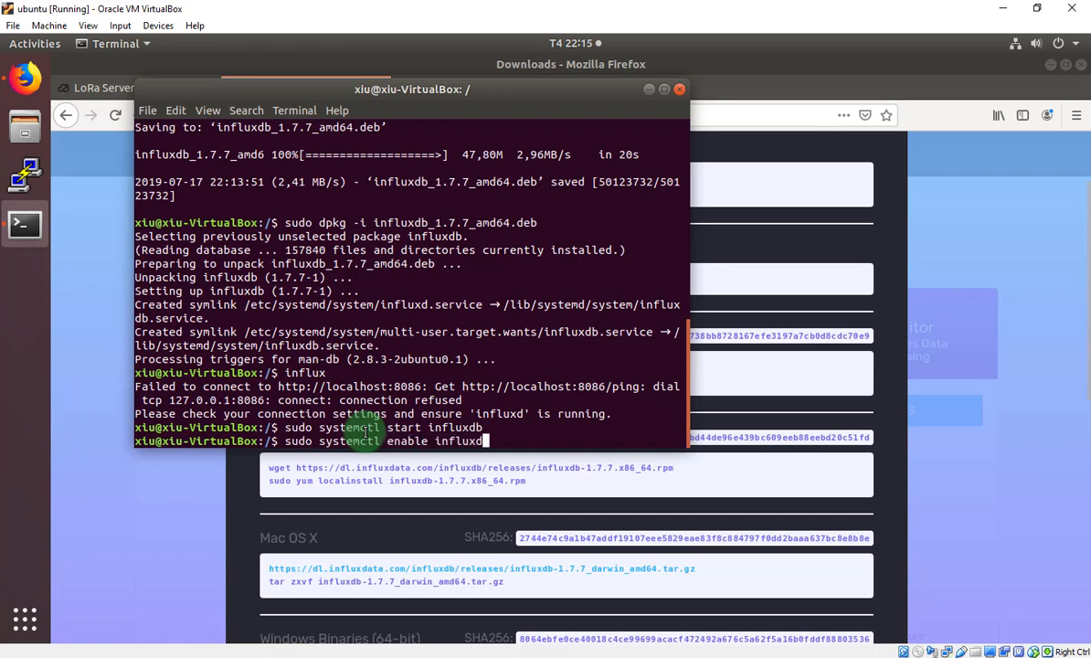
type(".service")
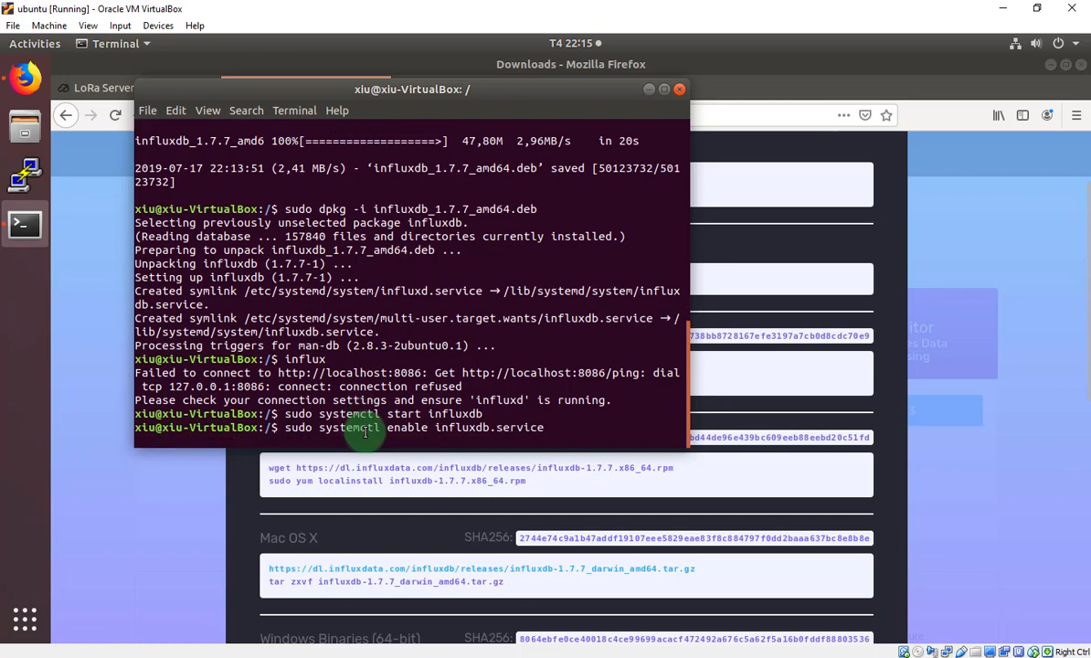
key("Return")
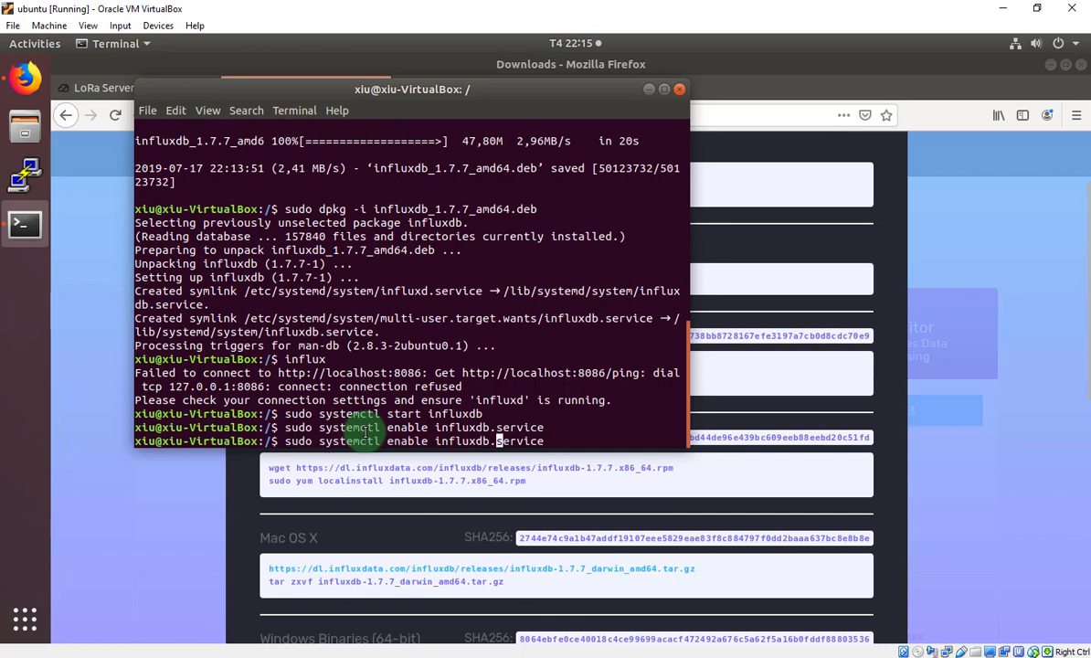
type("start influxdb")
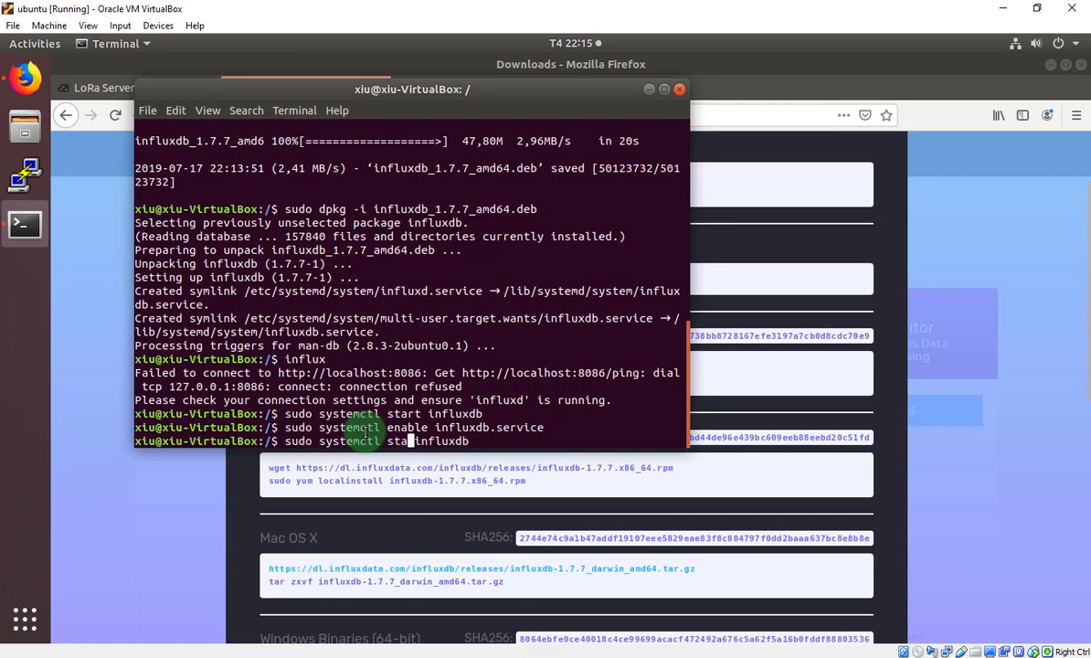
type("tus")
key("Return")
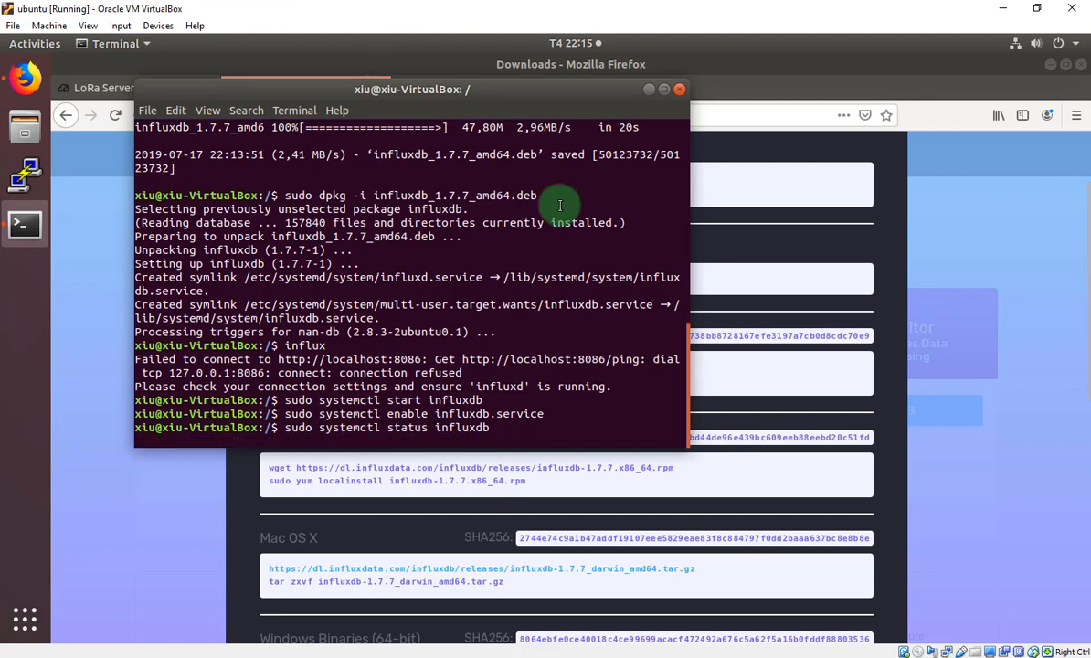
Step: Run the status check showing influxdb active (running), then exit the status view
key("Return")
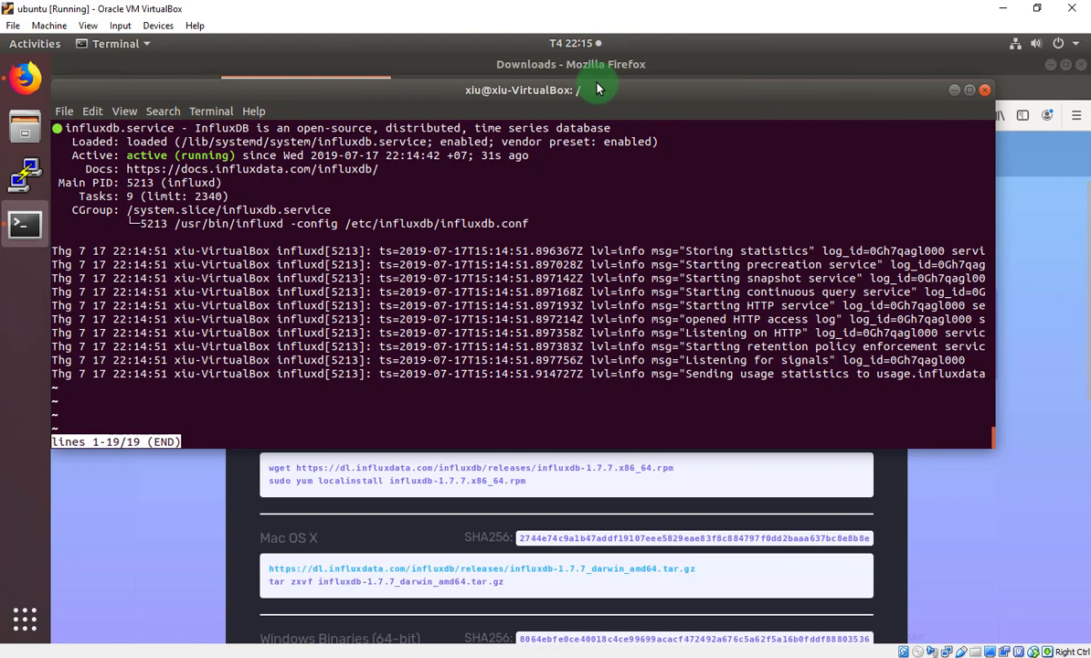
key("ctrl+c")
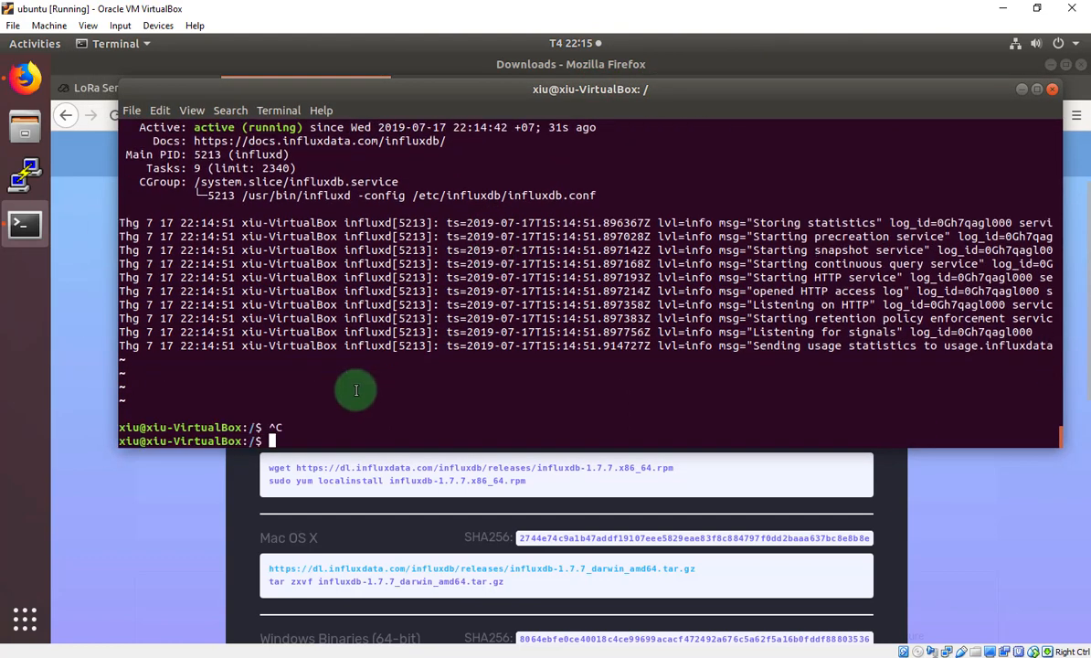
Step: In the influx shell, run 'show databases' listing _internal, telegraf and statsdemo
type("influx")
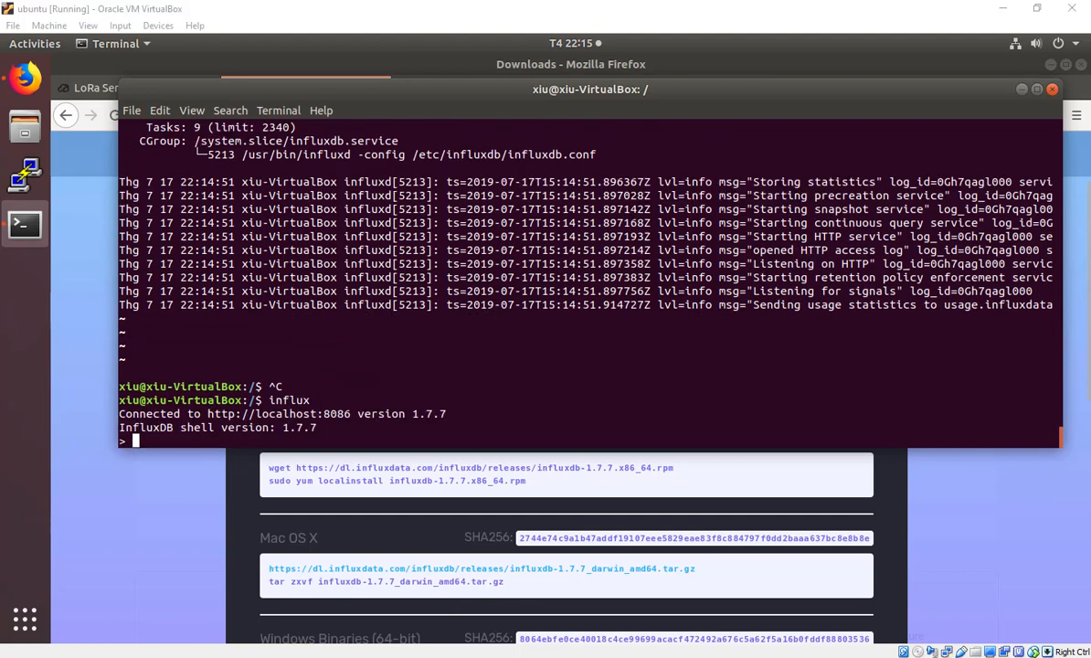
mouse_move(228, 435)
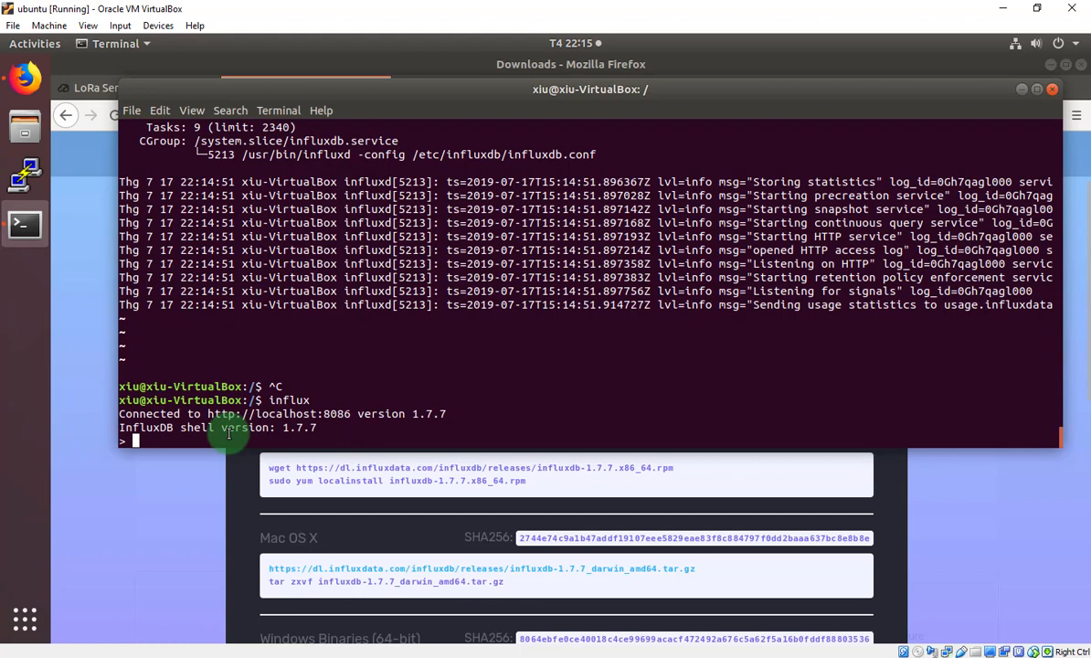
type("show database")
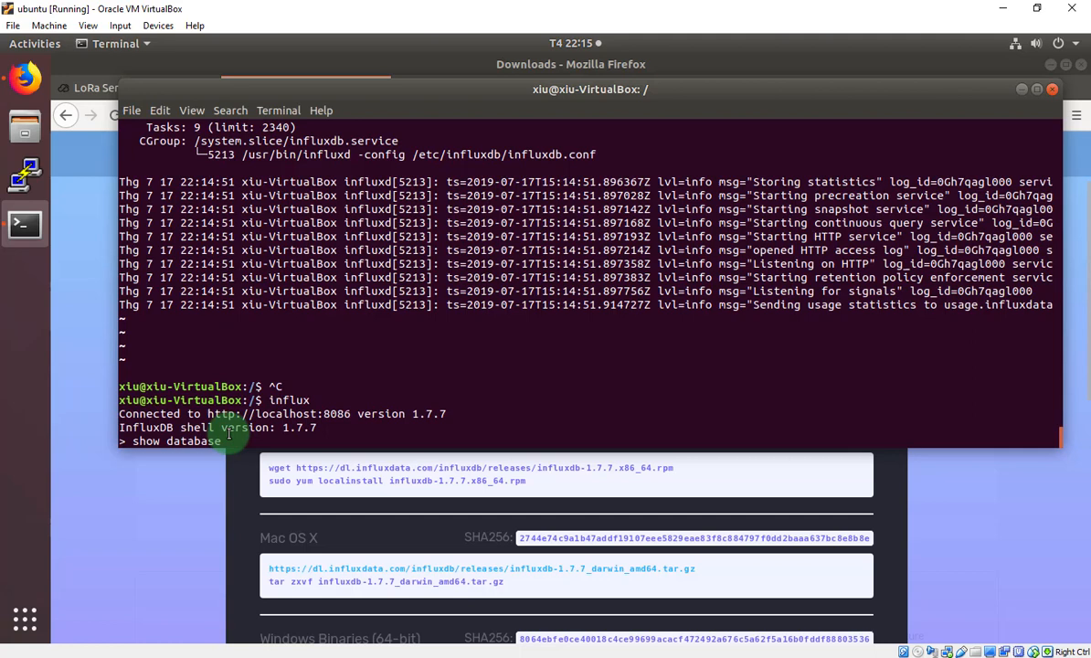
key("Return")
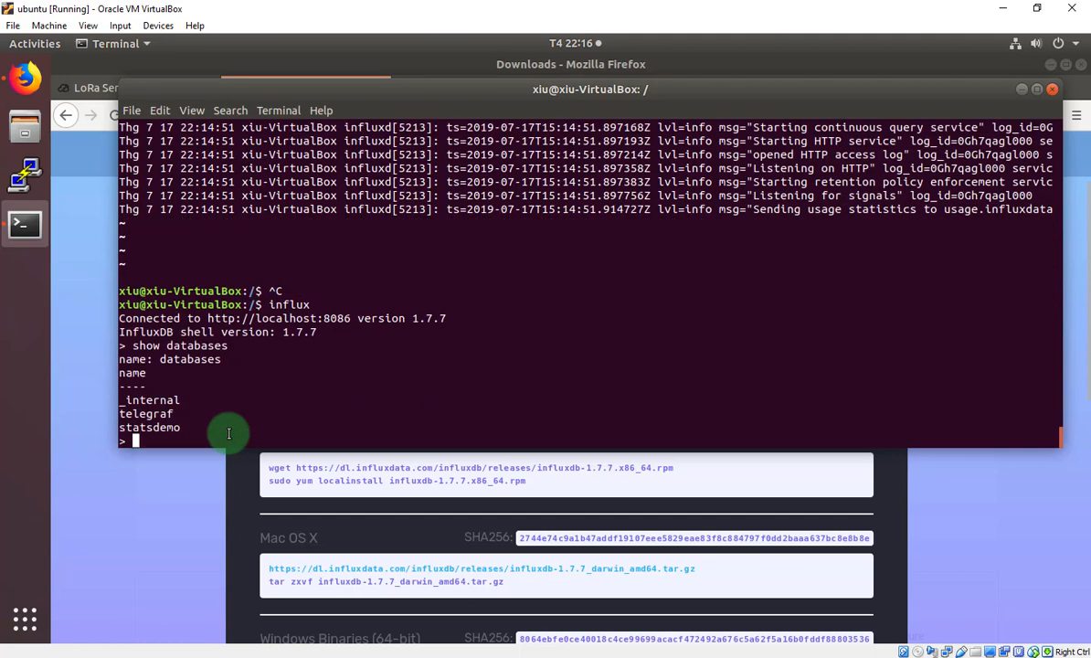
mouse_move(216, 404)
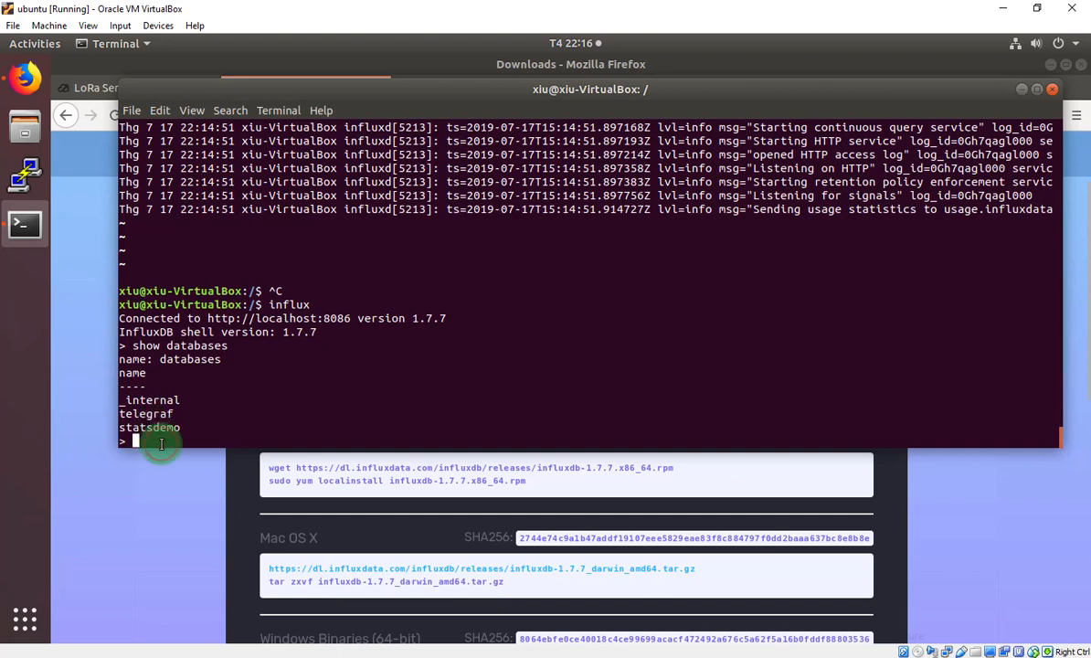
mouse_move(168, 441)
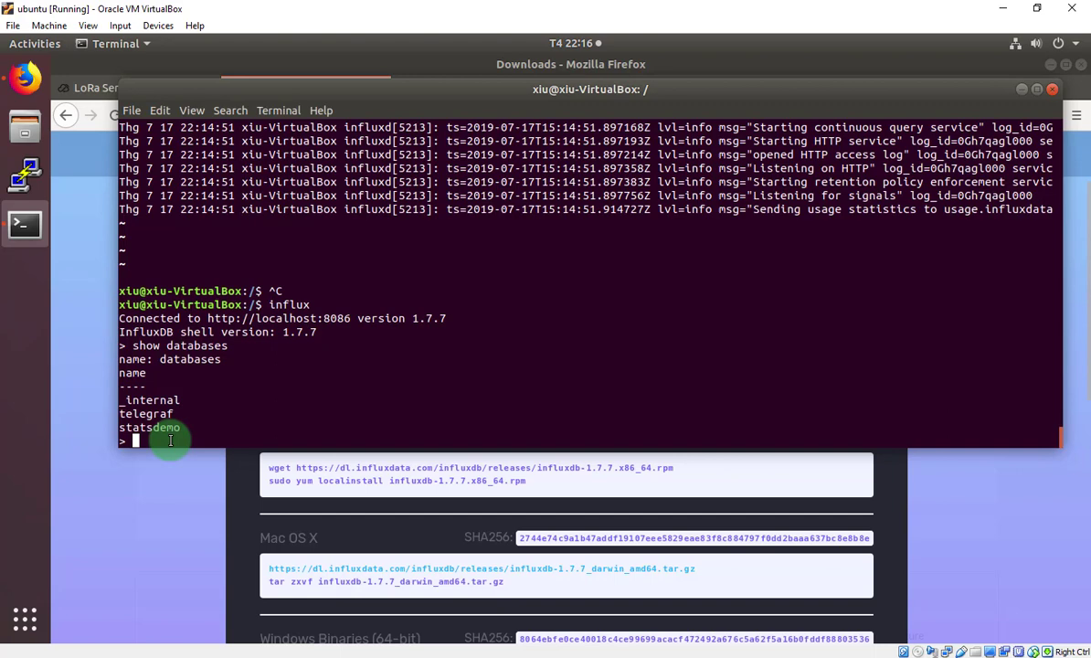
Step: Create the "loraserver" database and confirm it appears in 'show databases'
type("create database \"")
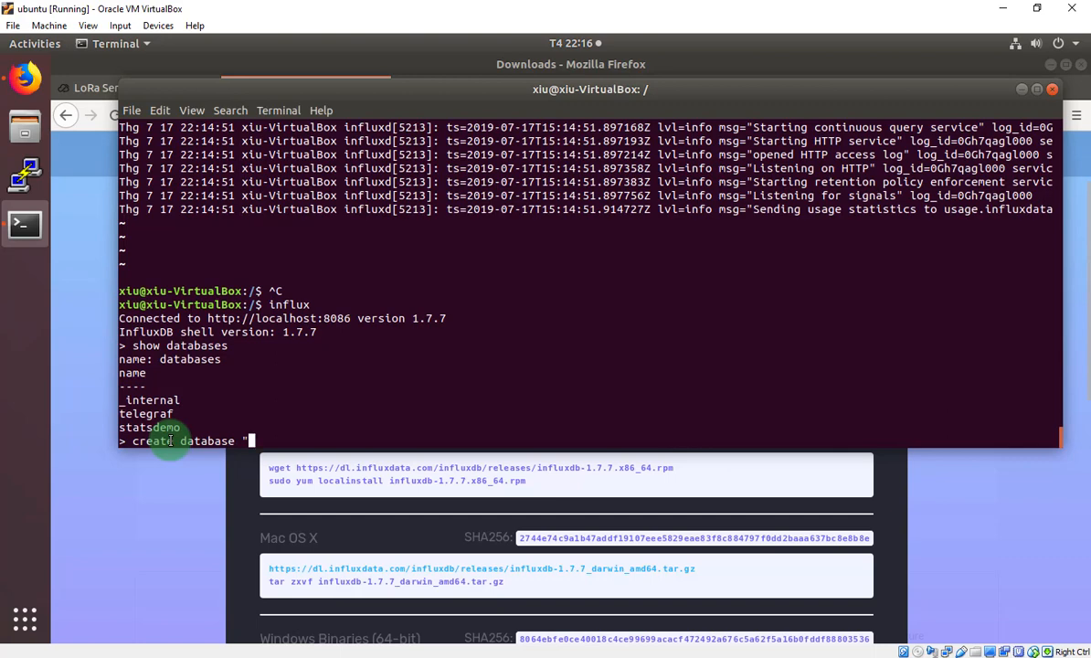
type("lora")
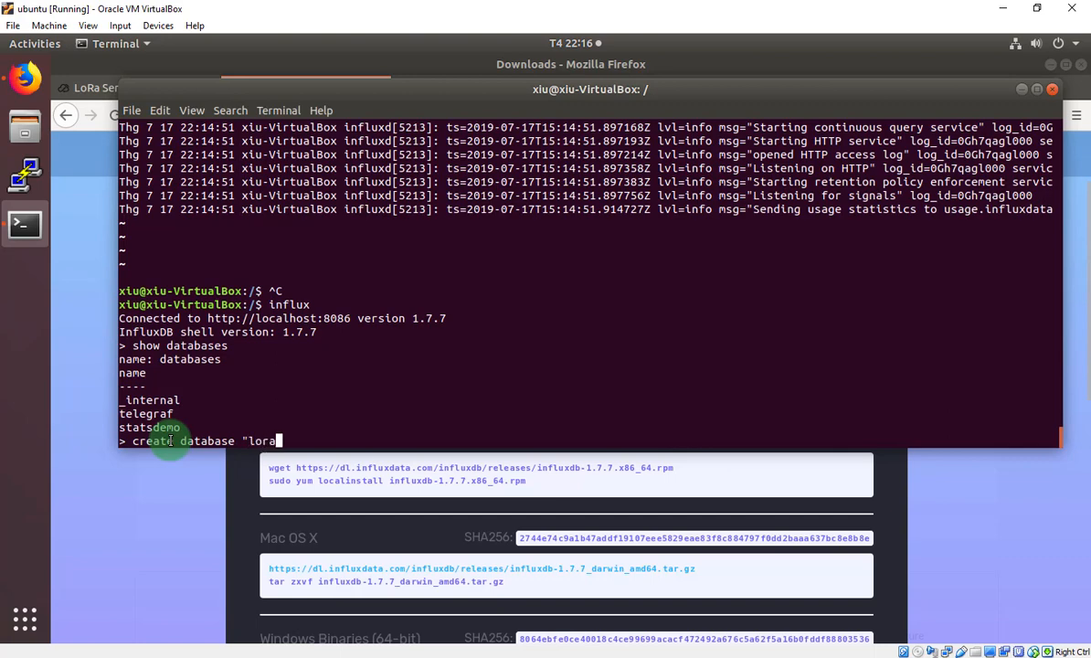
type("server\"")
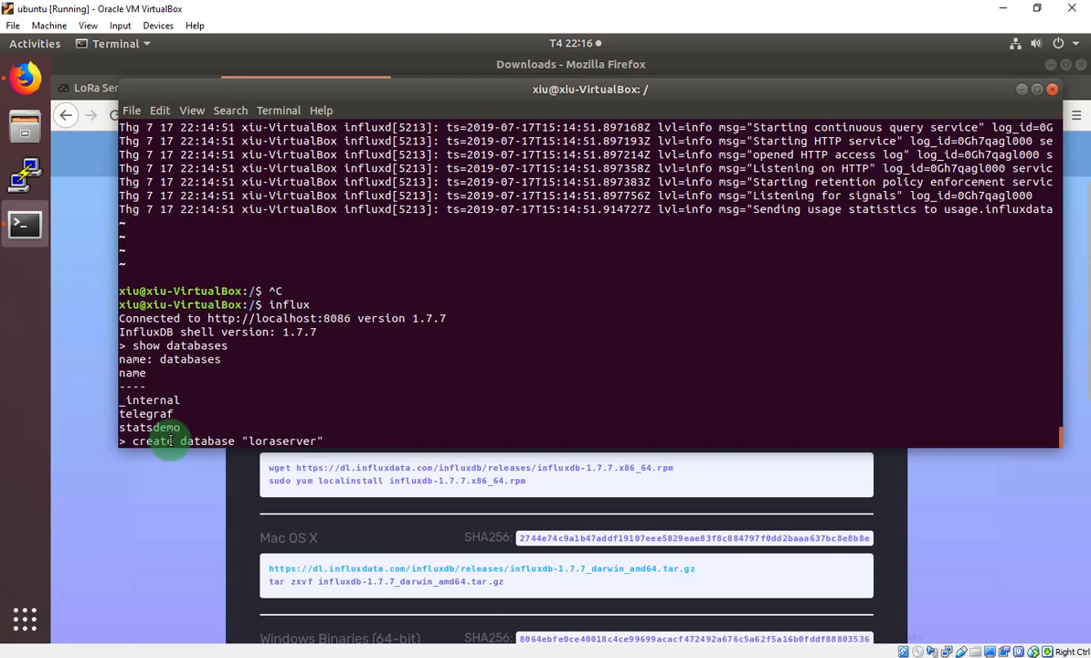
key("Return")
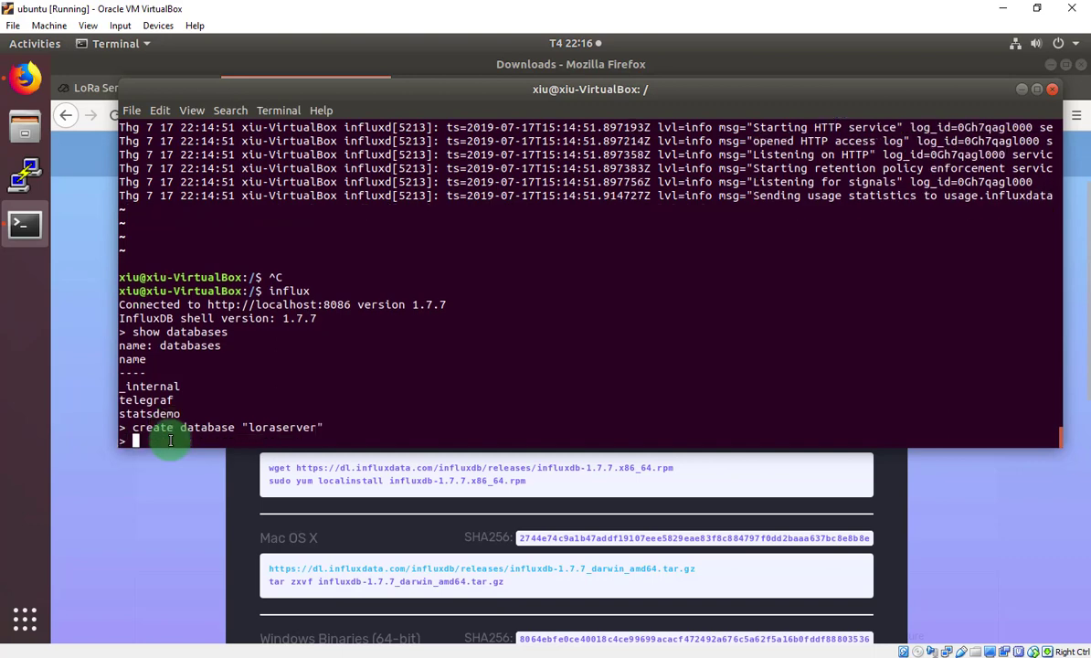
type("show")
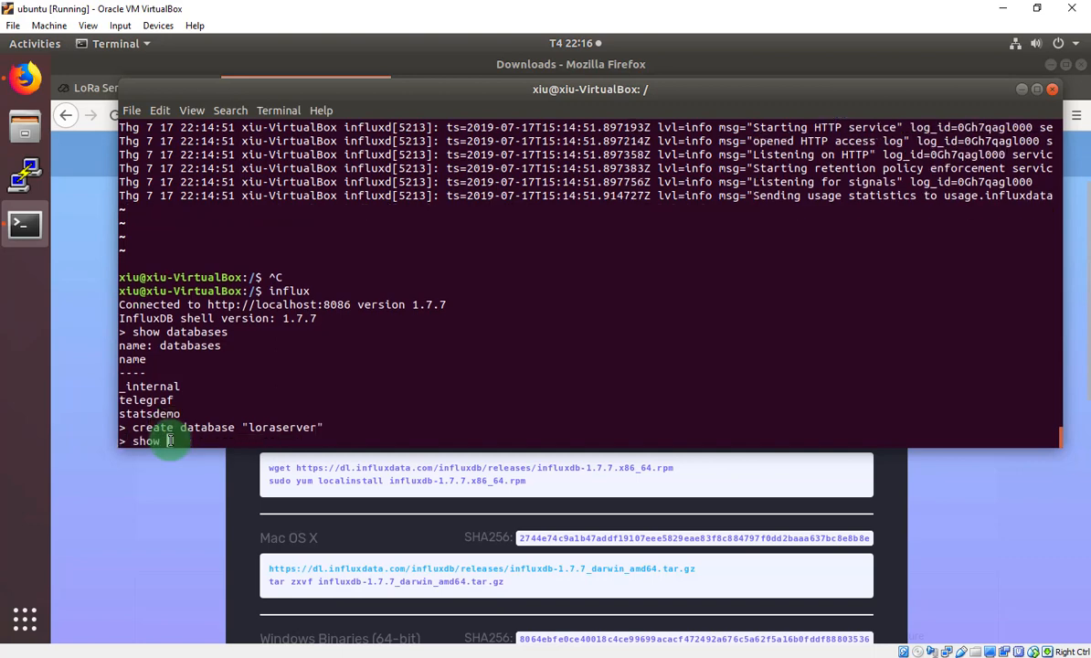
type("databases")
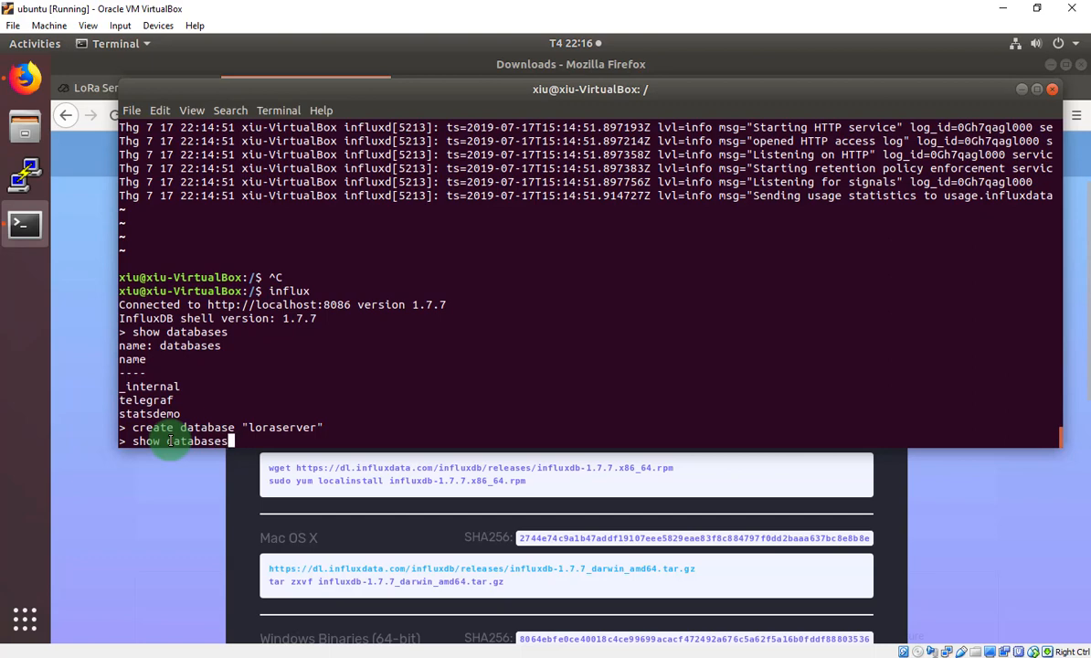
key("Return")
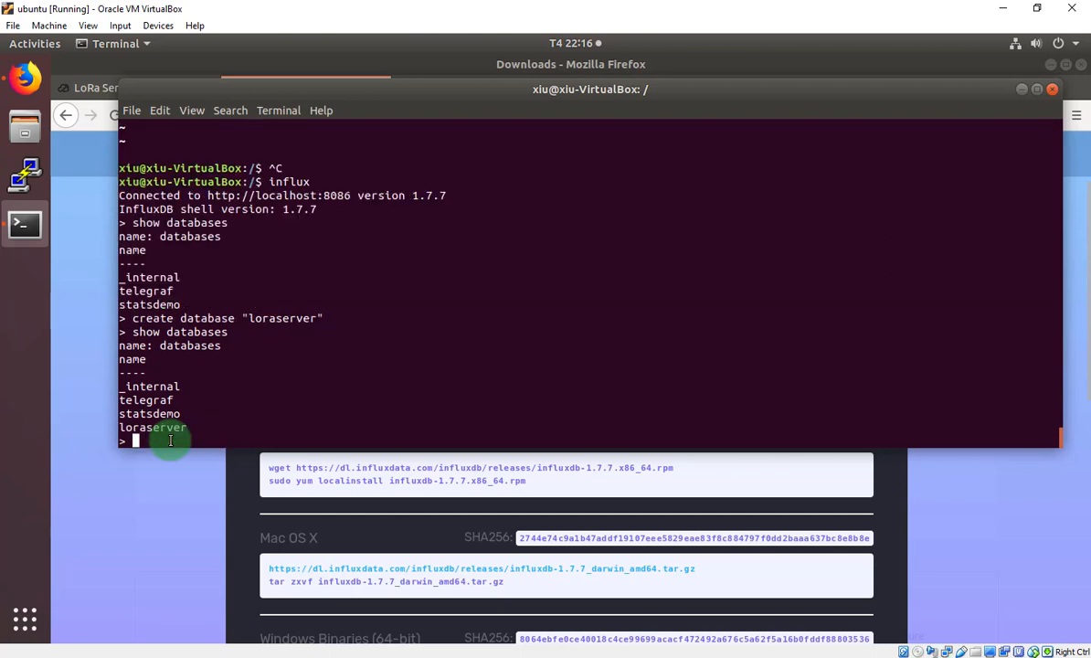
Step: Switch to the loraserver database and run 'show measurements', which returns nothing
type("use loras")
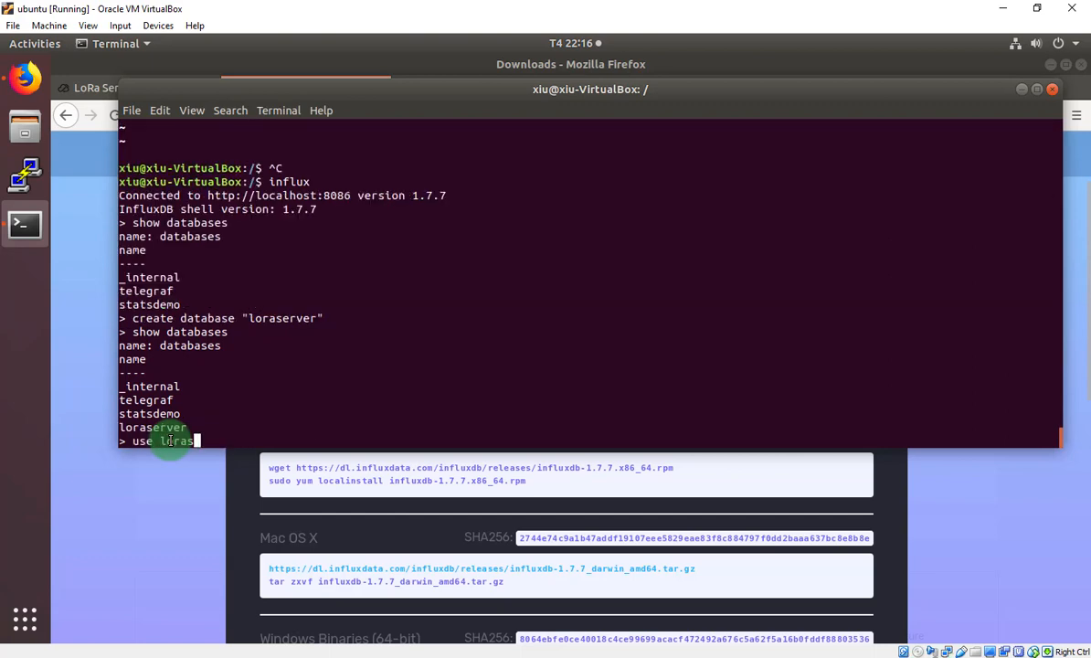
key("Return")
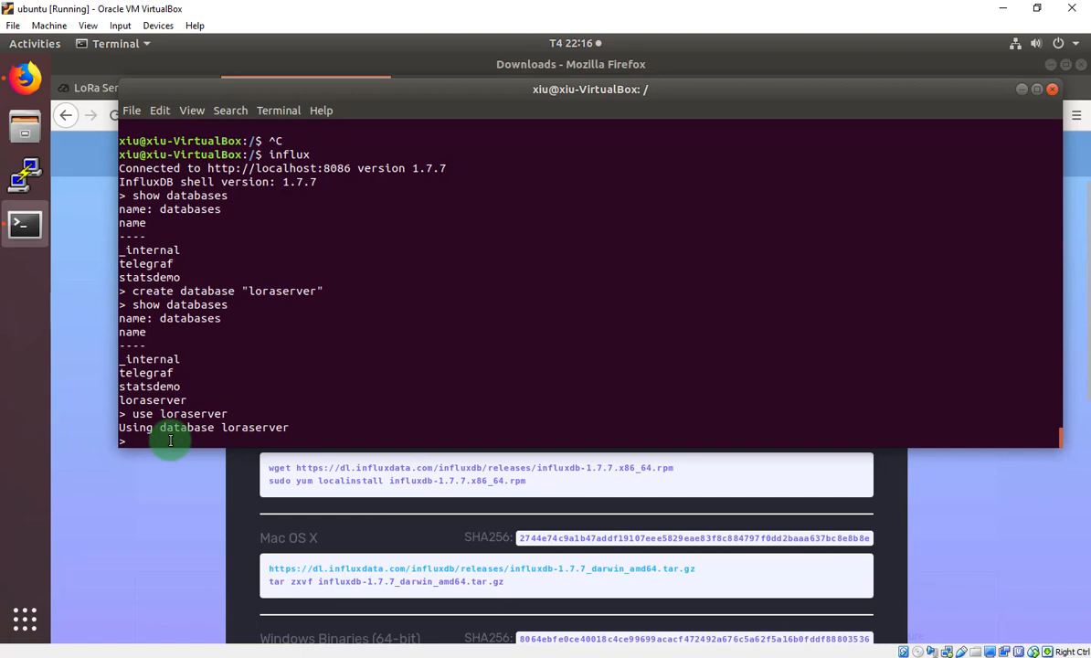
type("show measureme")
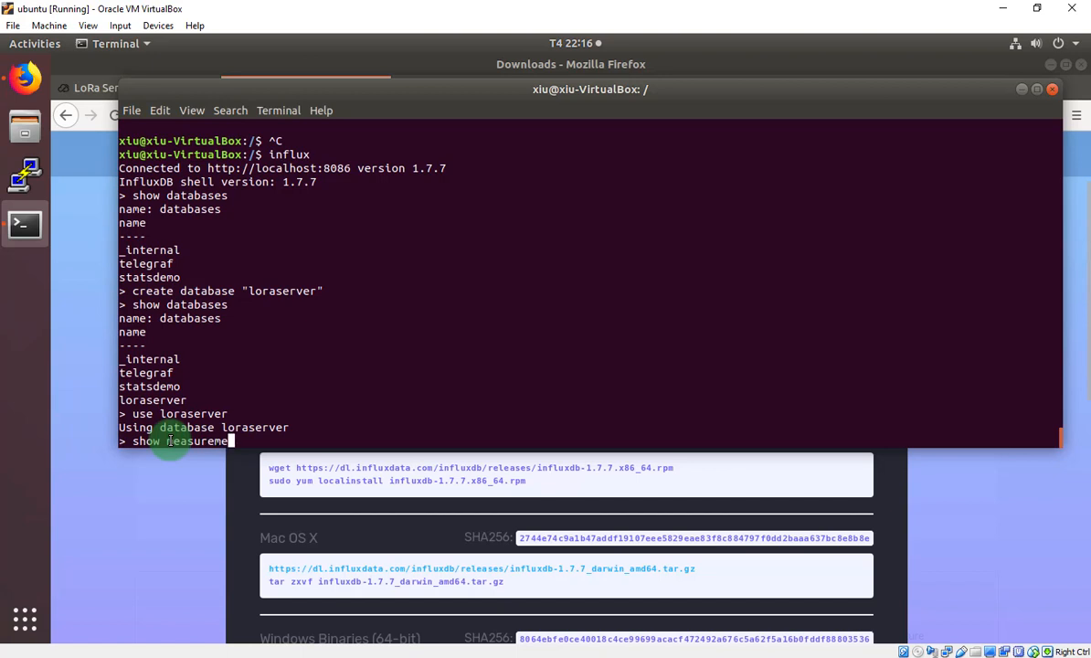
key("Return")
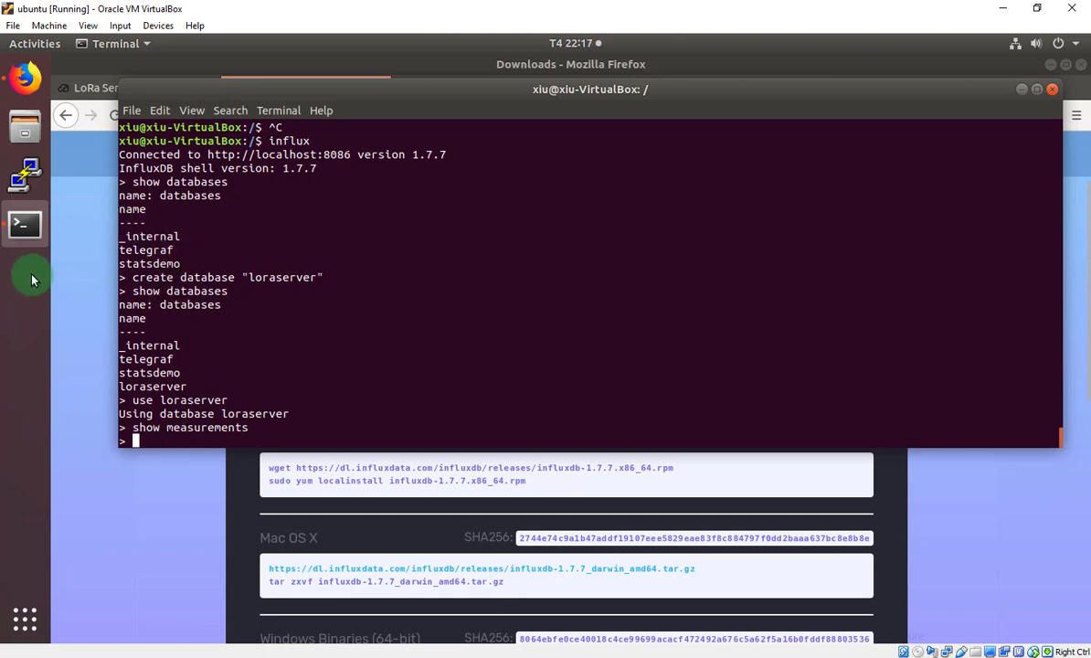
mouse_move(27, 307)
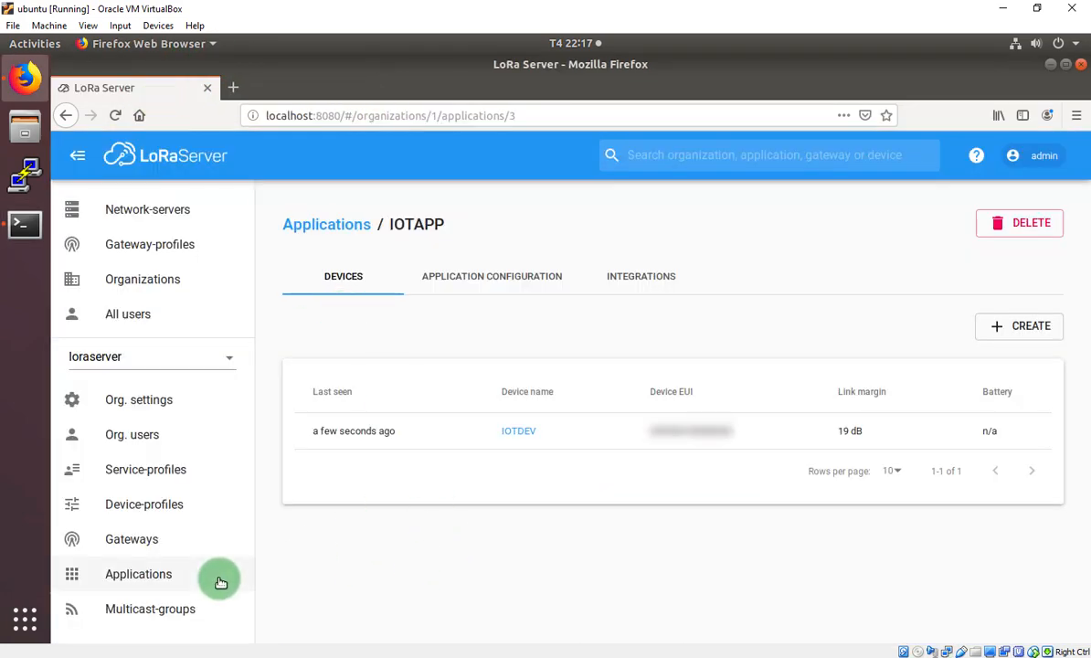
Step: Navigate Applications > IOTAPP > IOTDEV and view its live device data with the 10:17:40 PM uplink
left_click(139, 574)
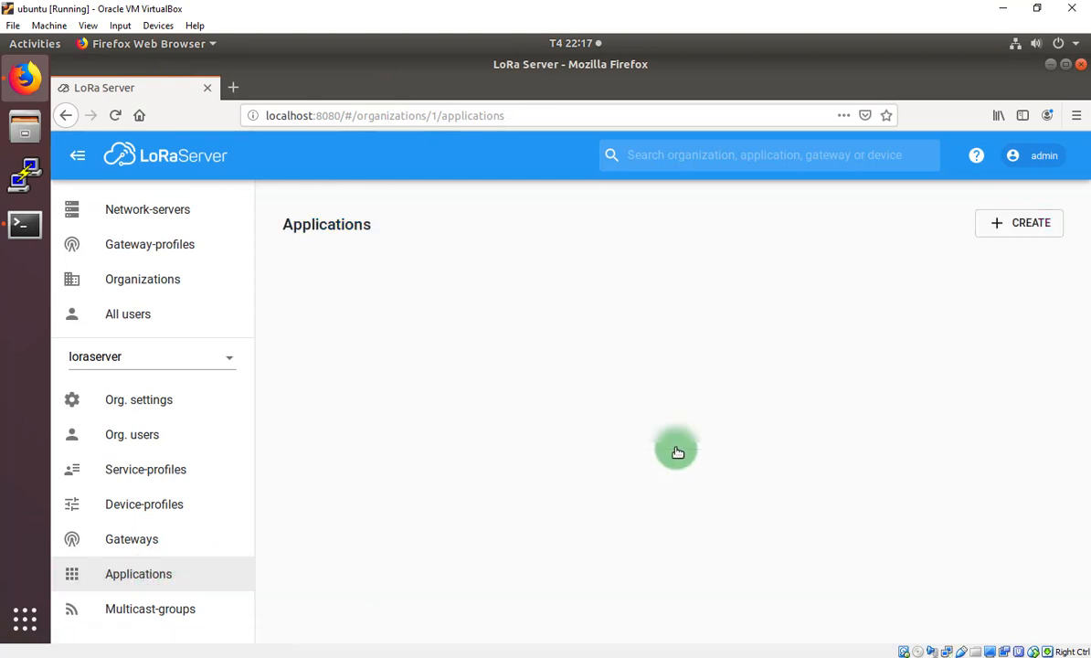
left_click(676, 450)
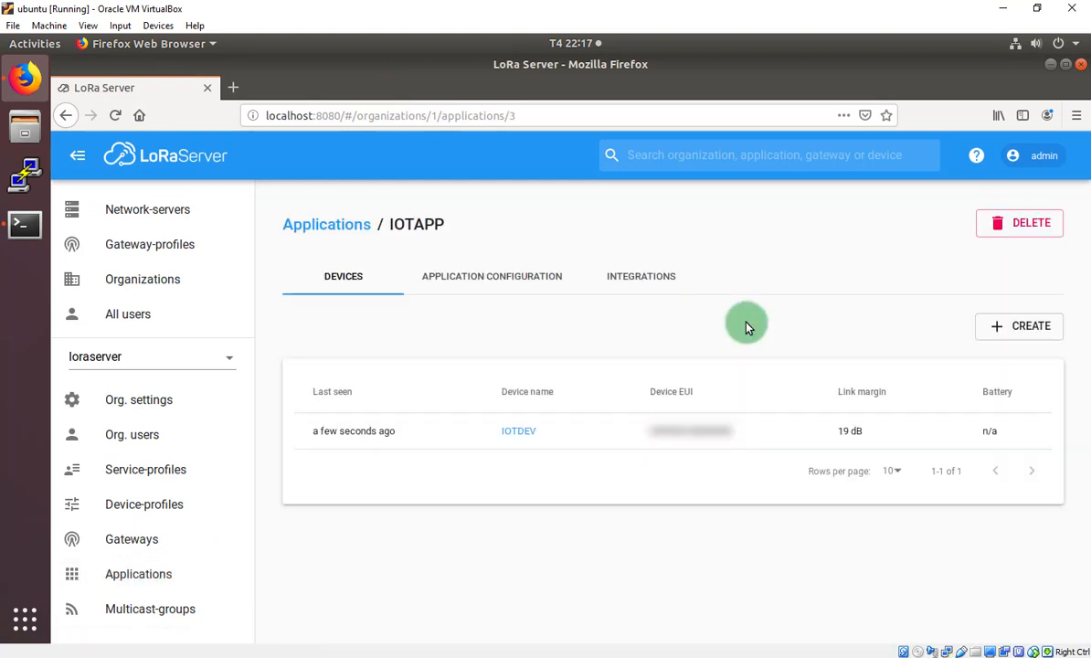
left_click(518, 432)
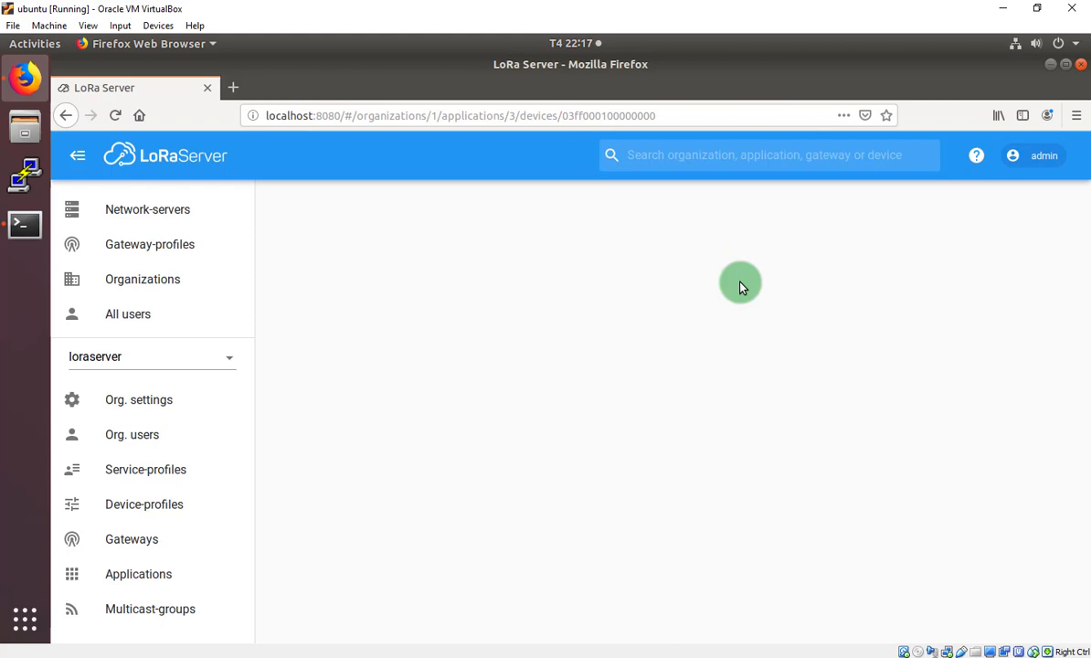
left_click(705, 275)
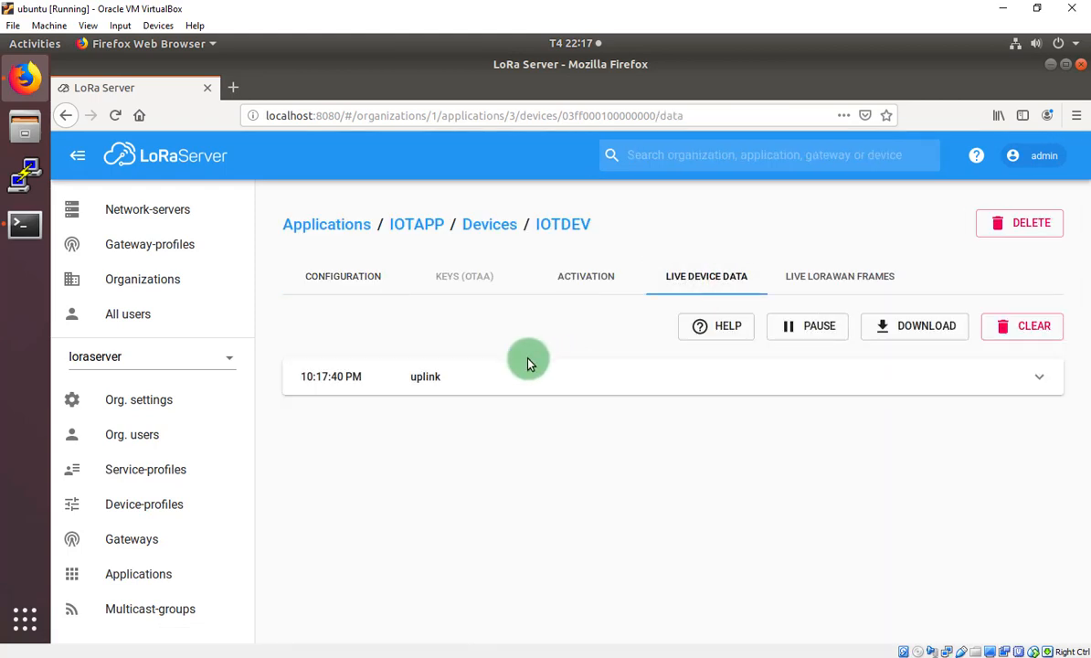
mouse_move(355, 368)
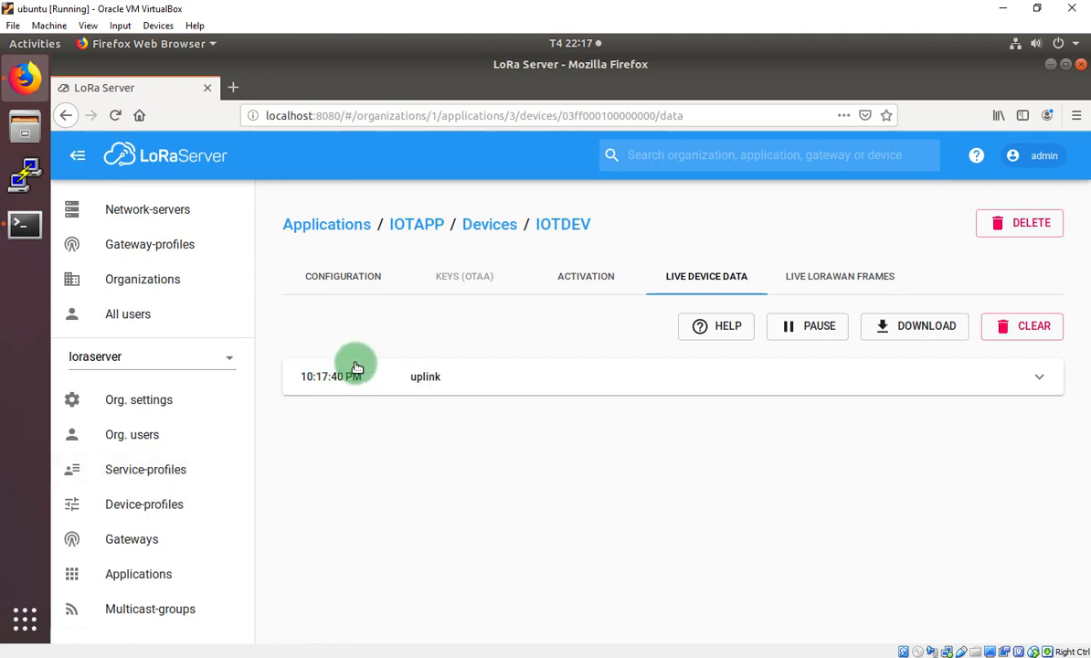
mouse_move(365, 384)
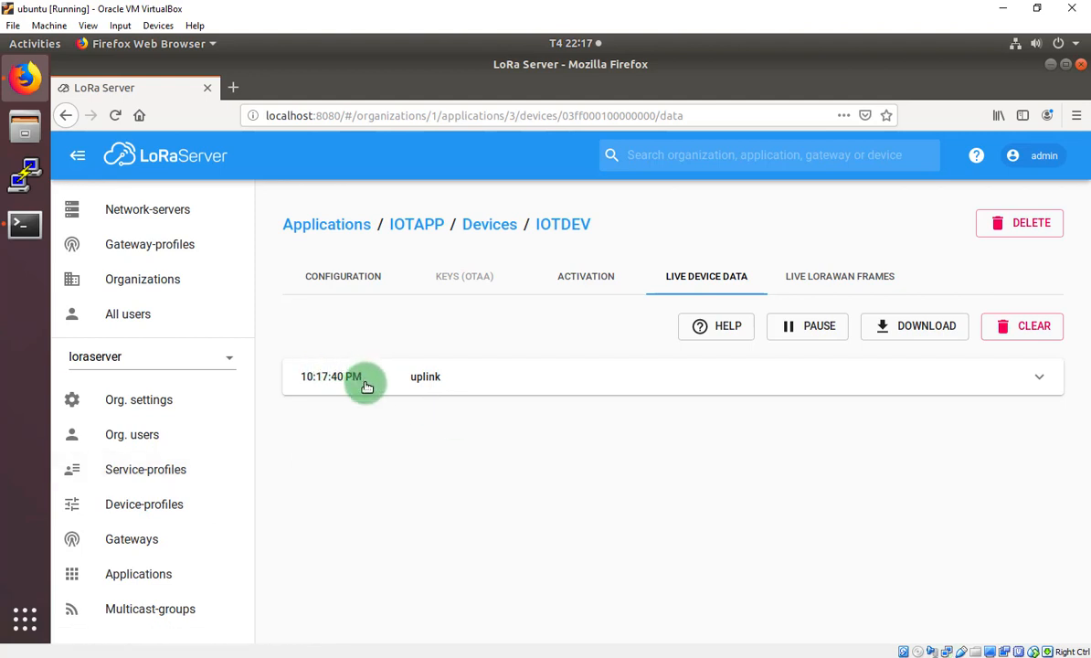
mouse_move(139, 574)
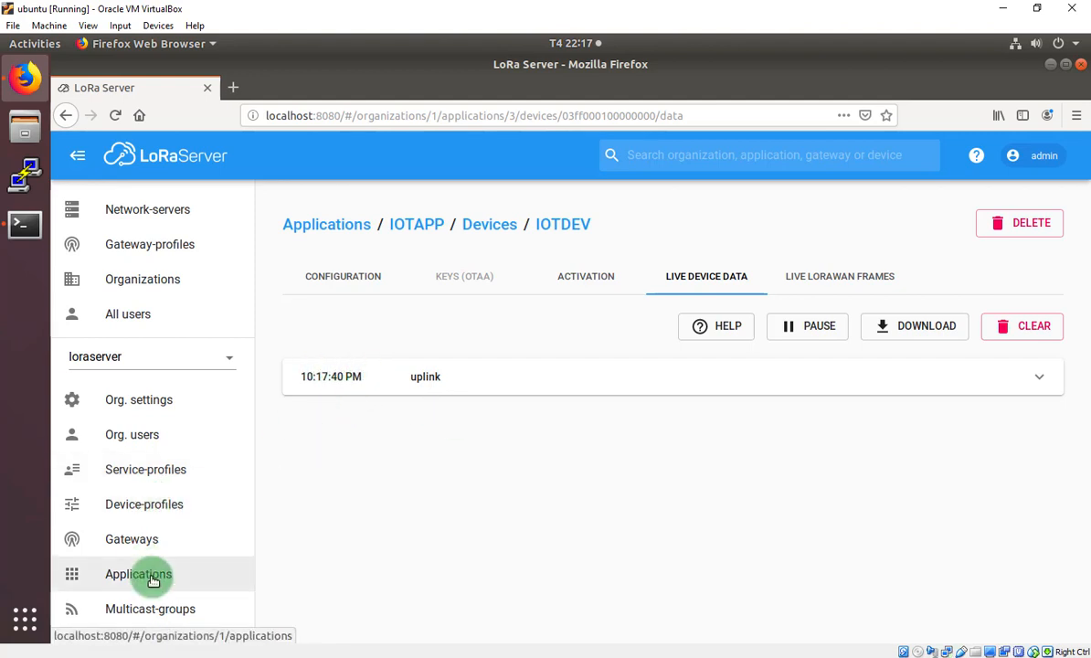
Step: In IOTAPP's application configuration, select Custom JavaScript codec functions as the payload codec
left_click(139, 574)
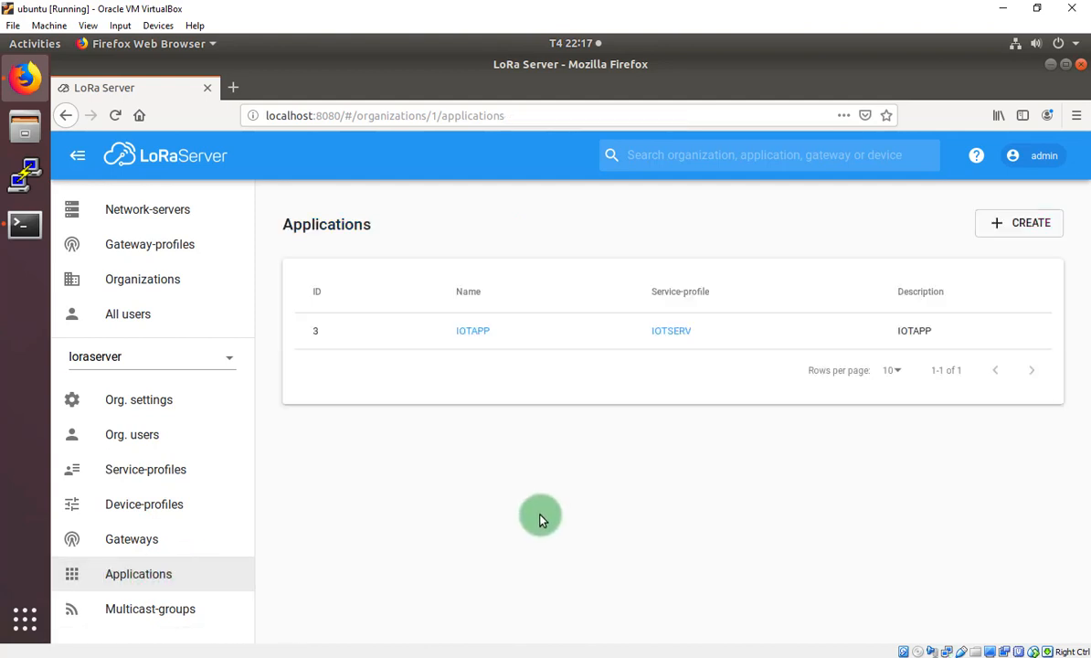
left_click(472, 329)
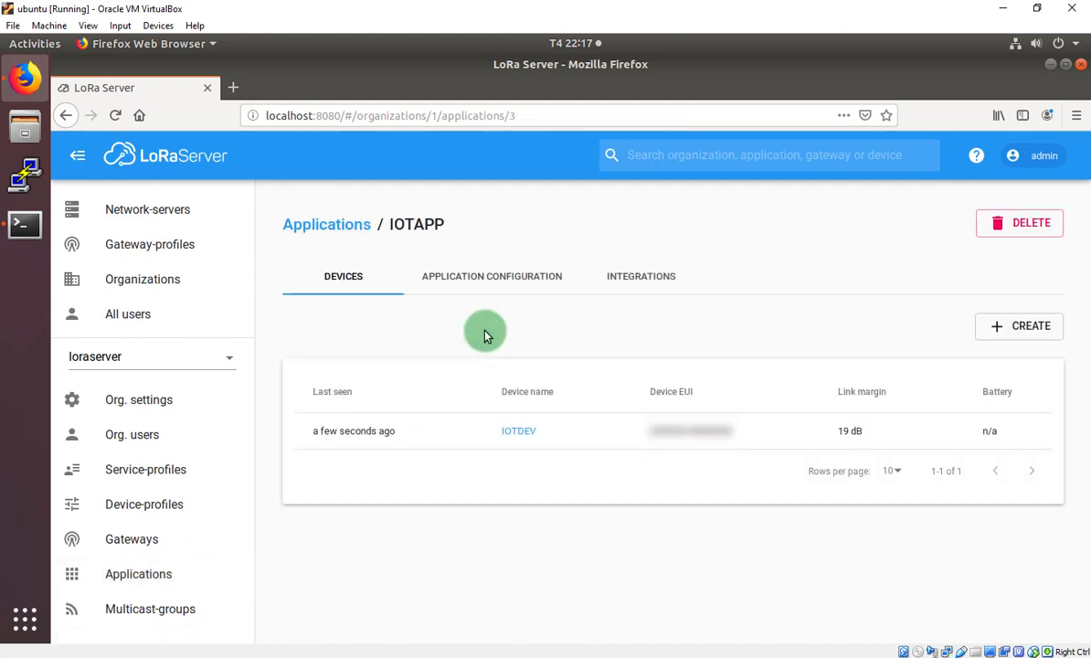
mouse_move(475, 281)
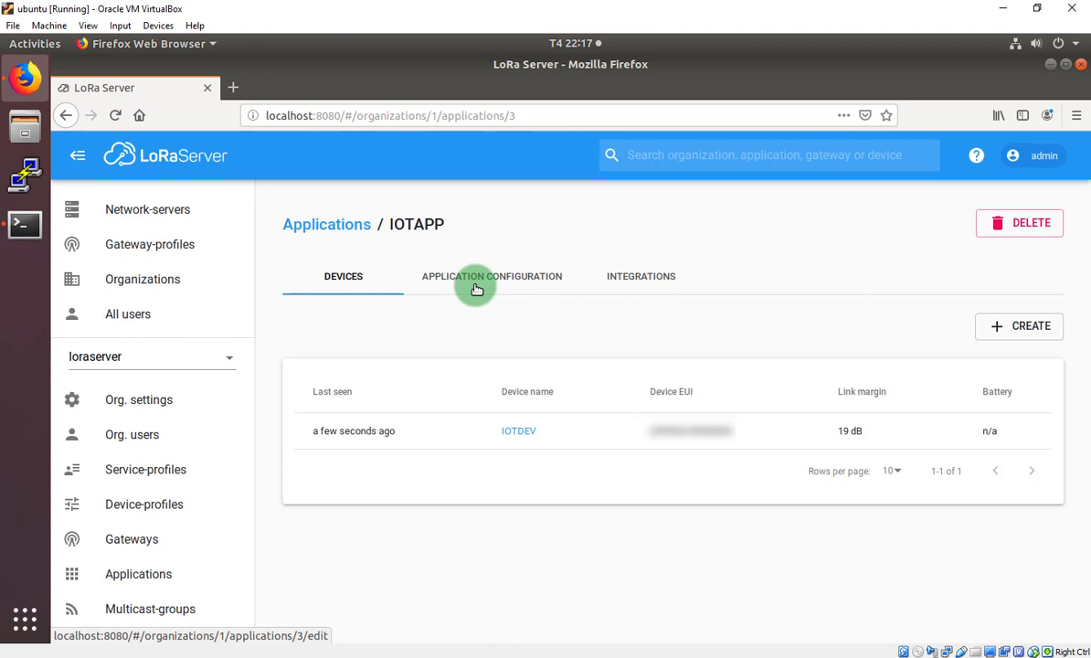
left_click(492, 276)
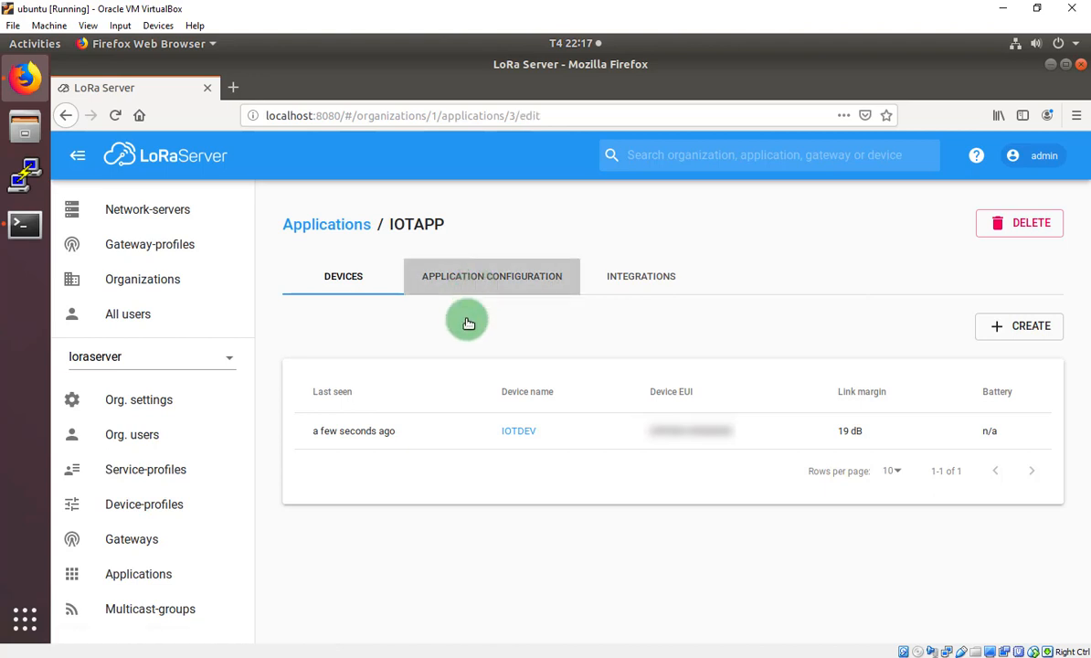
left_click(491, 276)
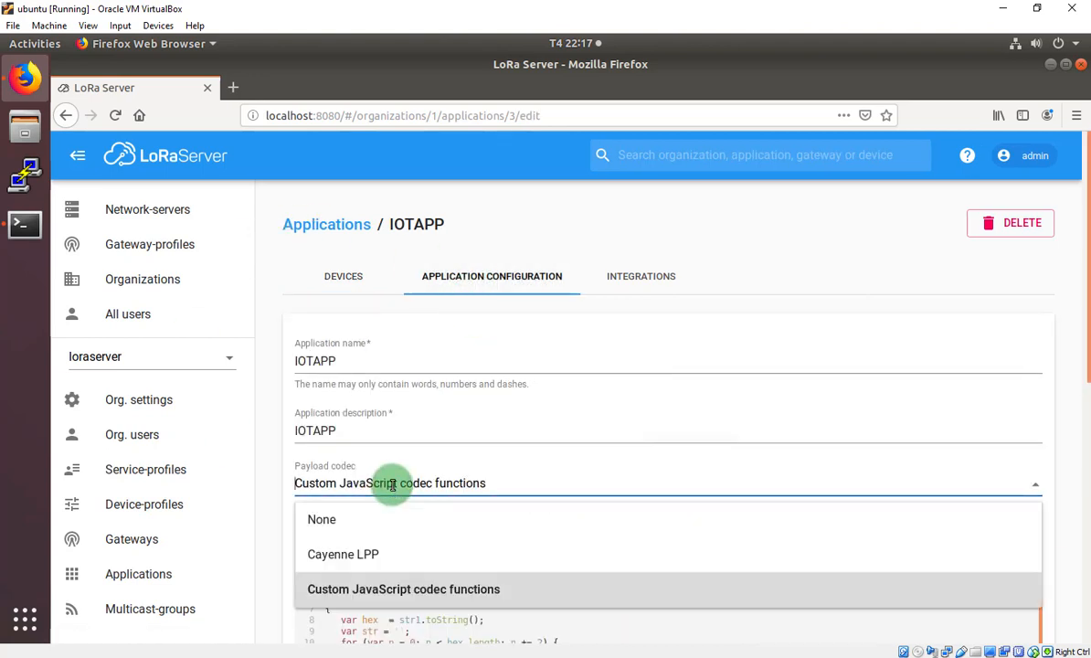
left_click(321, 519)
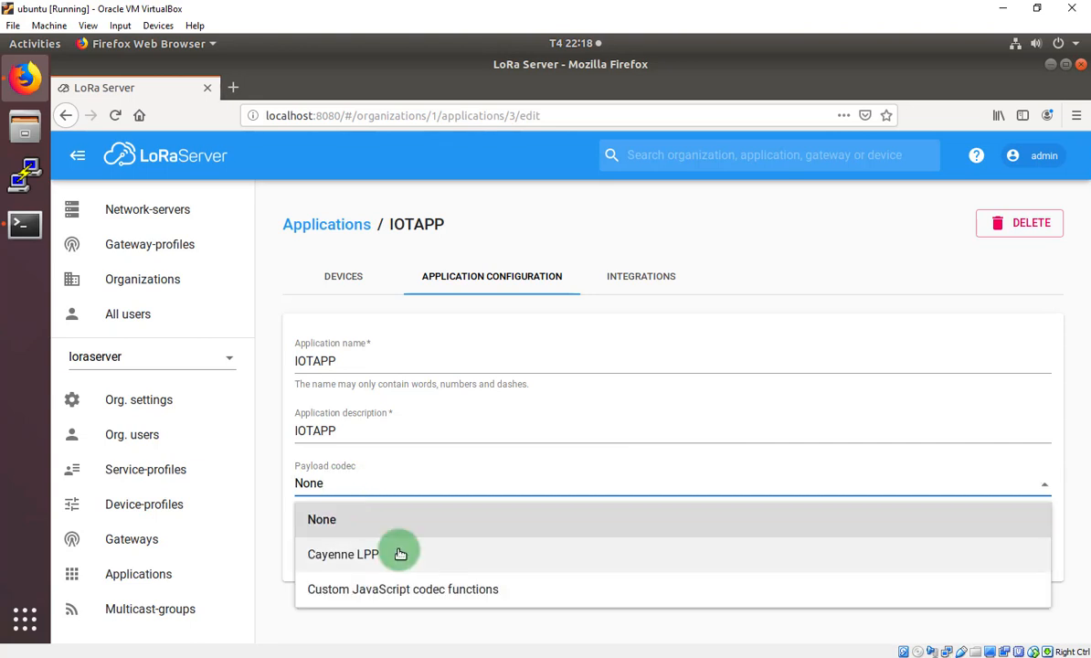
mouse_move(380, 599)
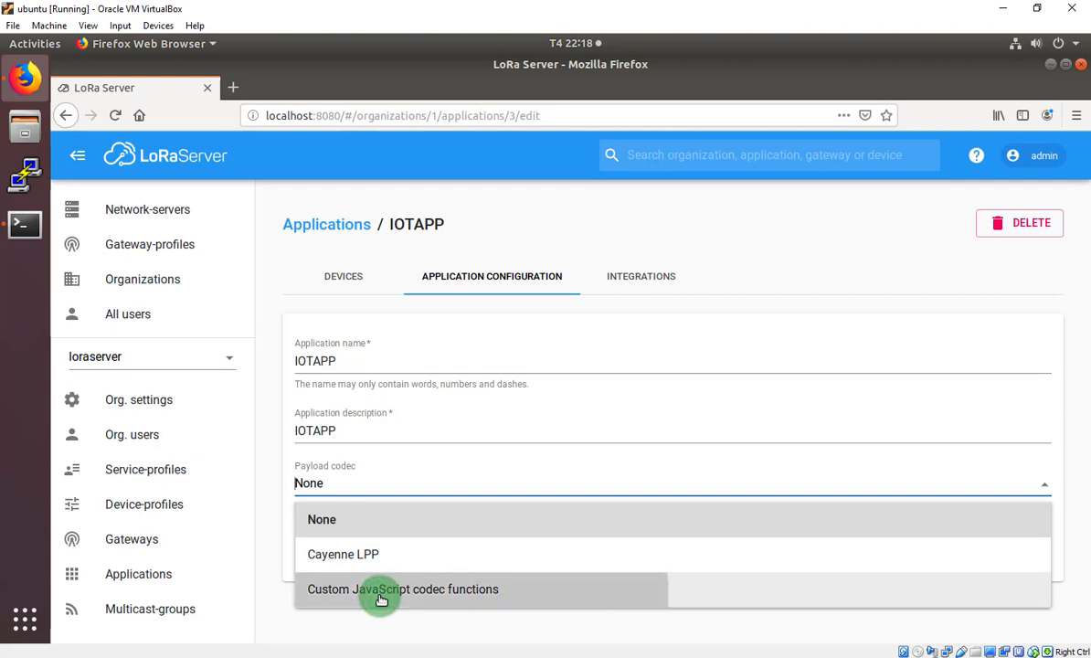
left_click(402, 588)
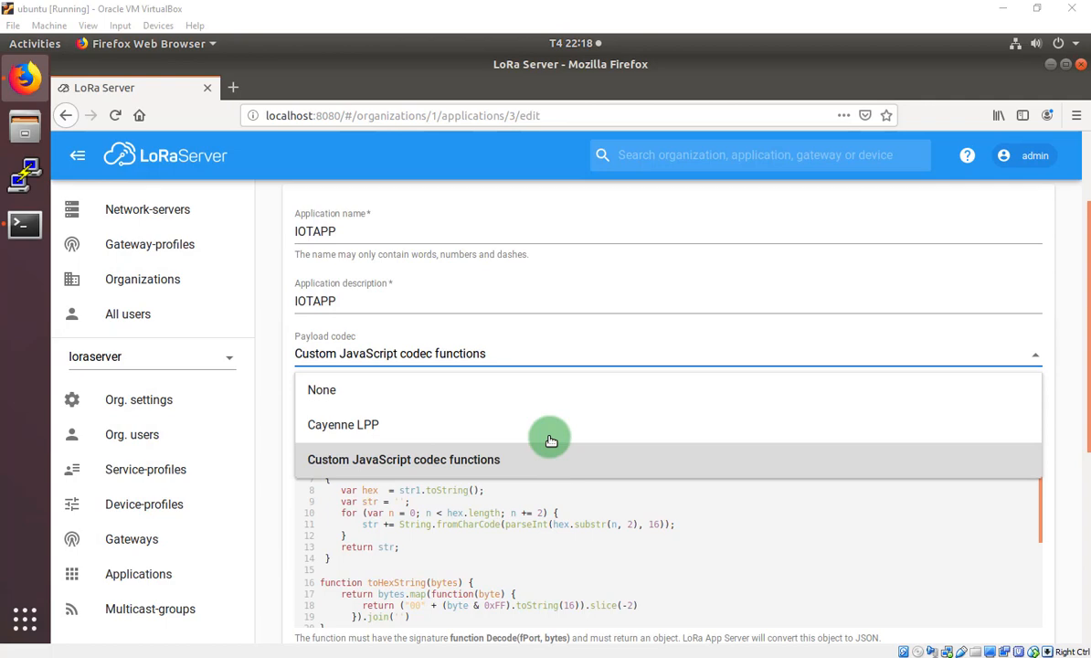
mouse_move(278, 473)
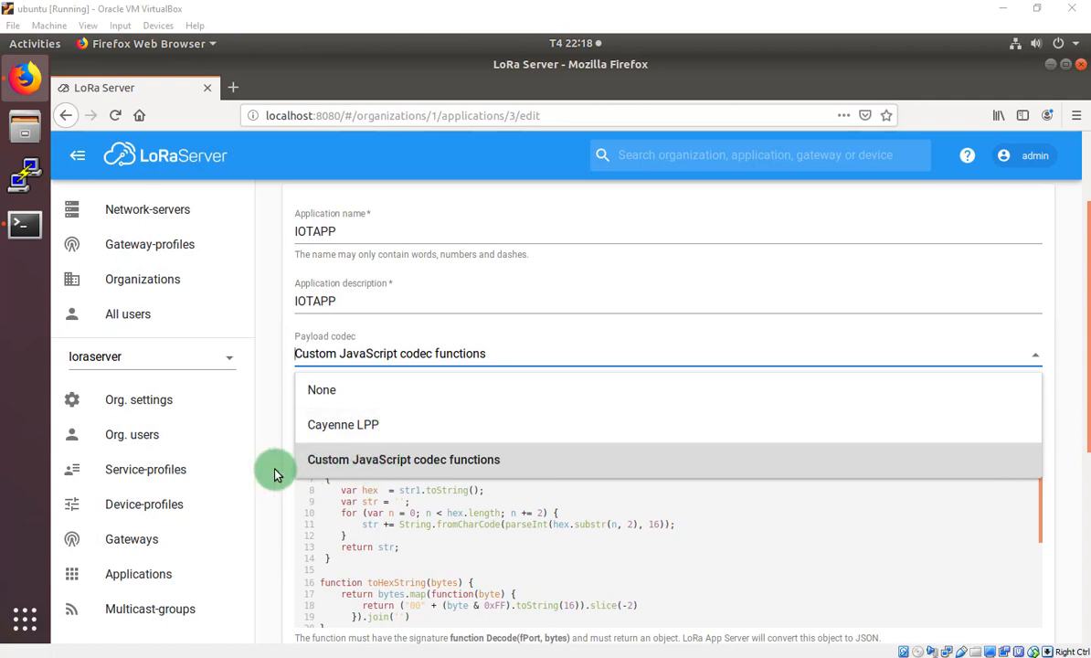
left_click(402, 459)
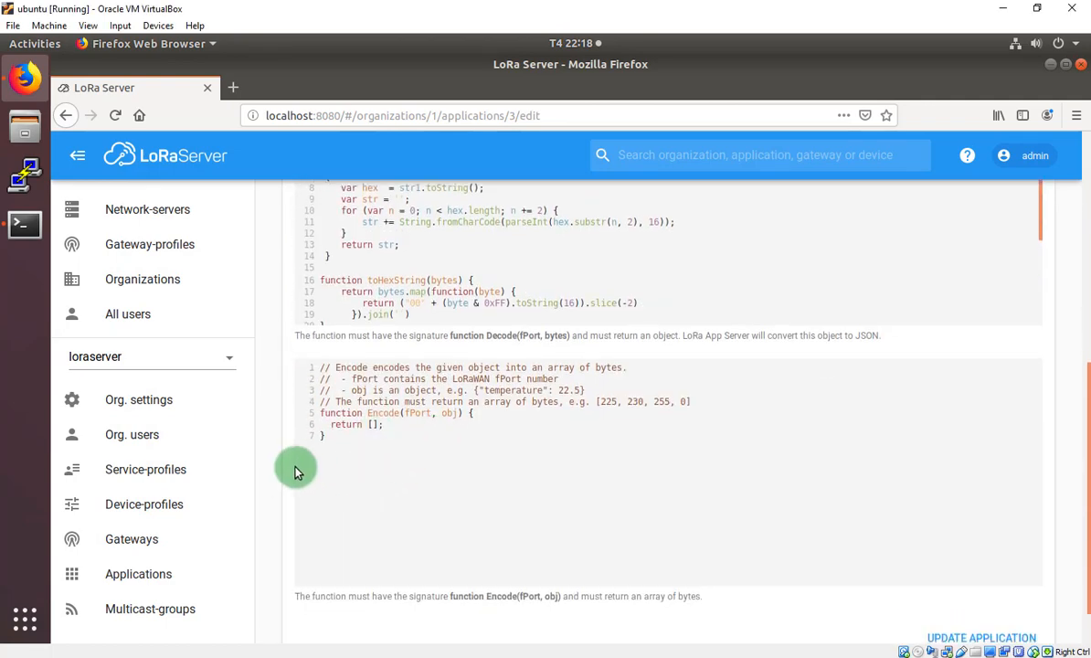
scroll("up", 3)
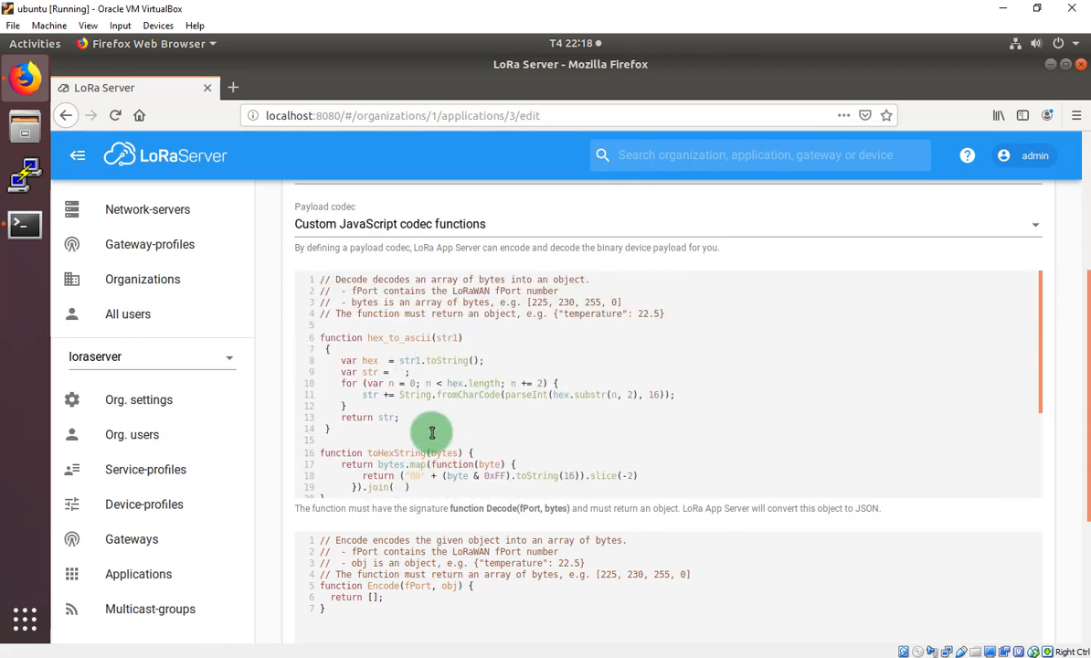
scroll("down", 3)
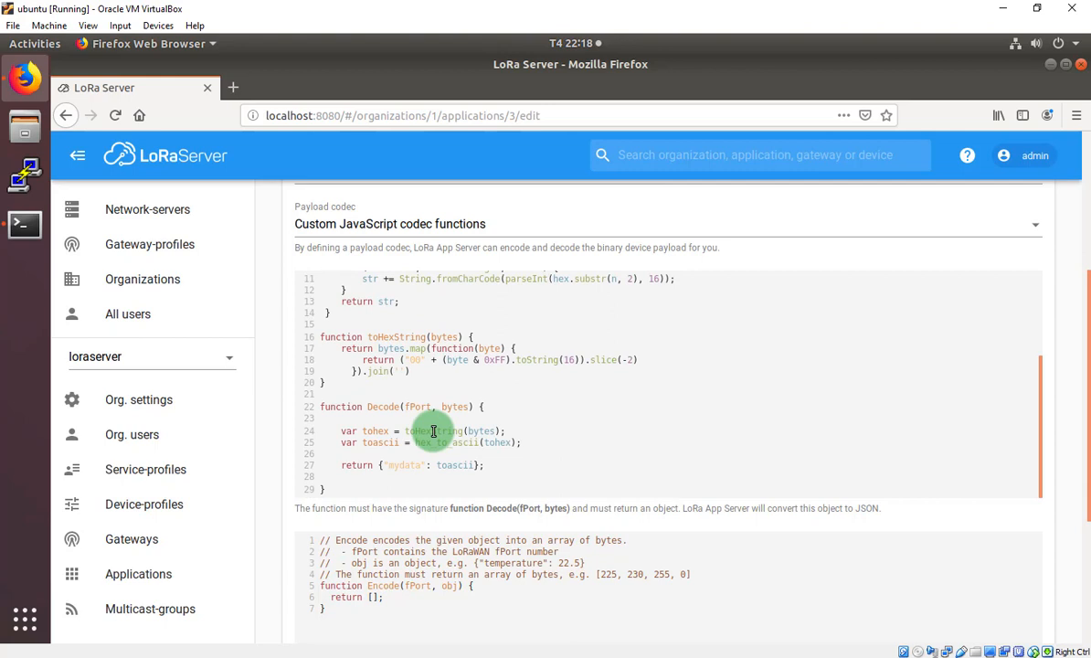
mouse_move(402, 416)
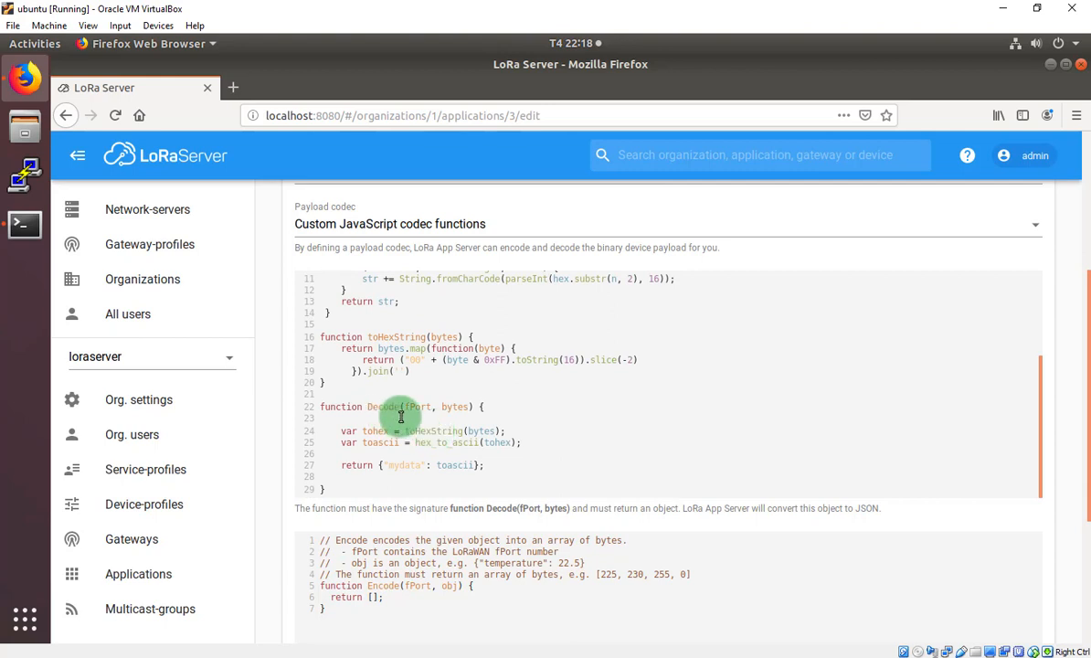
scroll("up", 3)
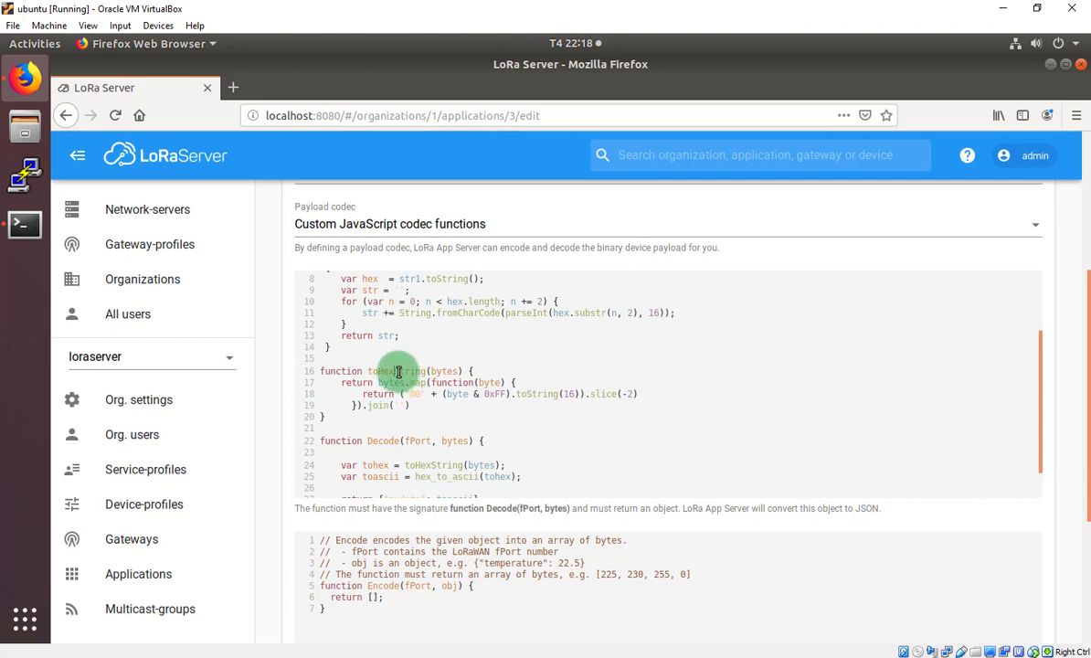
scroll("down", 3)
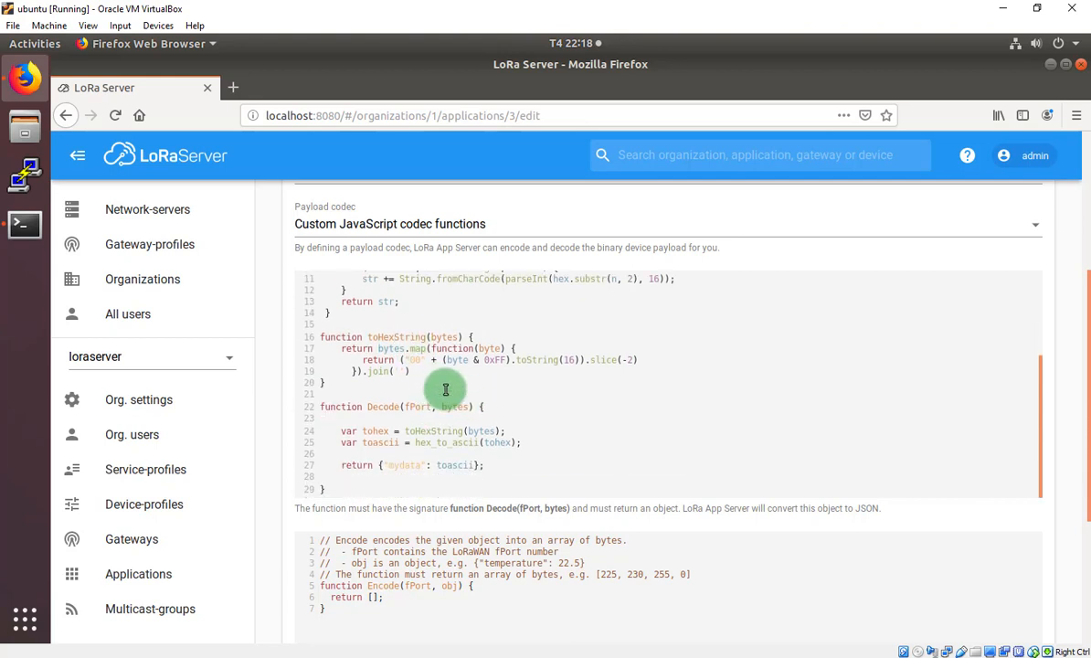
mouse_move(460, 405)
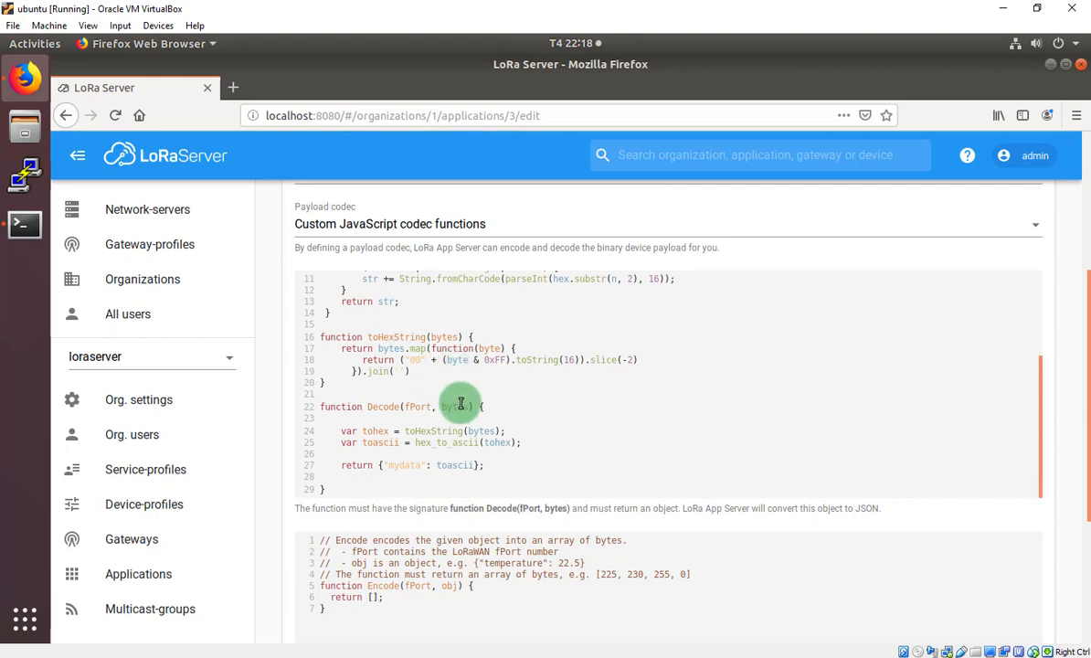
mouse_move(439, 431)
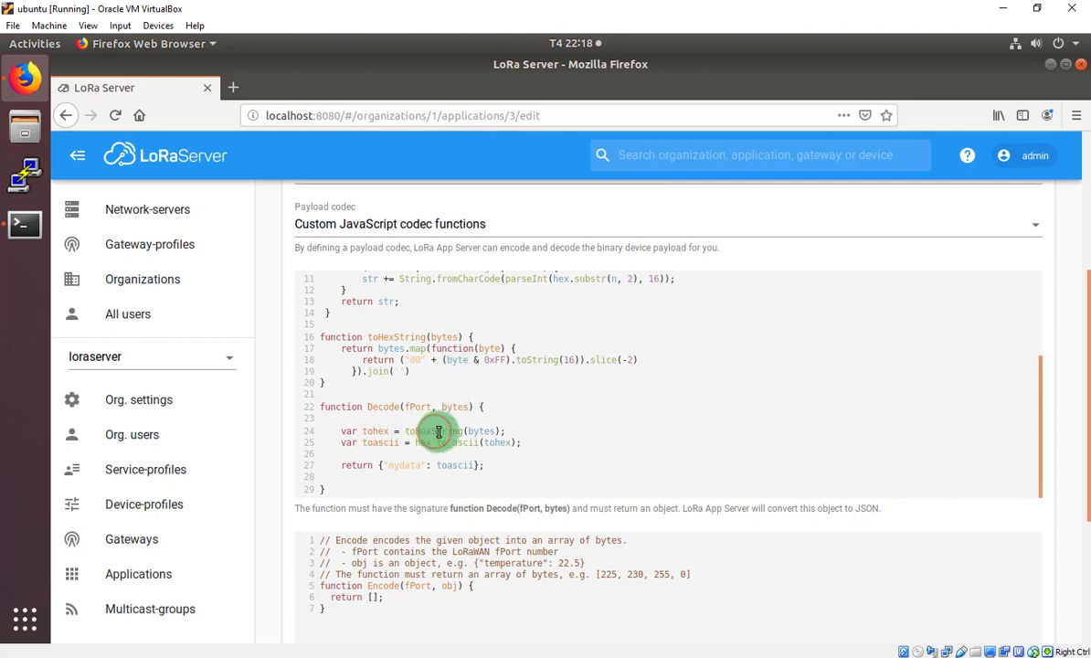
mouse_move(456, 431)
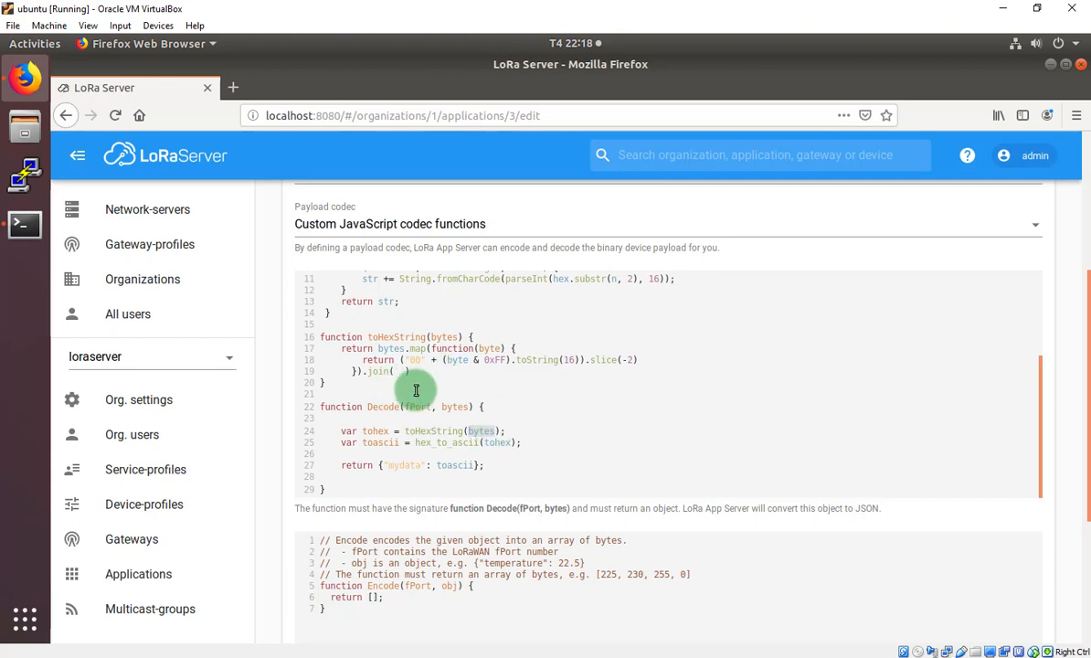
mouse_move(427, 395)
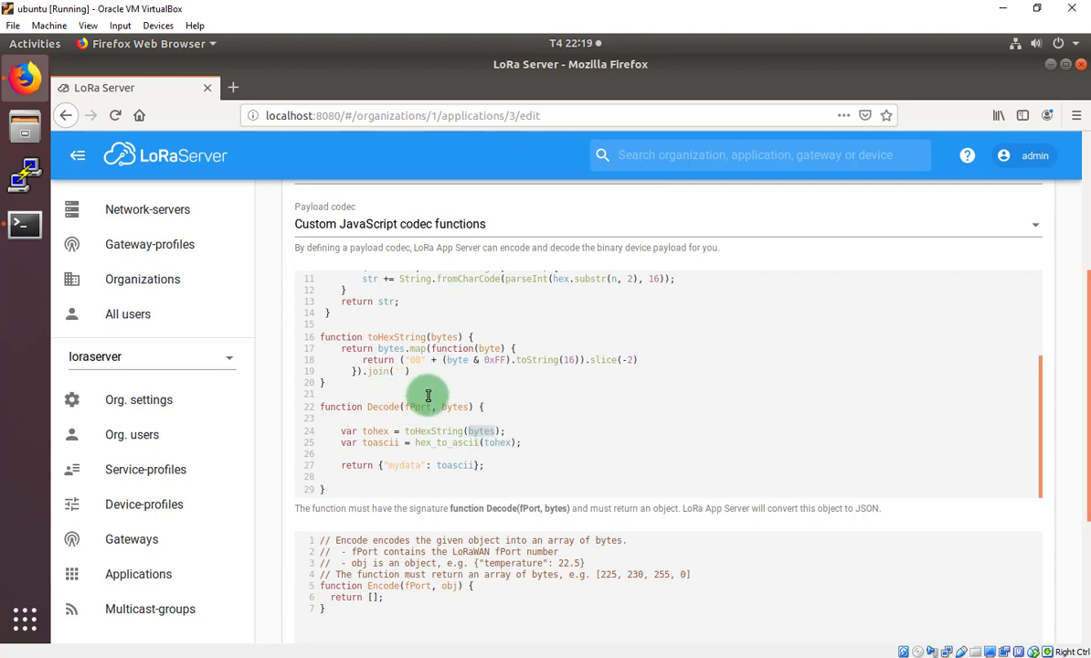
mouse_move(418, 427)
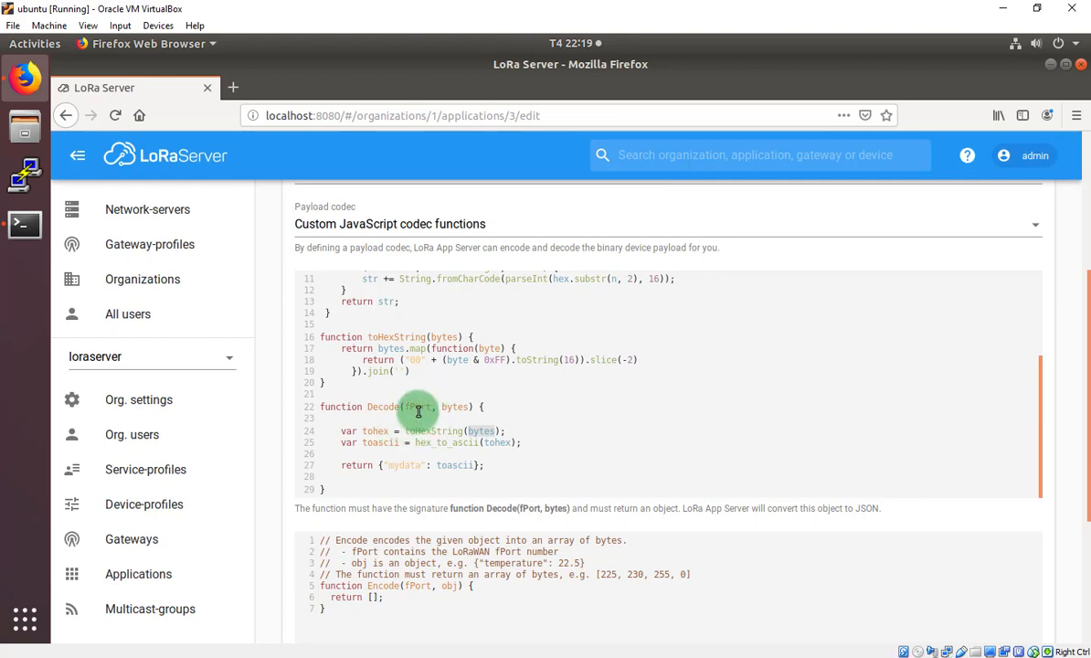
mouse_move(460, 442)
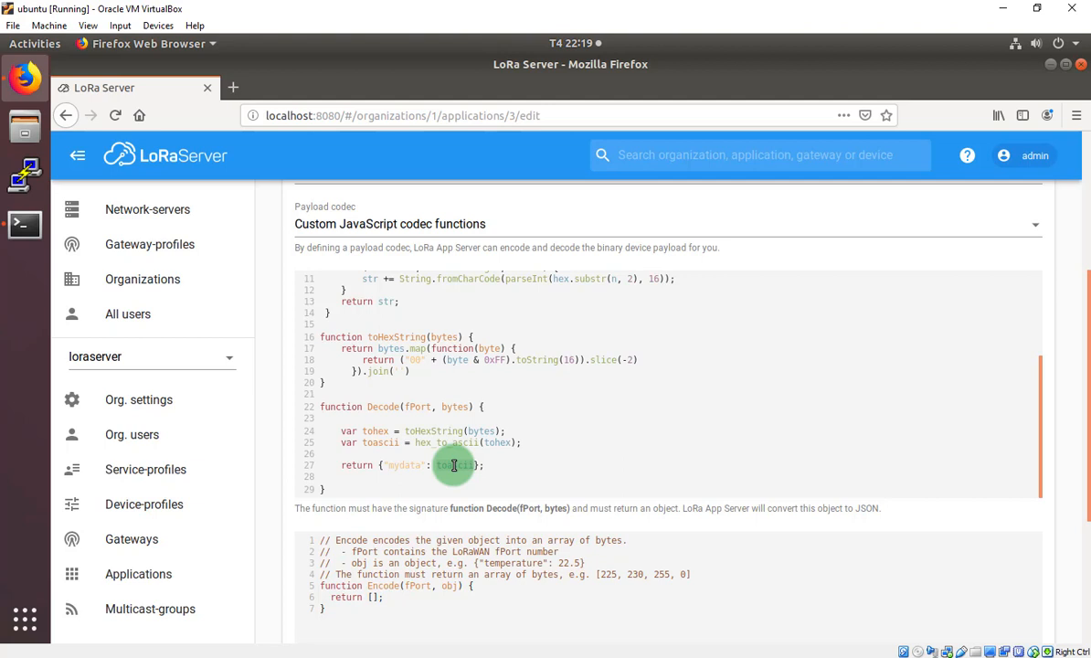
double_click(453, 466)
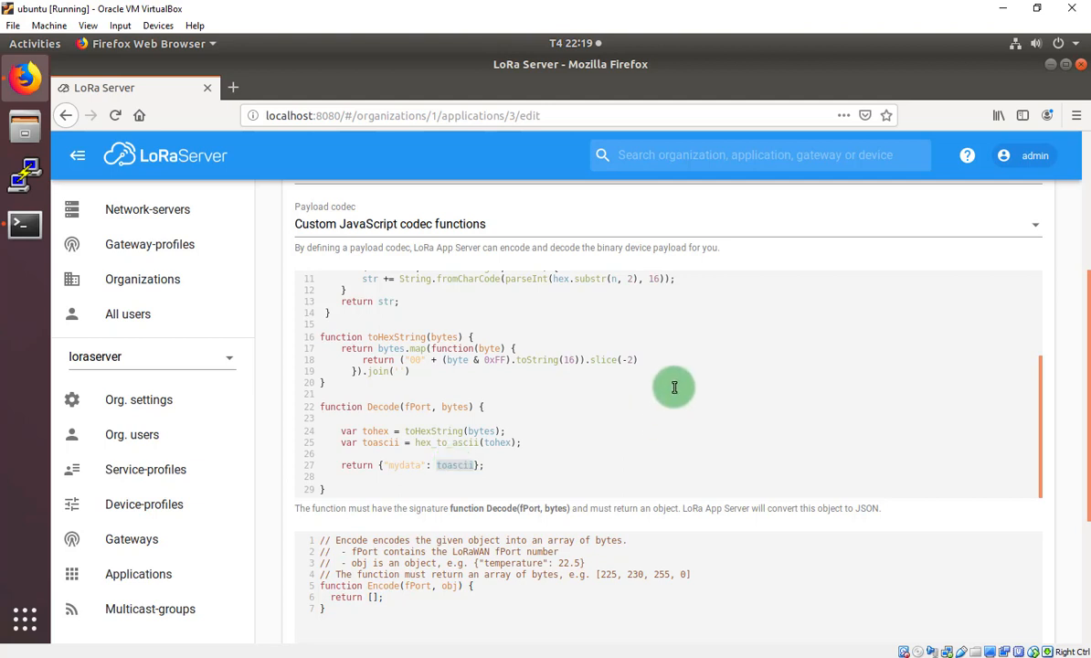
mouse_move(435, 457)
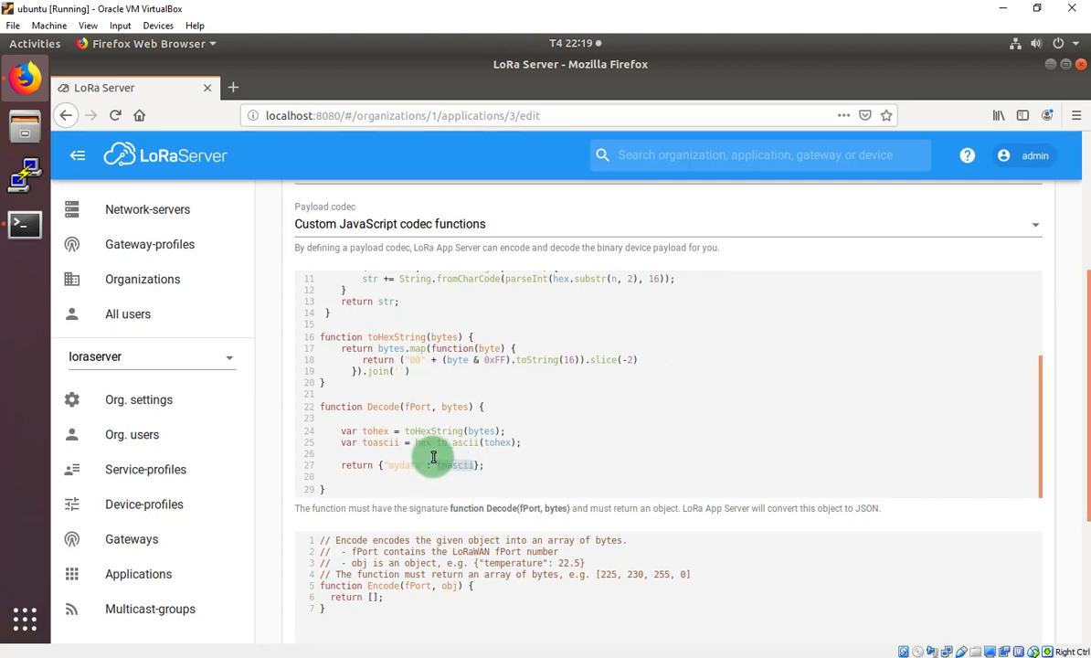
scroll("up", 3)
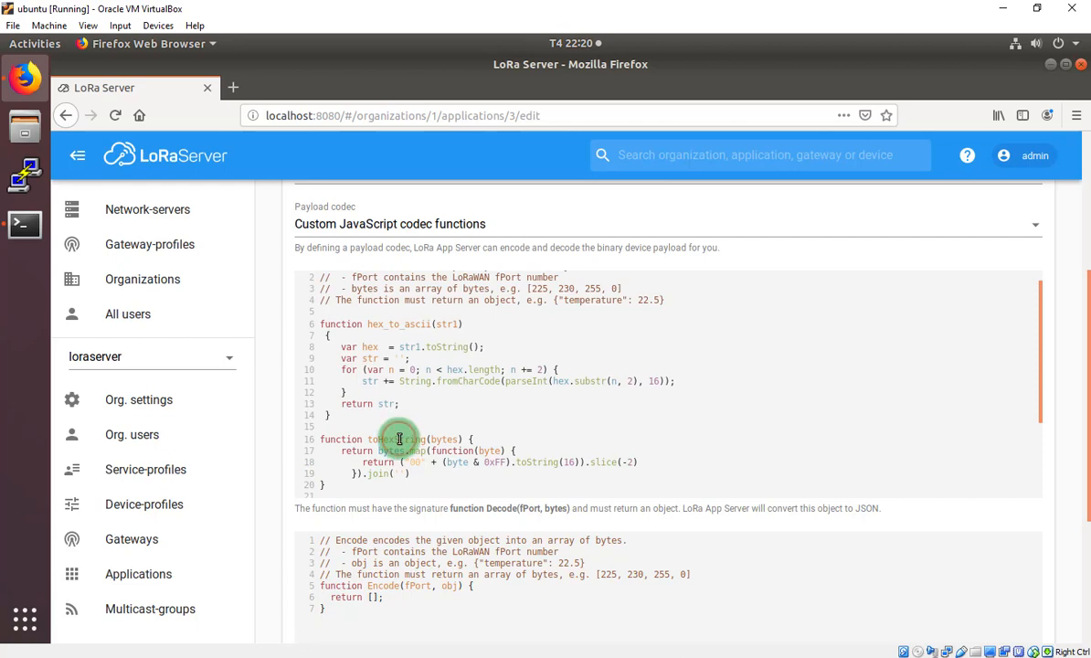
Step: Save IOTAPP's updated codec settings and view the application's integrations
scroll("down", 3)
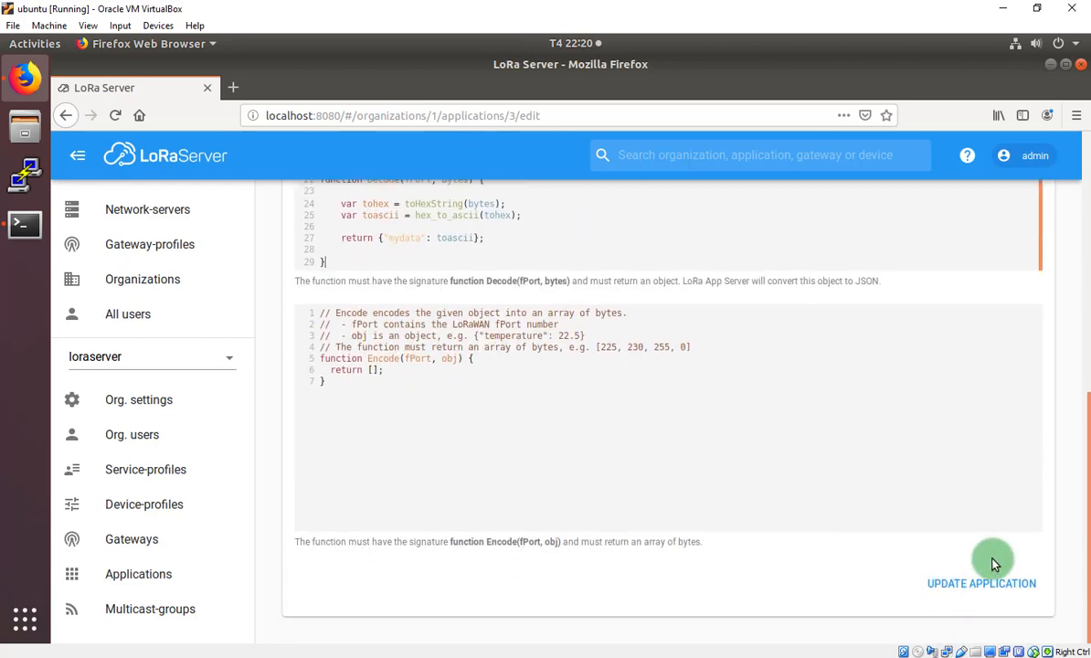
left_click(981, 582)
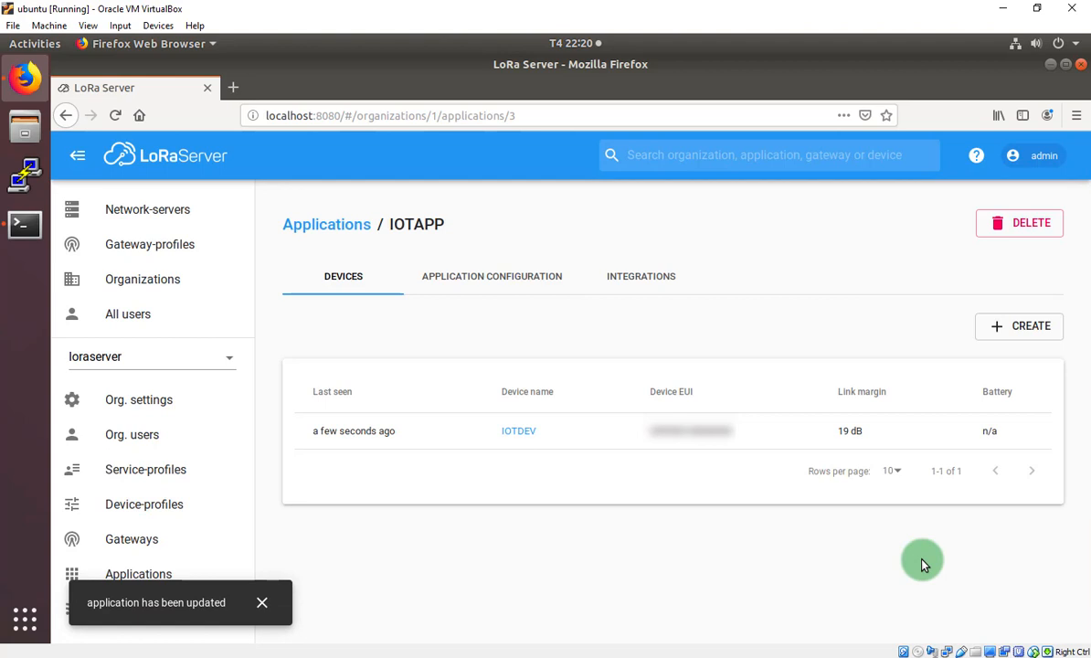
mouse_move(639, 281)
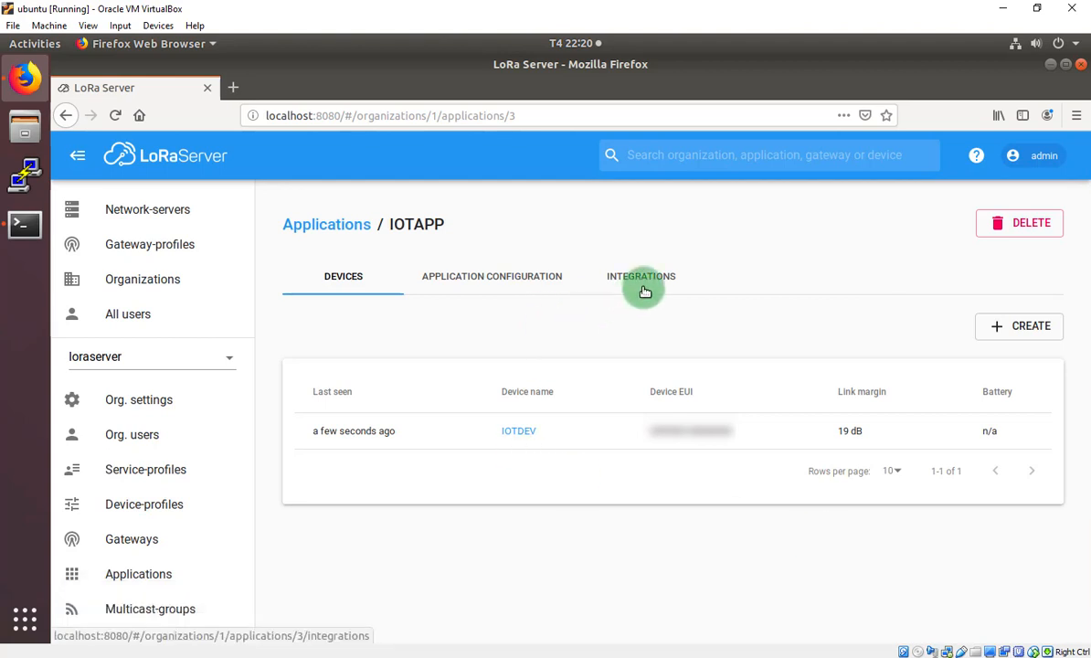
left_click(639, 276)
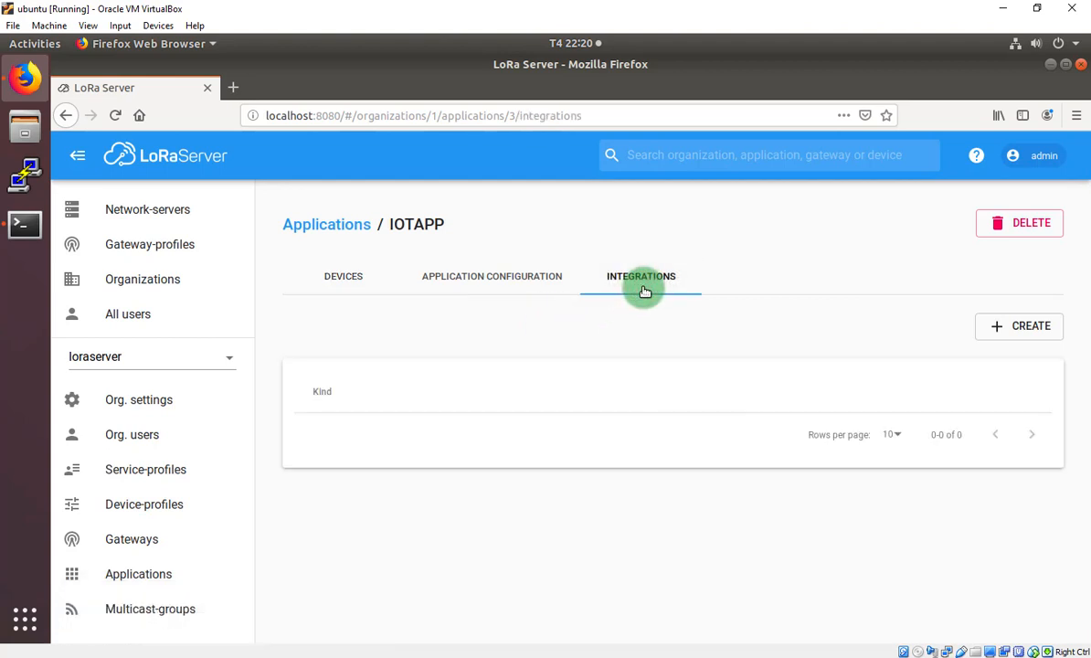
Step: Start a new integration and choose InfluxDB as the integration kind
left_click(1030, 325)
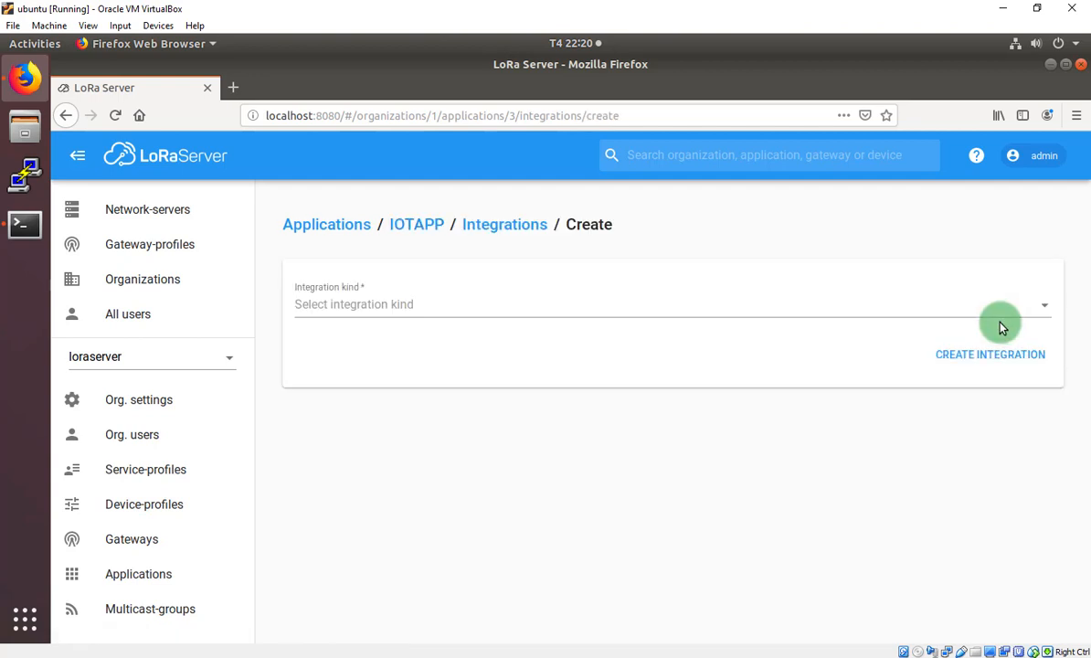
left_click(667, 304)
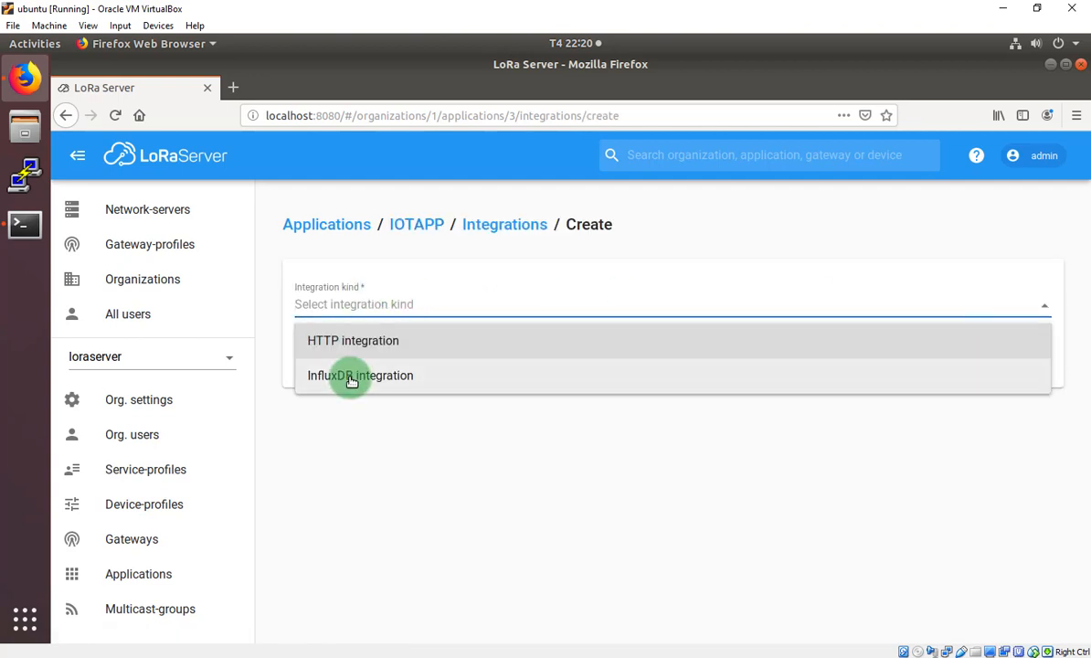
left_click(360, 375)
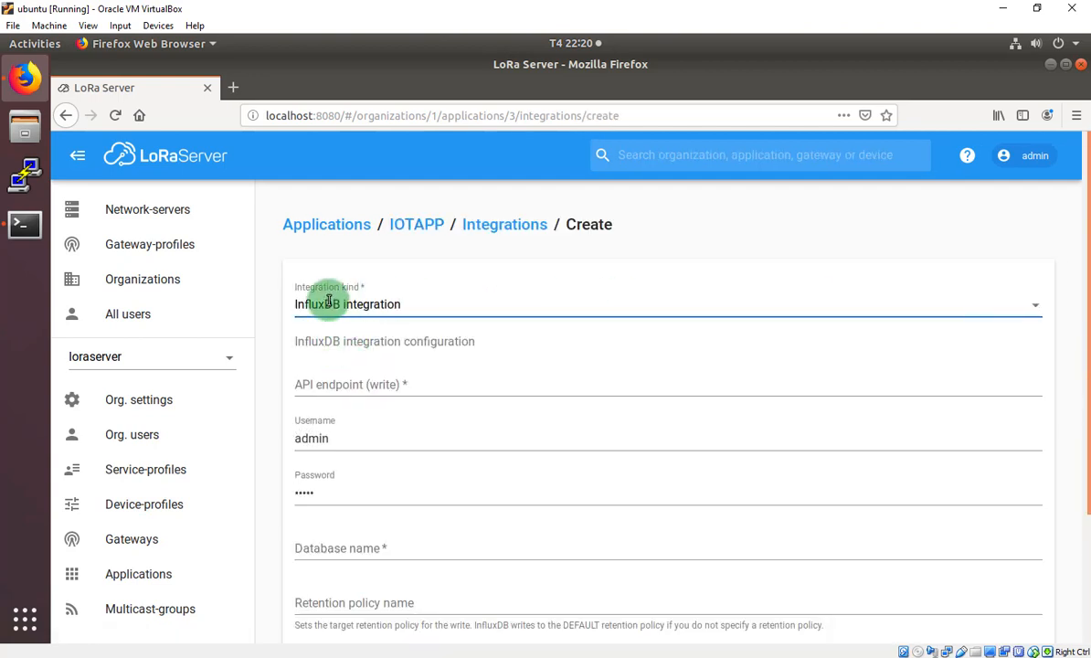
mouse_move(365, 358)
type("htt")
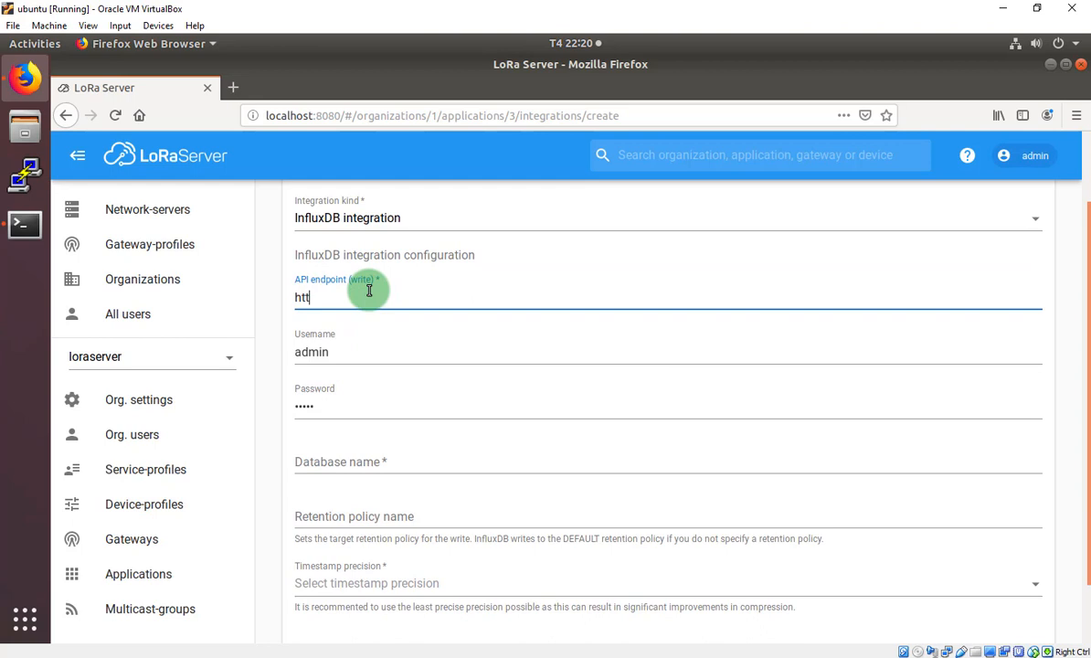
type("p:")
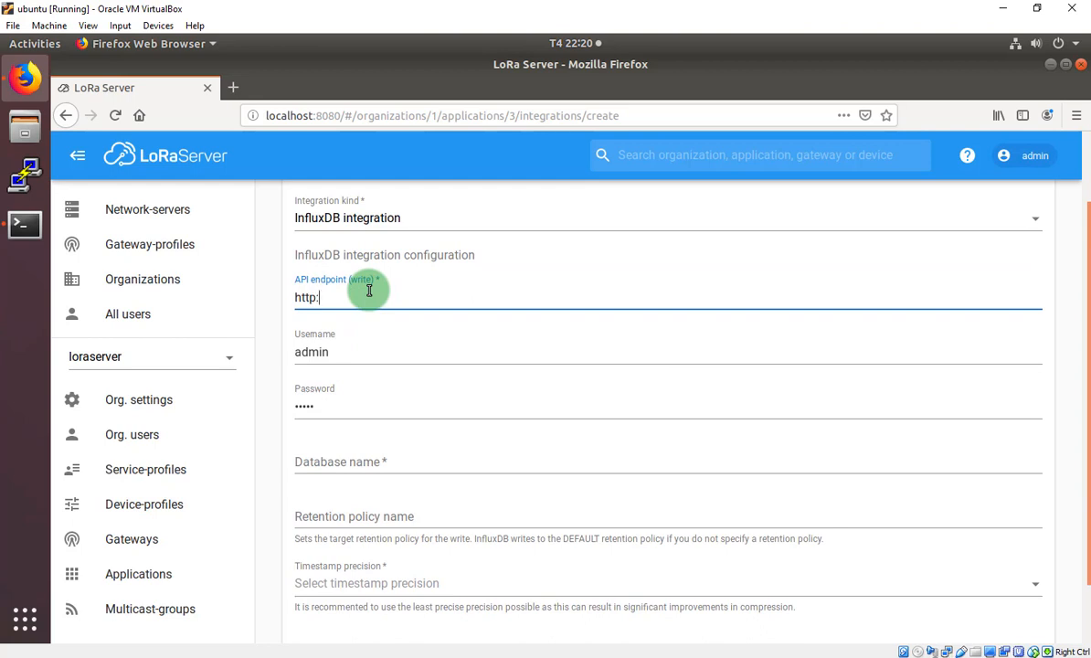
type("//")
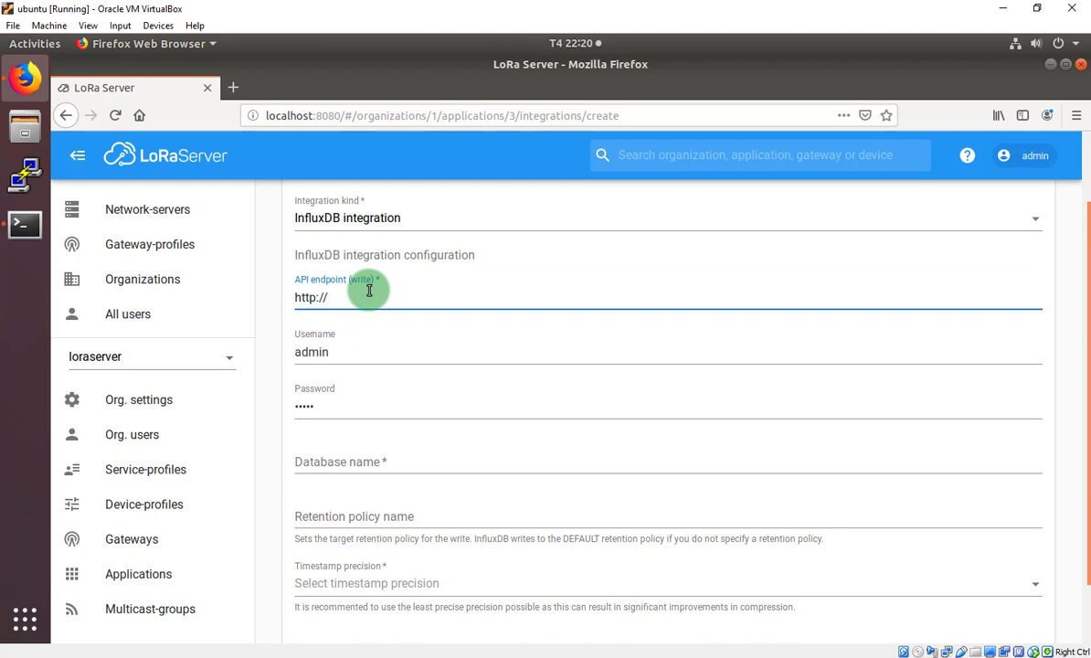
type("localhost")
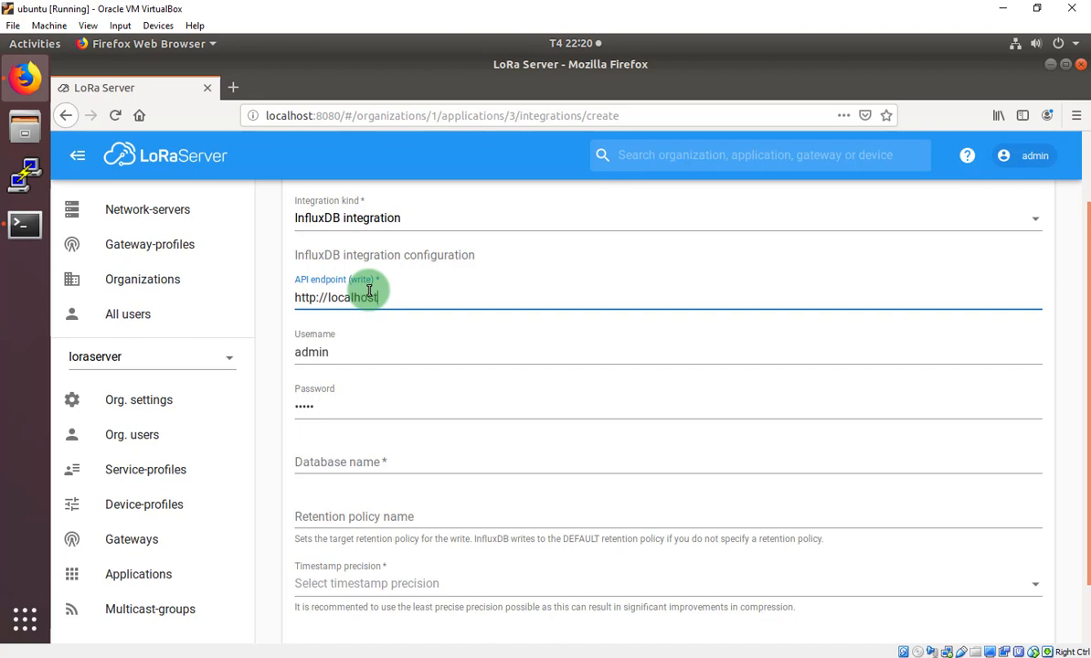
type(":80")
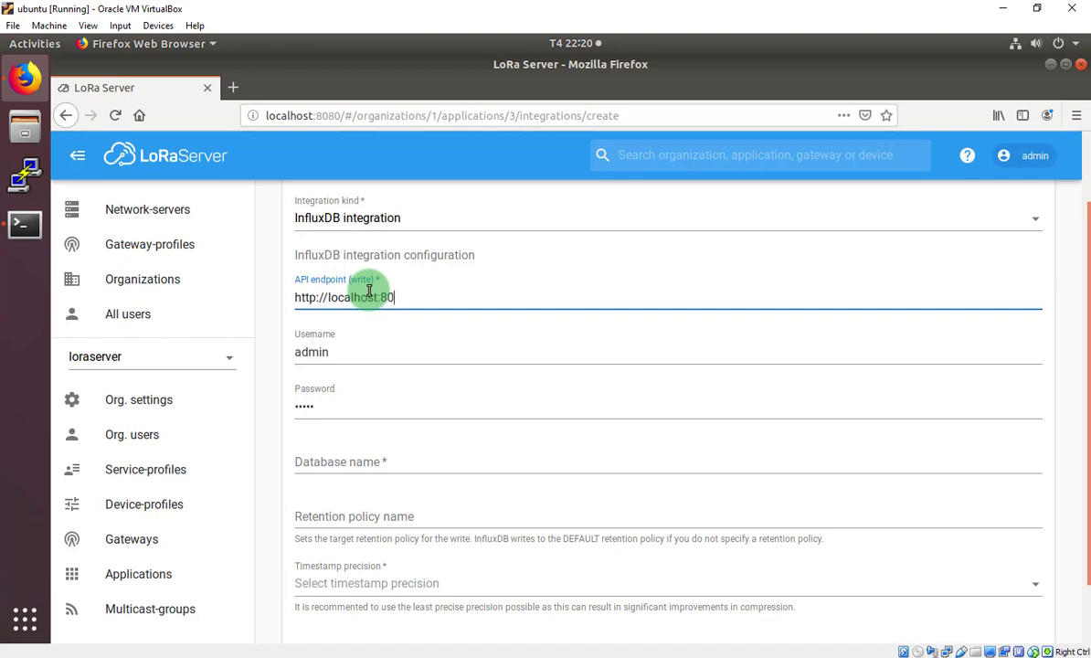
type("86/")
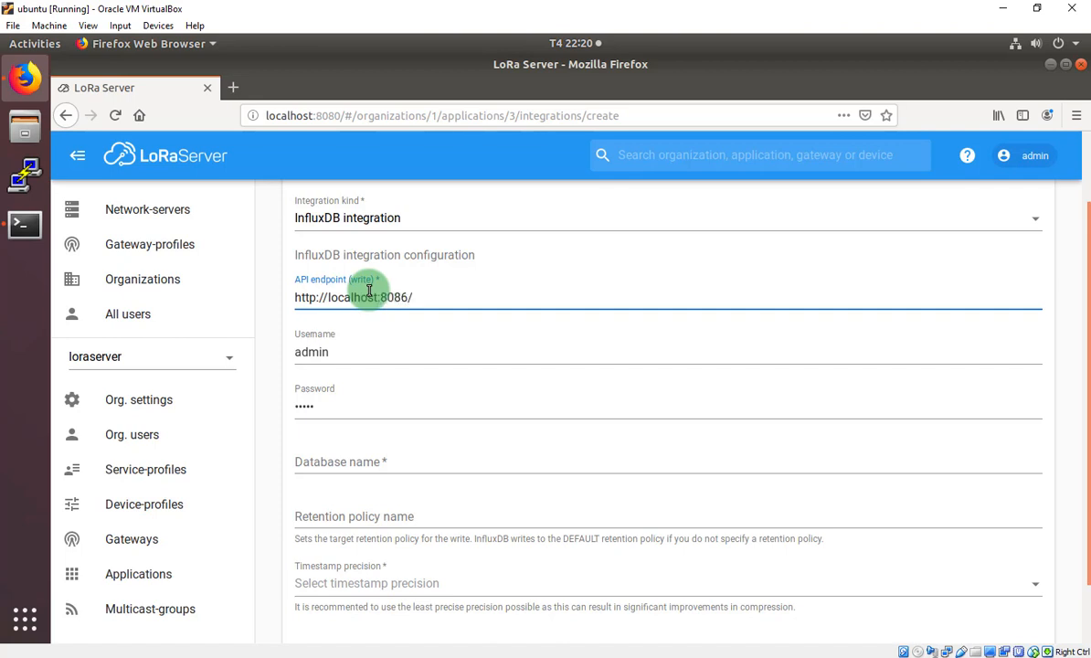
type("write")
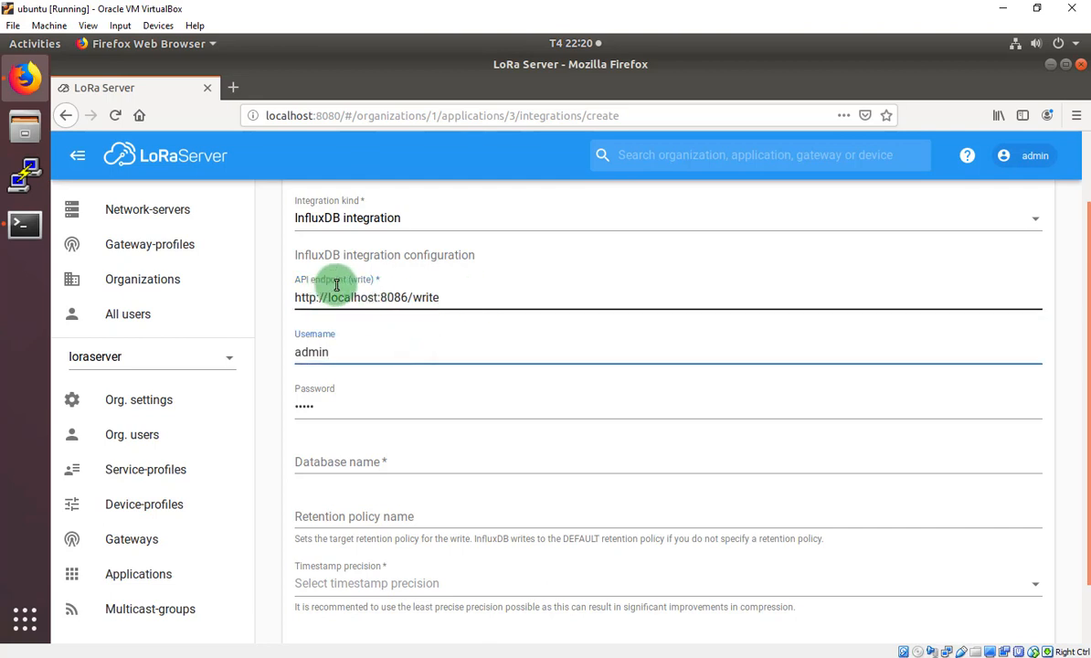
scroll("down", 3)
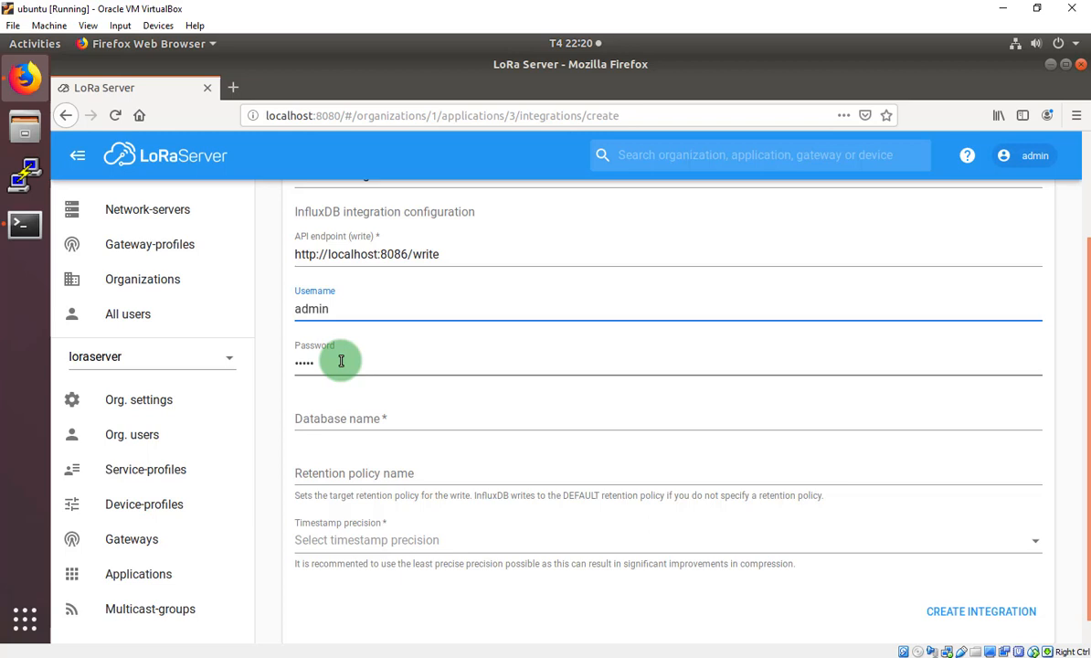
left_click(365, 419)
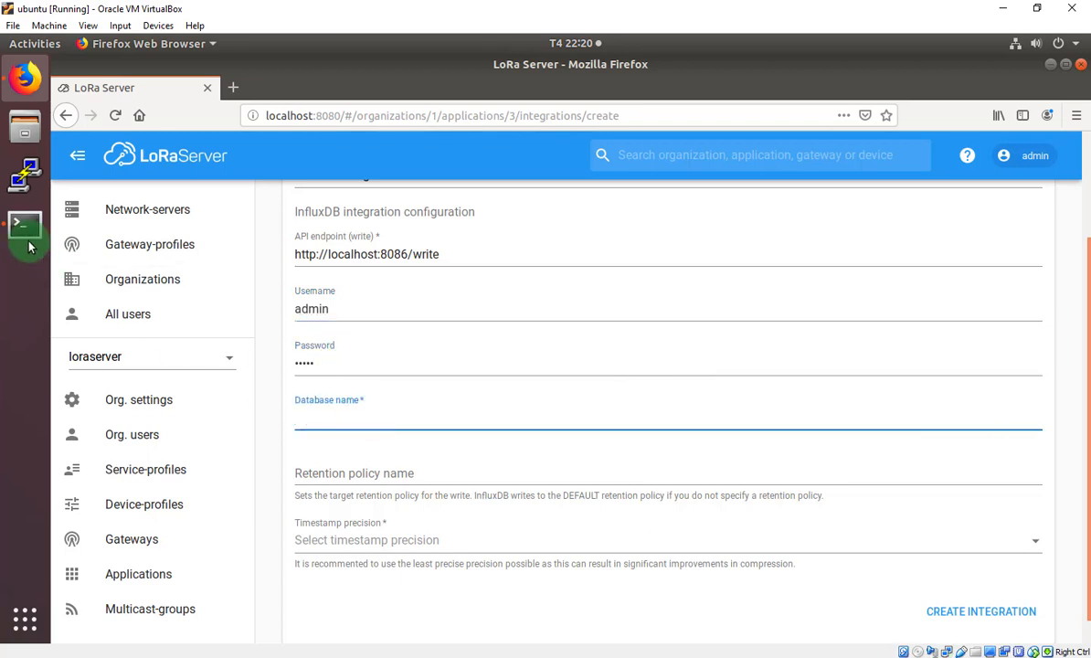
Step: Check the database name in the influx terminal and enter 'loraserver' as Database name
left_click(25, 227)
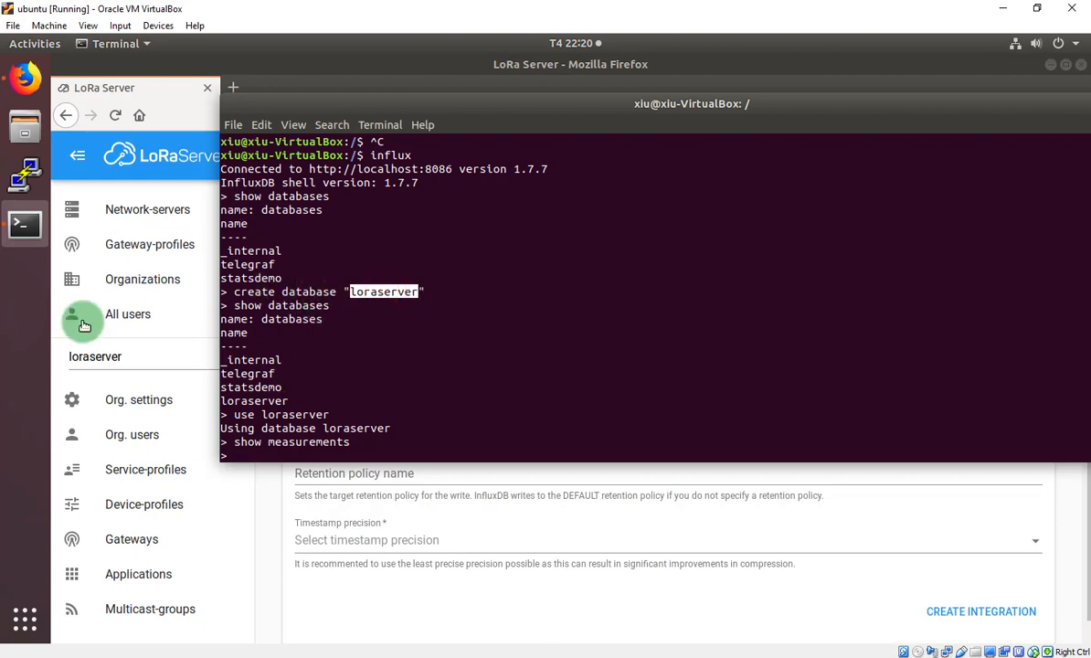
left_click(376, 471)
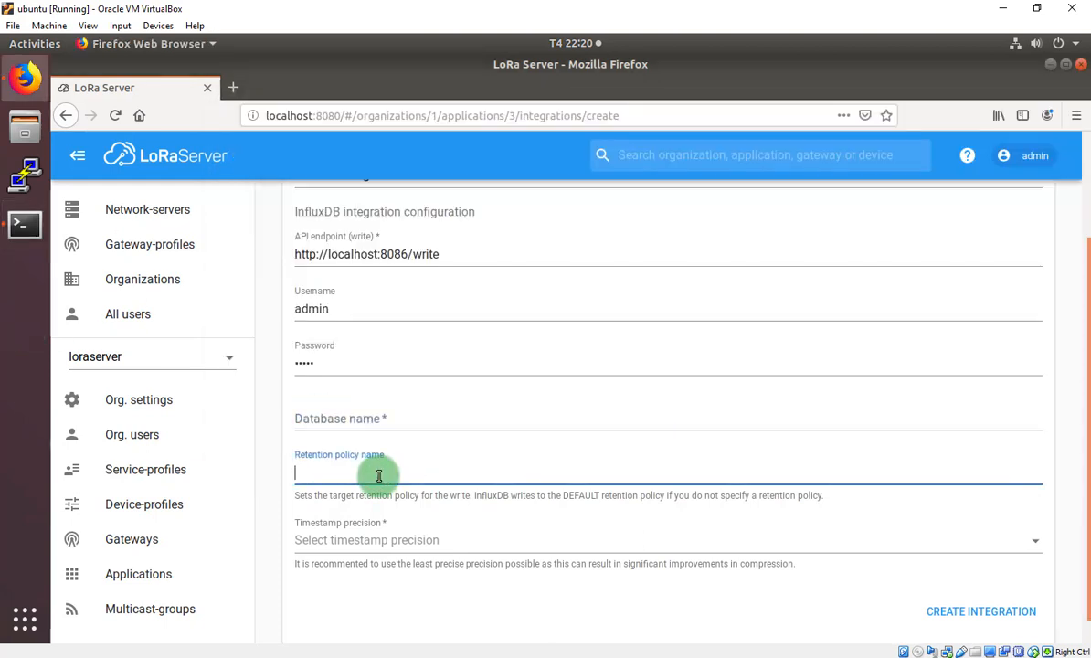
type("lo")
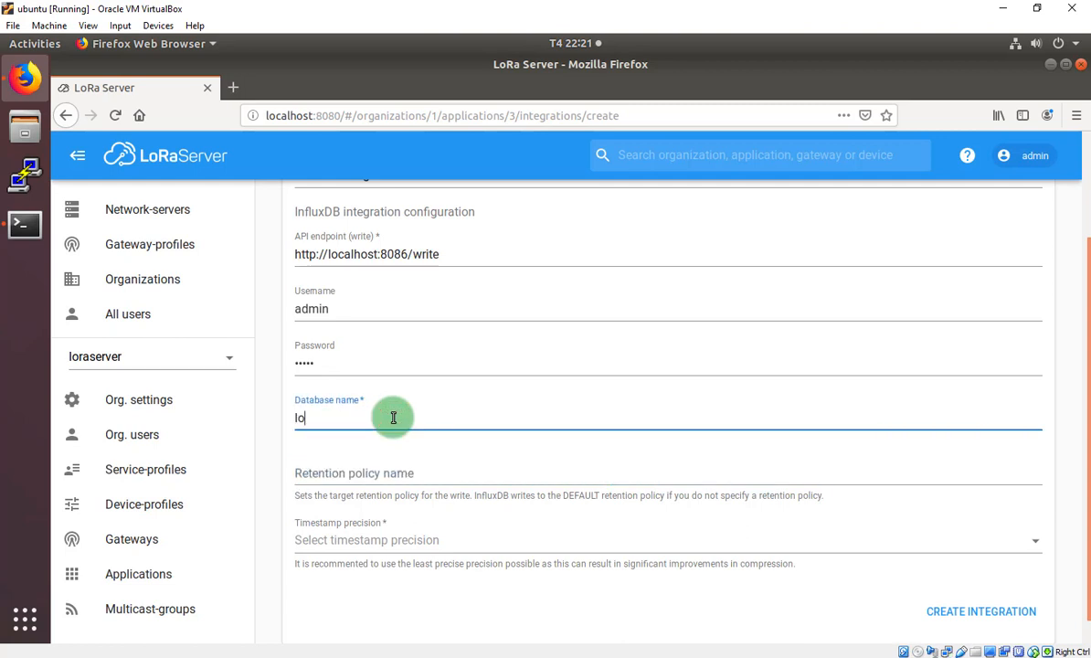
type("raserver")
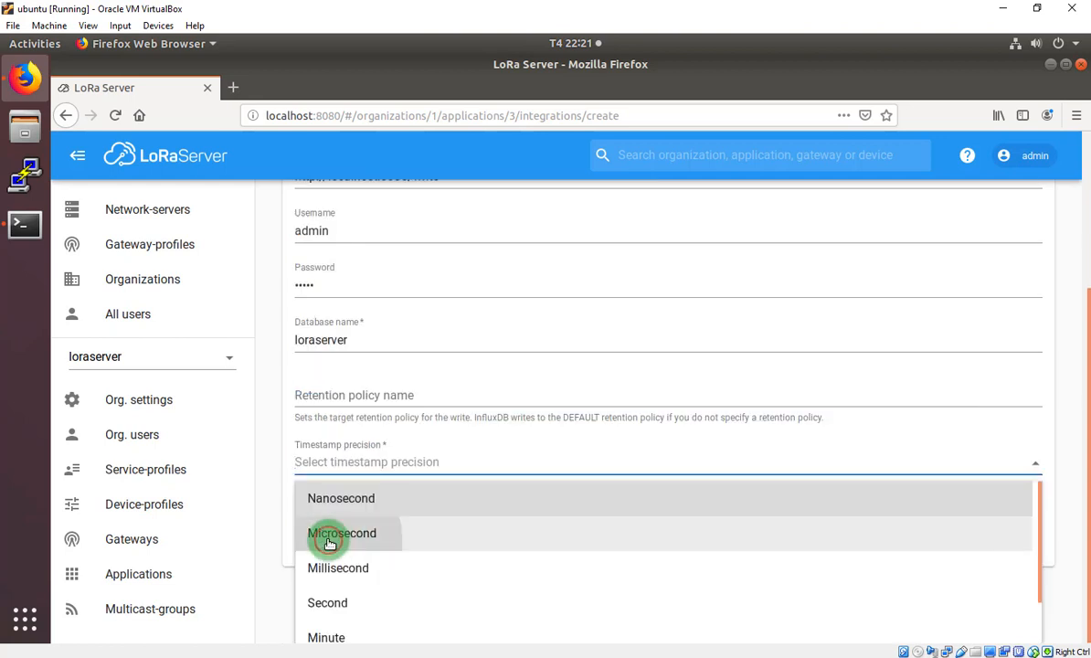
Step: Set timestamp precision to Microsecond and create the InfluxDB integration
left_click(342, 533)
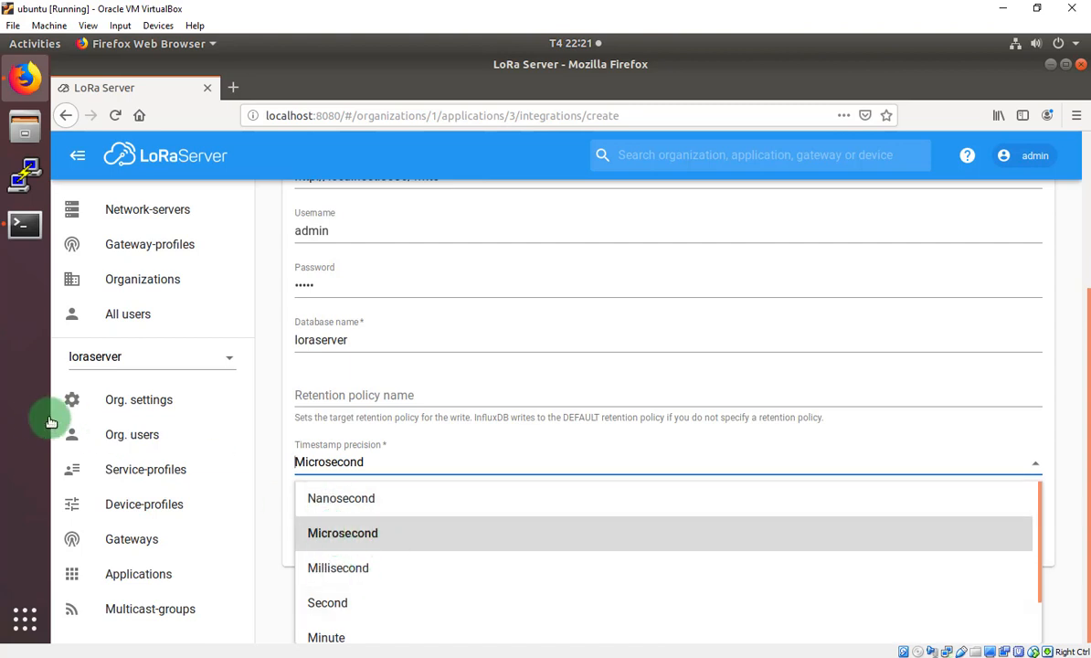
mouse_move(851, 533)
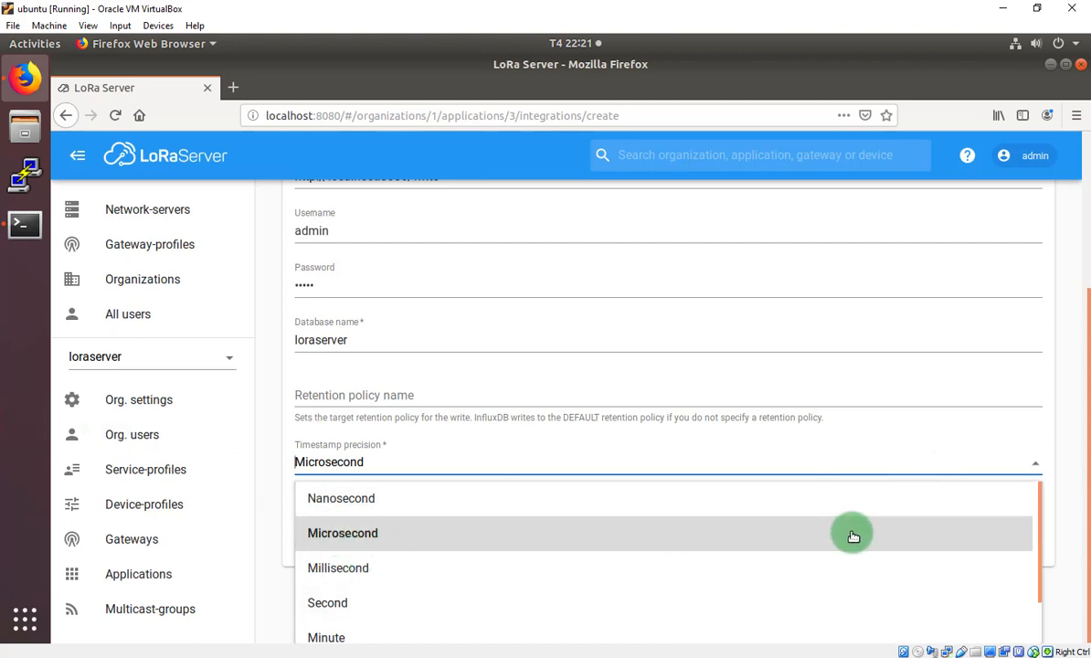
left_click(344, 534)
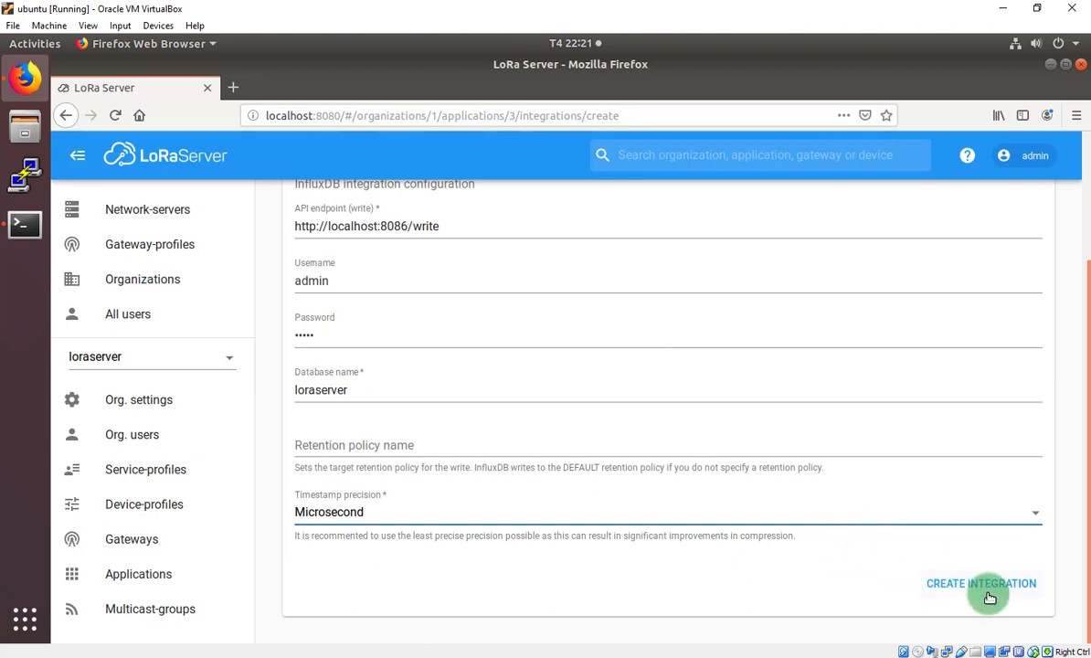
left_click(979, 583)
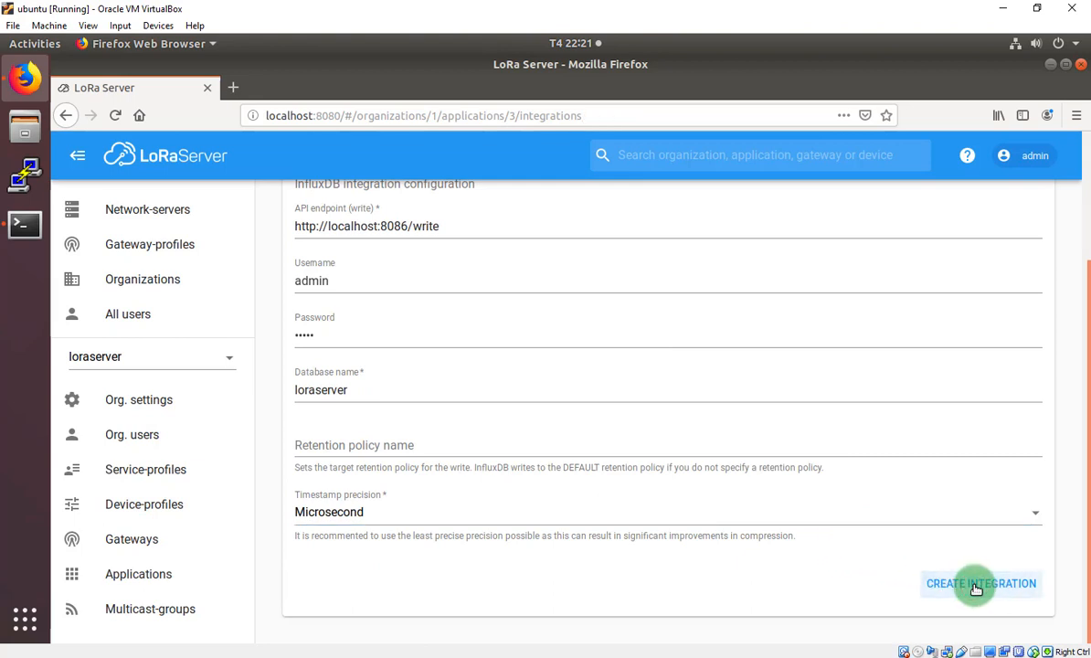
left_click(980, 583)
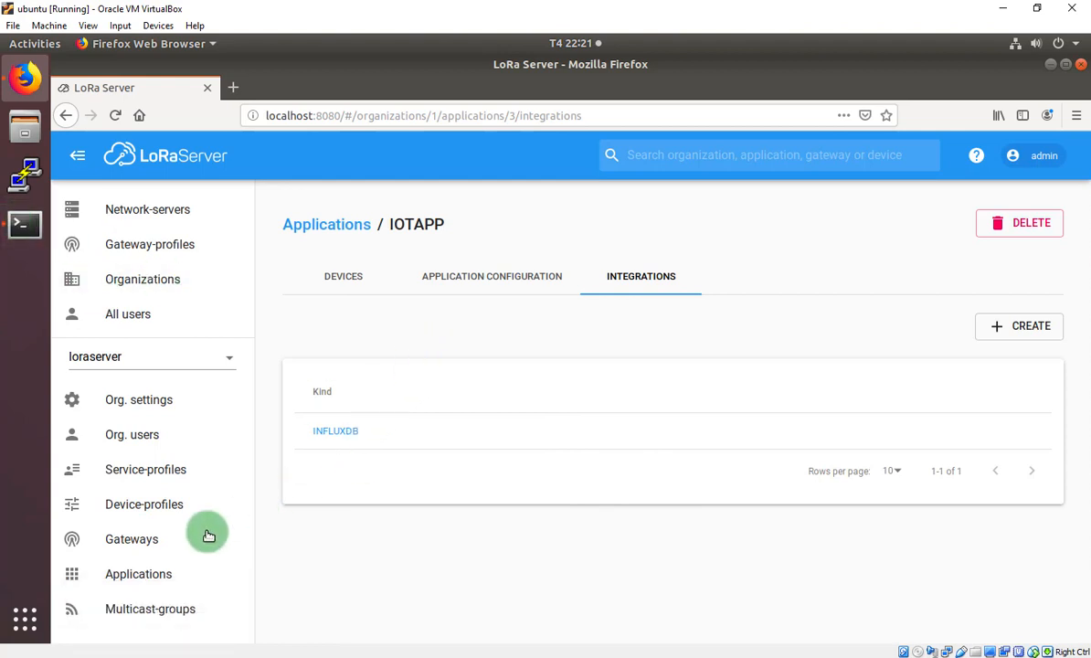
Step: Navigate to IOTDEV's live device data under the IOTAPP application
left_click(139, 574)
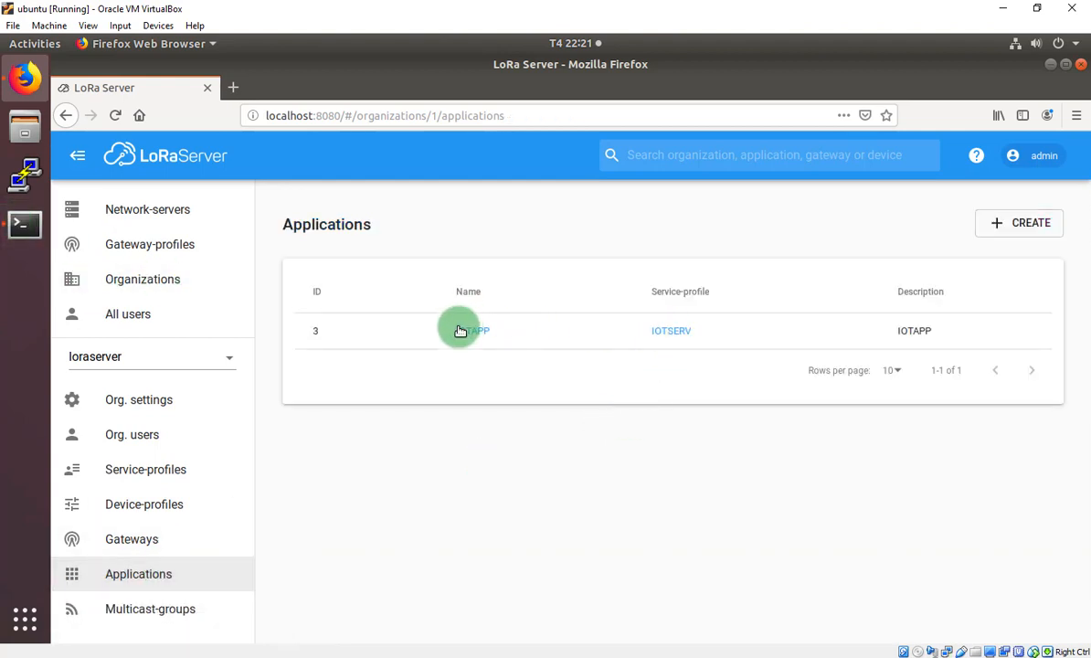
left_click(475, 329)
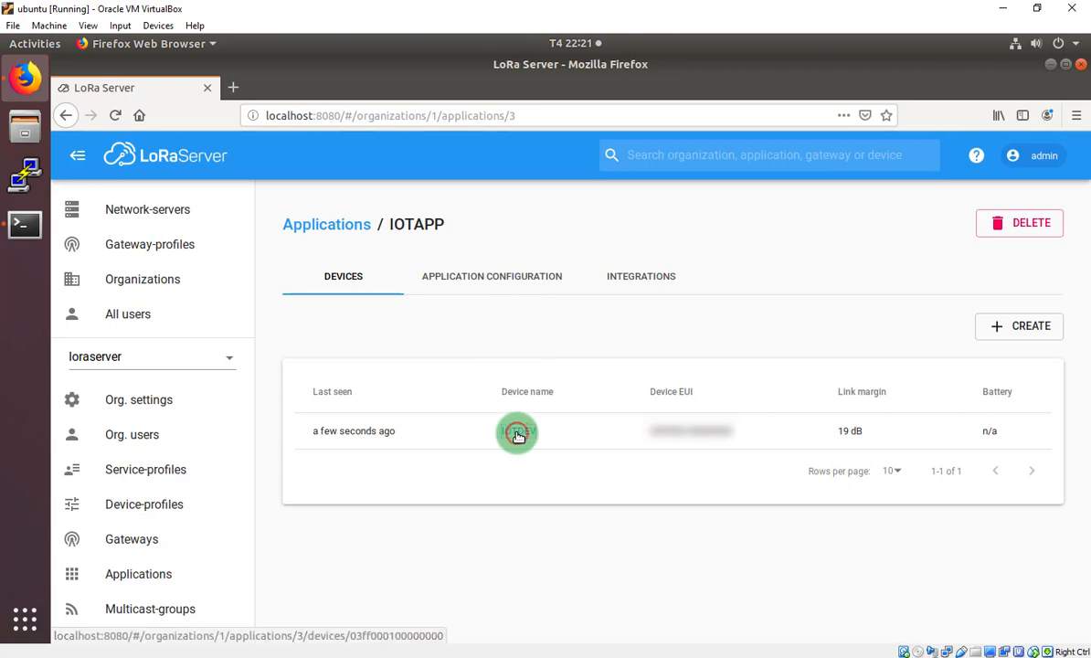
left_click(517, 431)
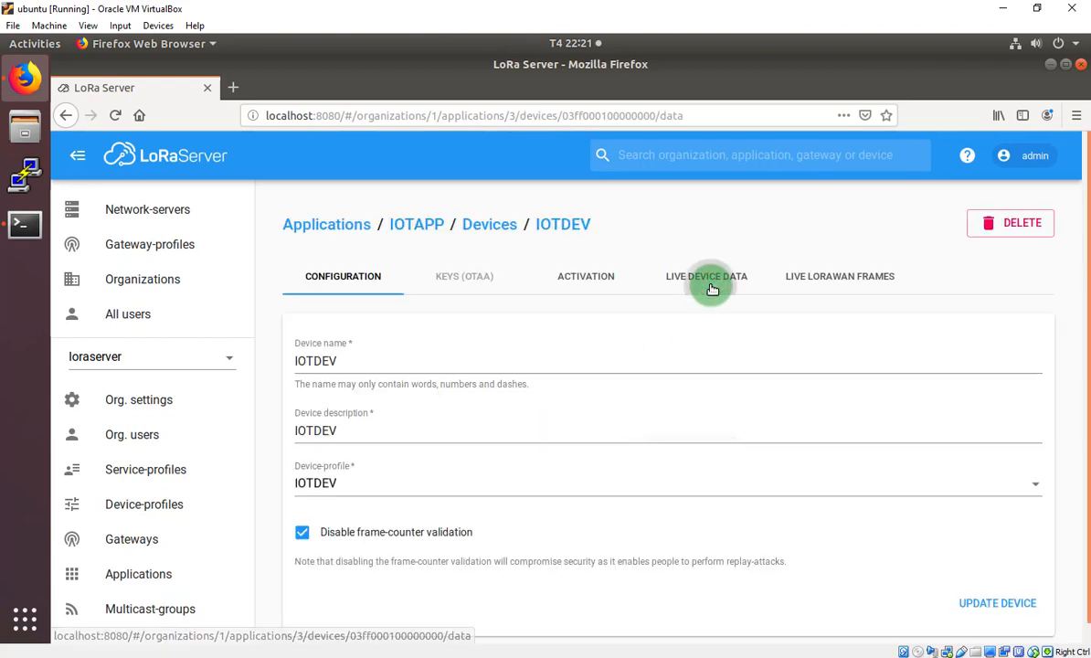
left_click(705, 276)
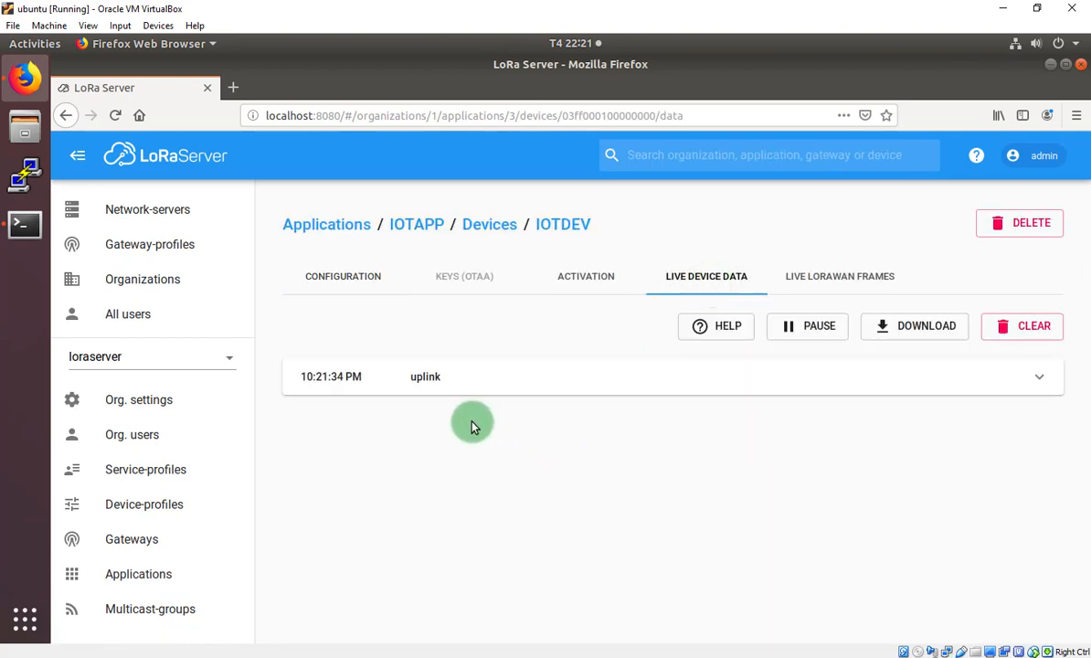
Step: Expand an uplink and its decoded object to show mydata, then bring the influx terminal forward
left_click(424, 376)
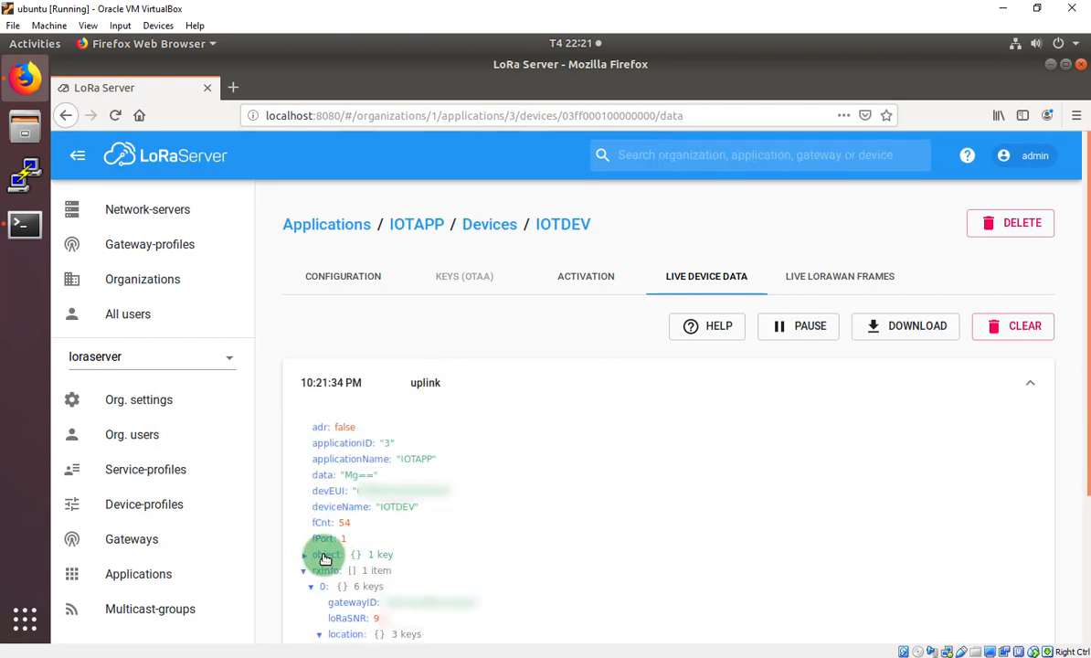
left_click(304, 555)
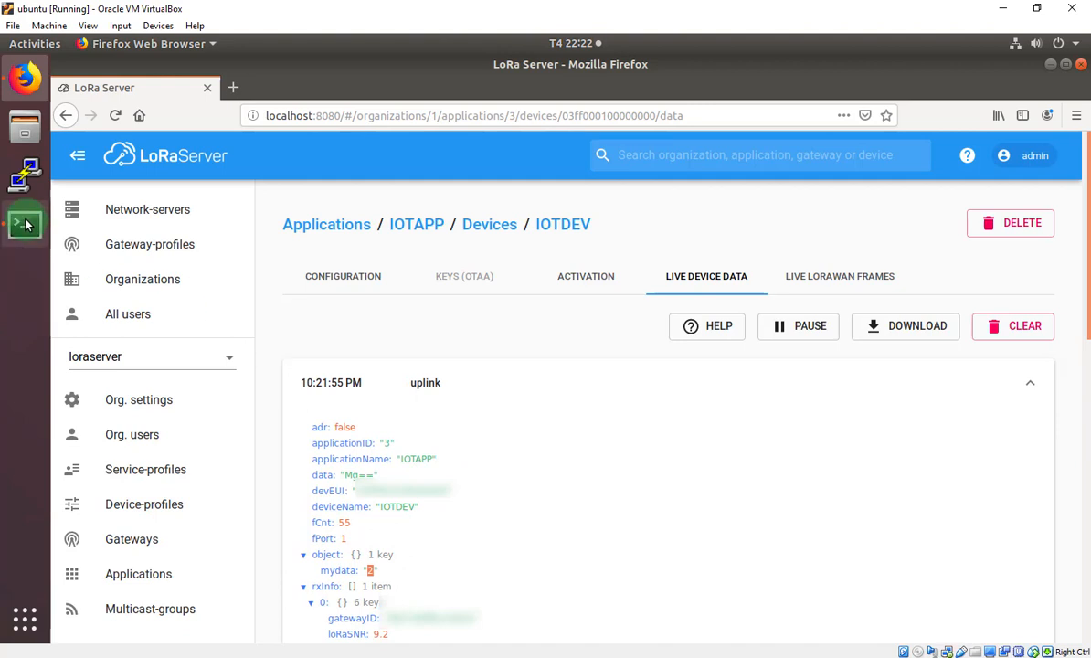
left_click(26, 225)
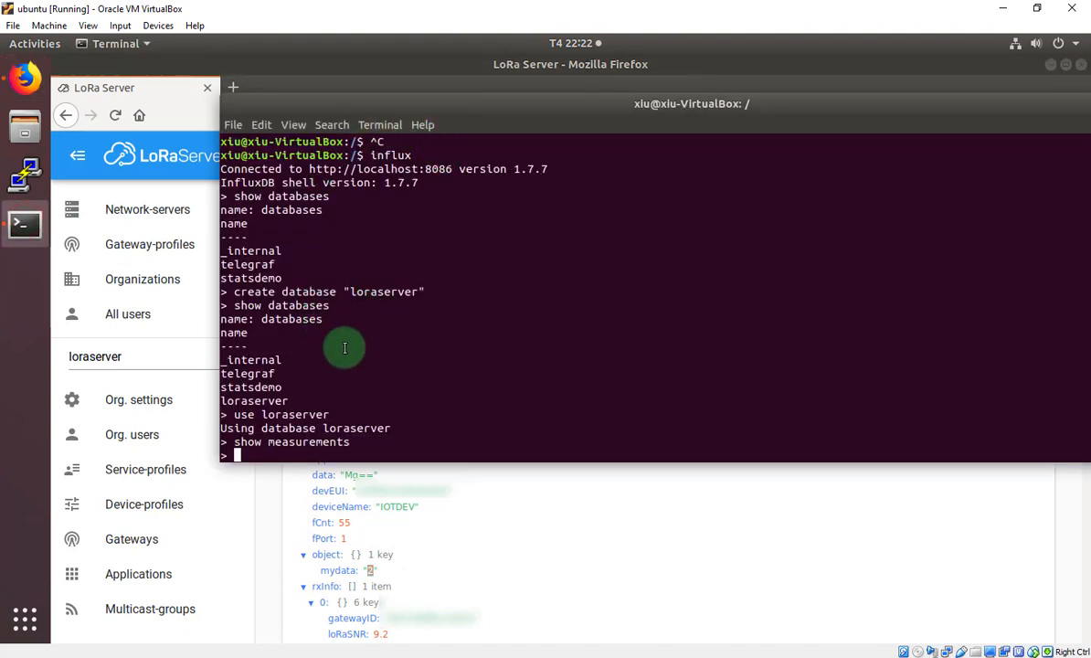
mouse_move(267, 449)
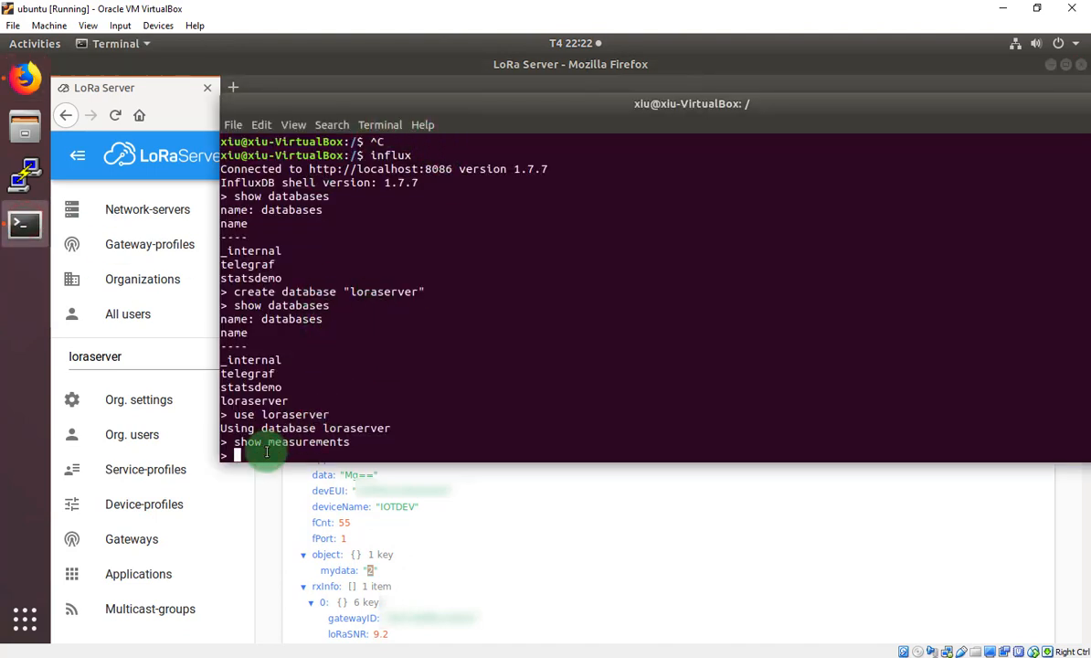
Step: Run 'show measurements', listing device_frmpayload_data_mydata and device_uplink, and begin a select query
type("show")
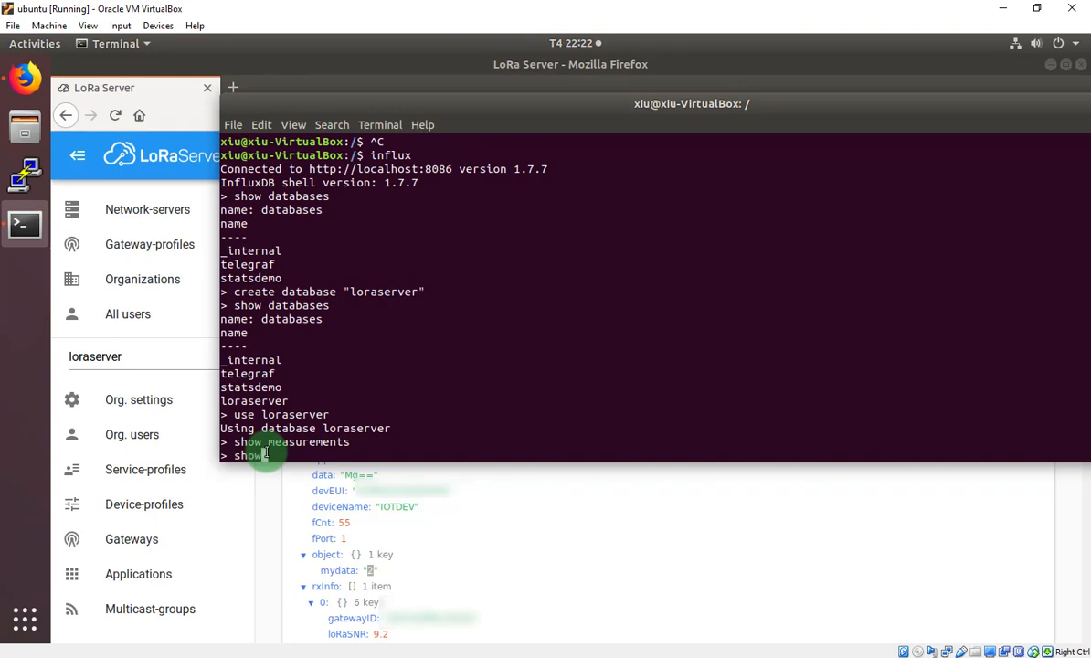
type("me")
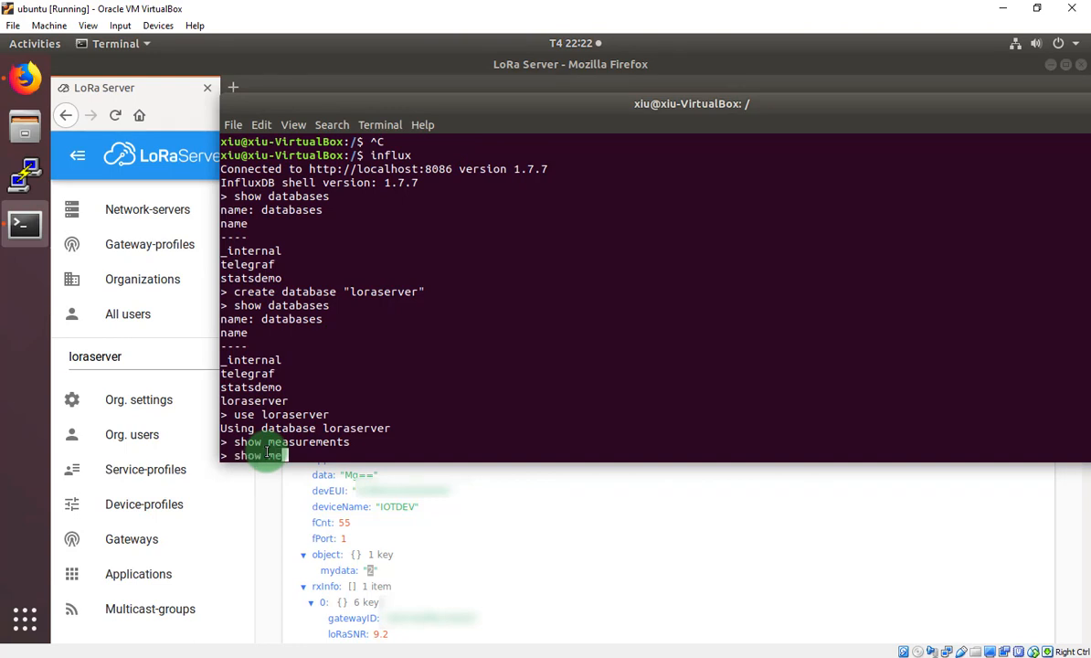
key("Return")
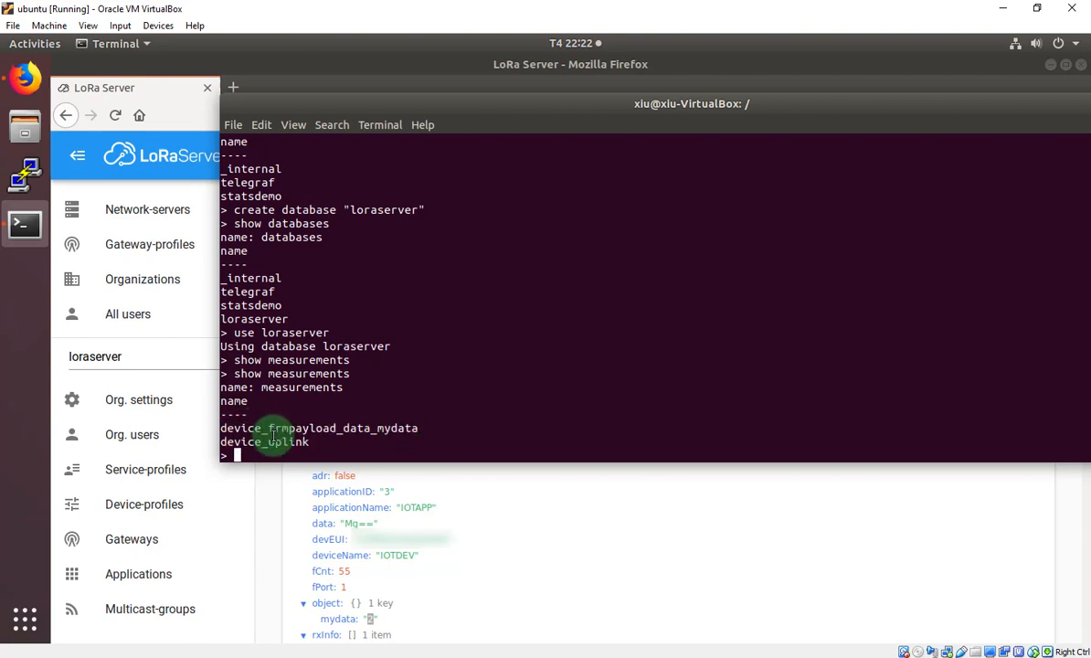
mouse_move(285, 455)
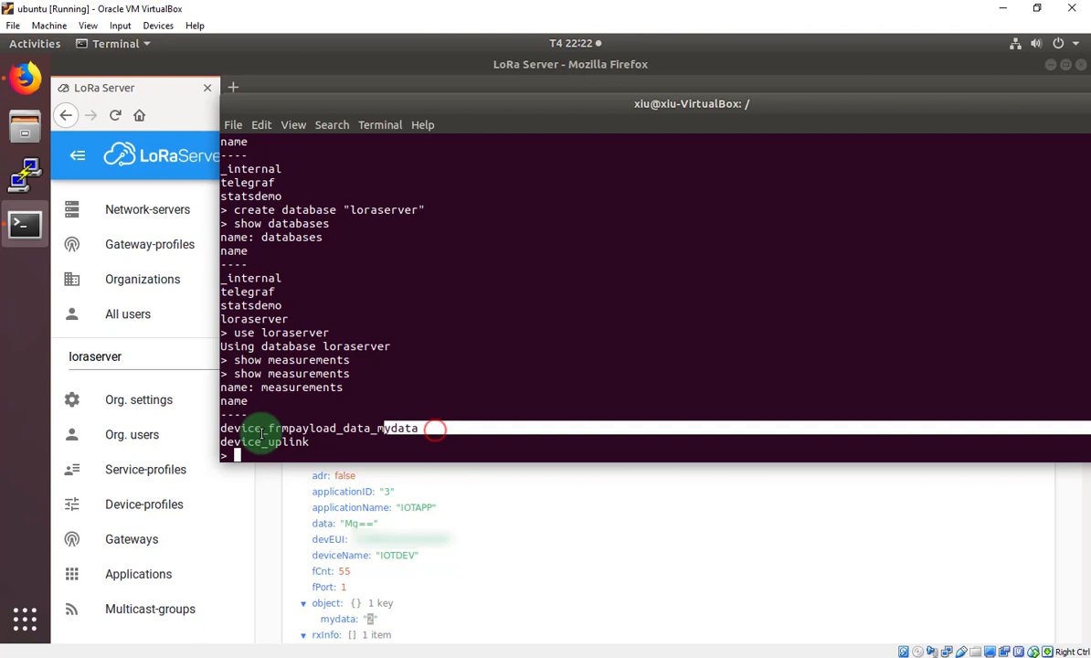
mouse_move(292, 454)
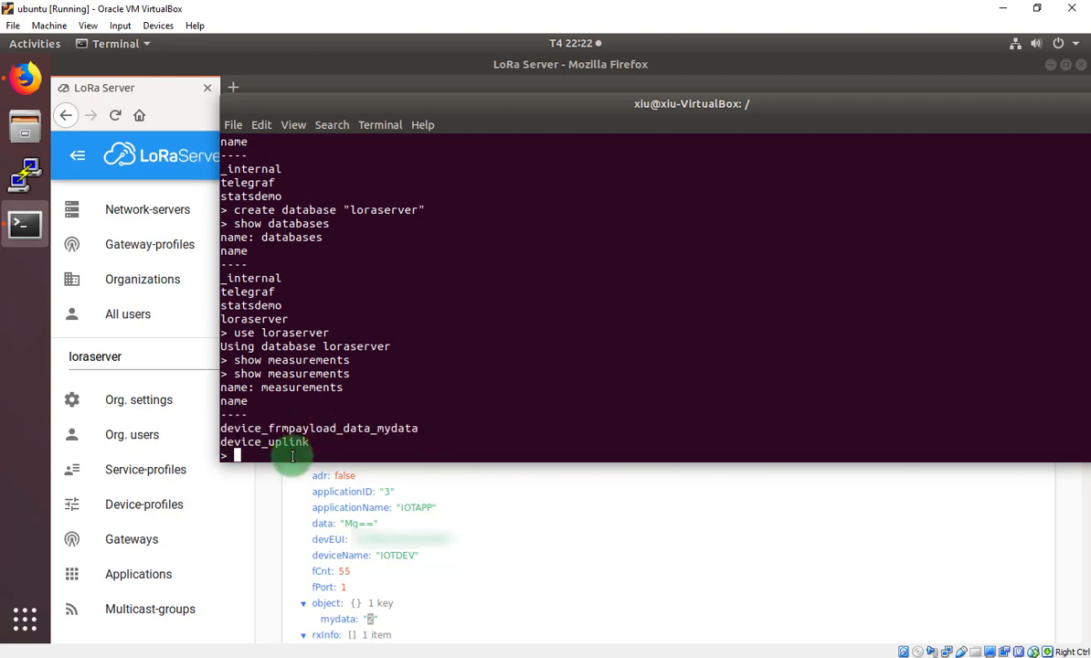
type("sl")
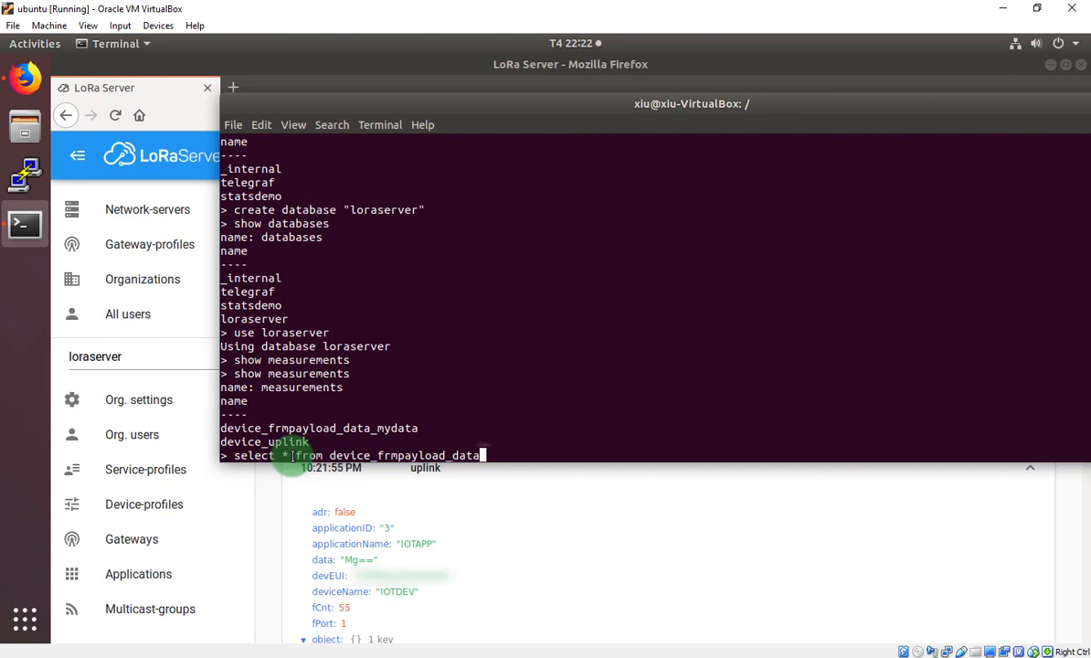
Step: Run 'select * from device_frmpayload_data_mydata' to return the IOTAPP/IOTDEV rows
type("_mydata")
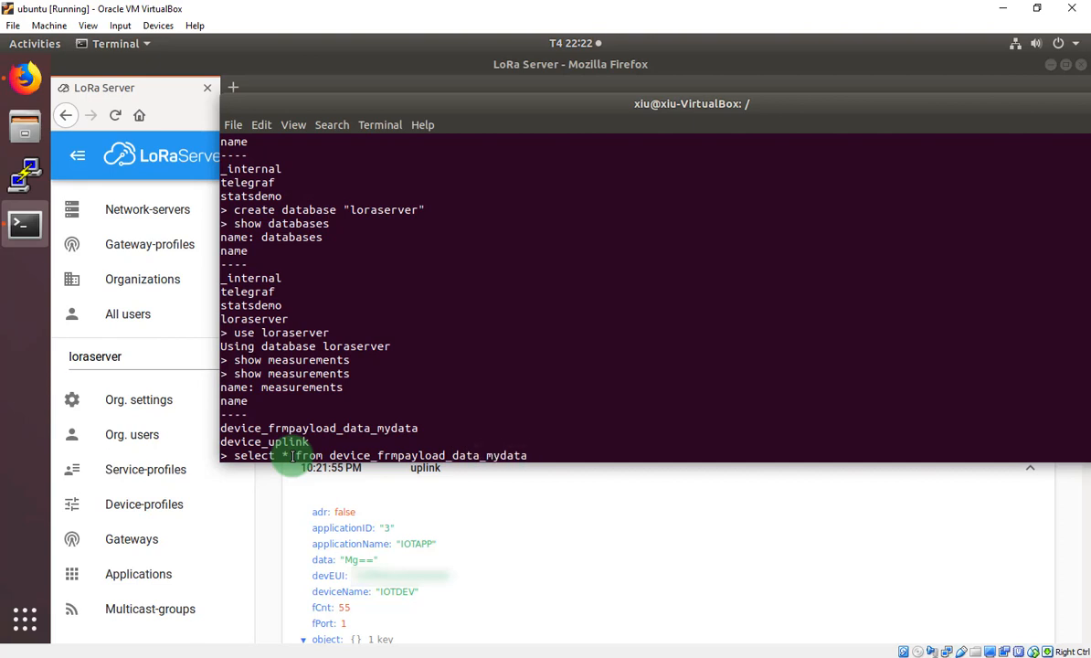
key("Return")
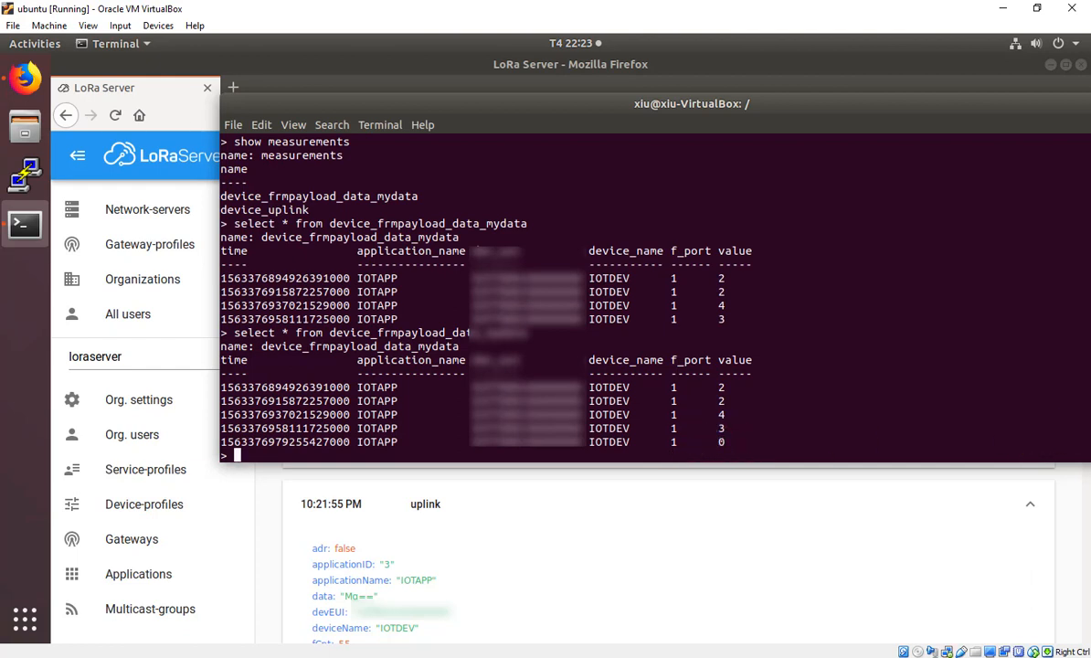
mouse_move(562, 72)
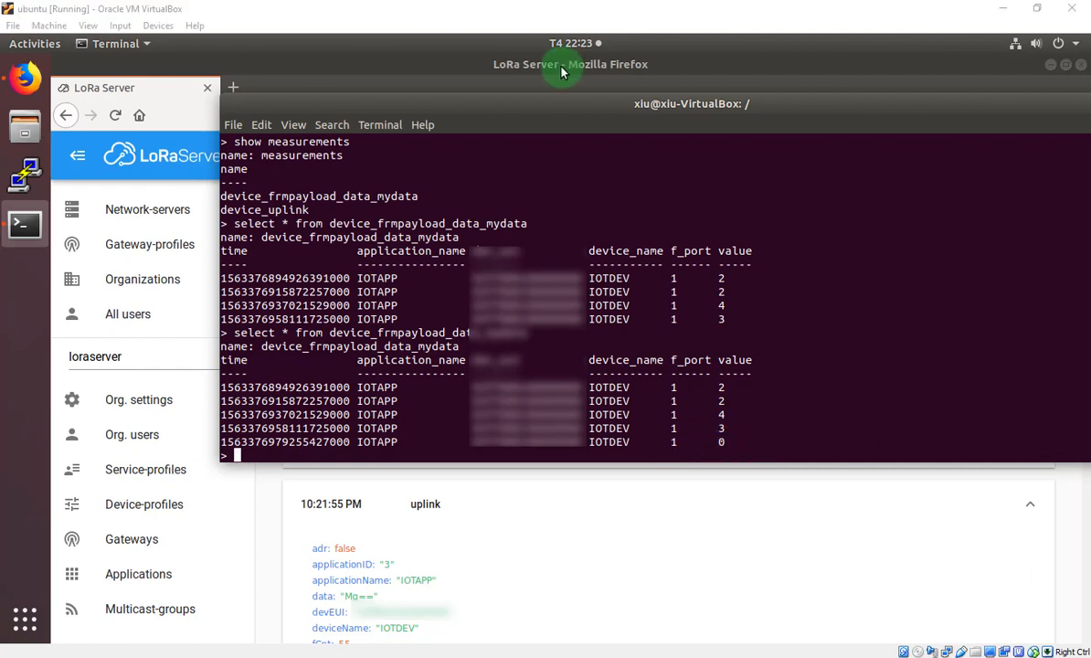
mouse_move(150, 88)
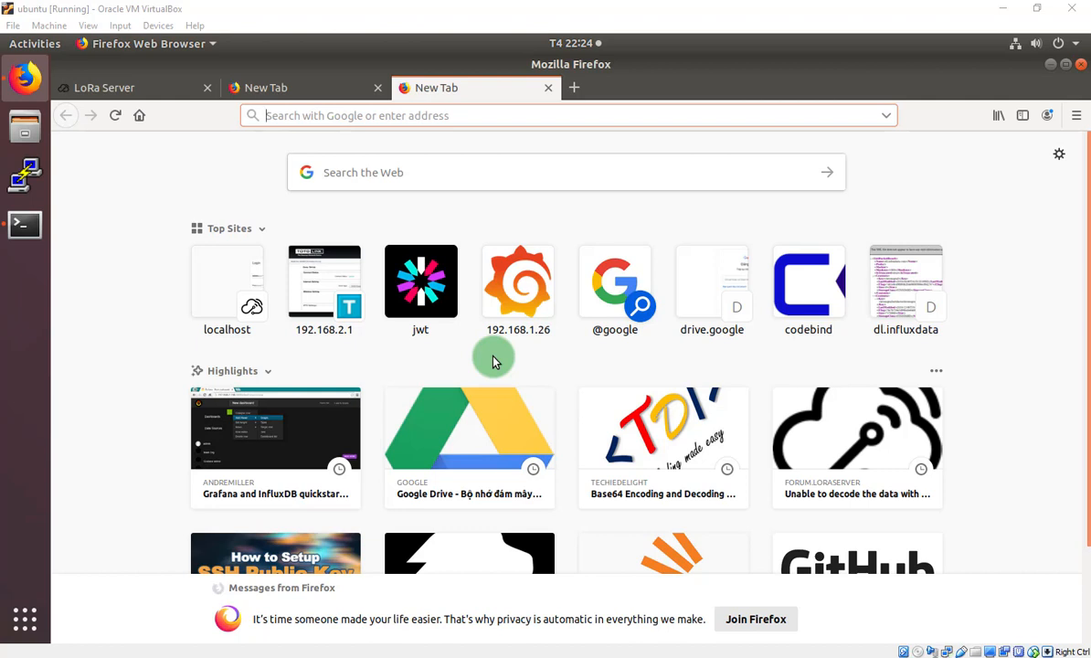
mouse_move(990, 540)
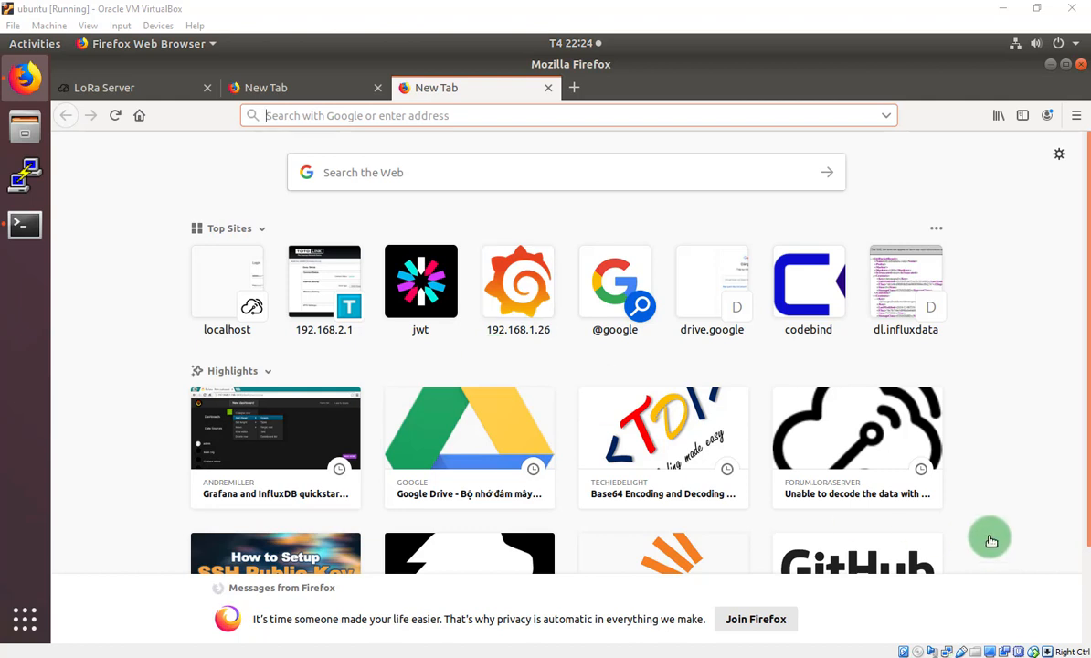